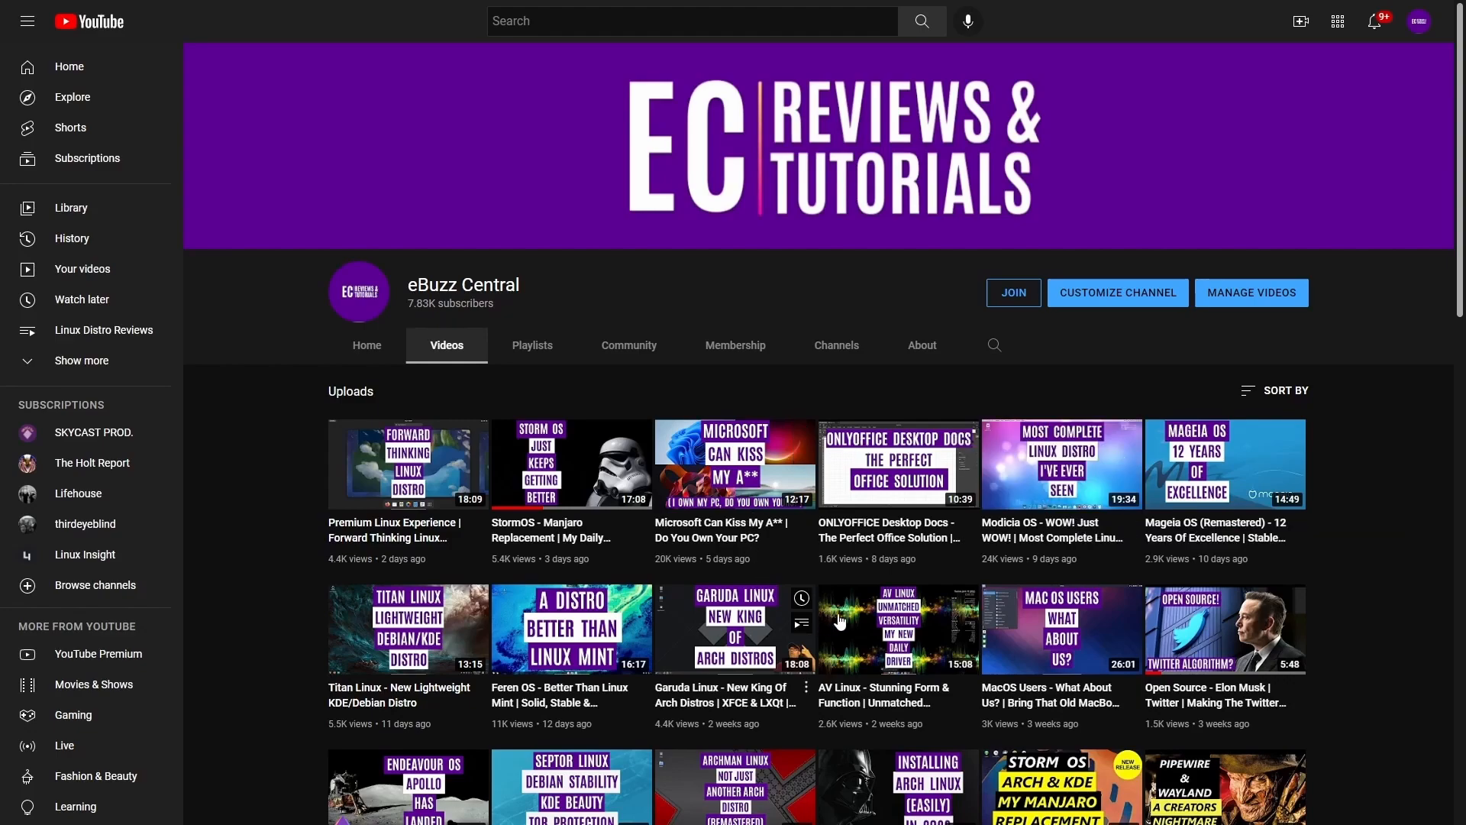
mouse_move(896, 627)
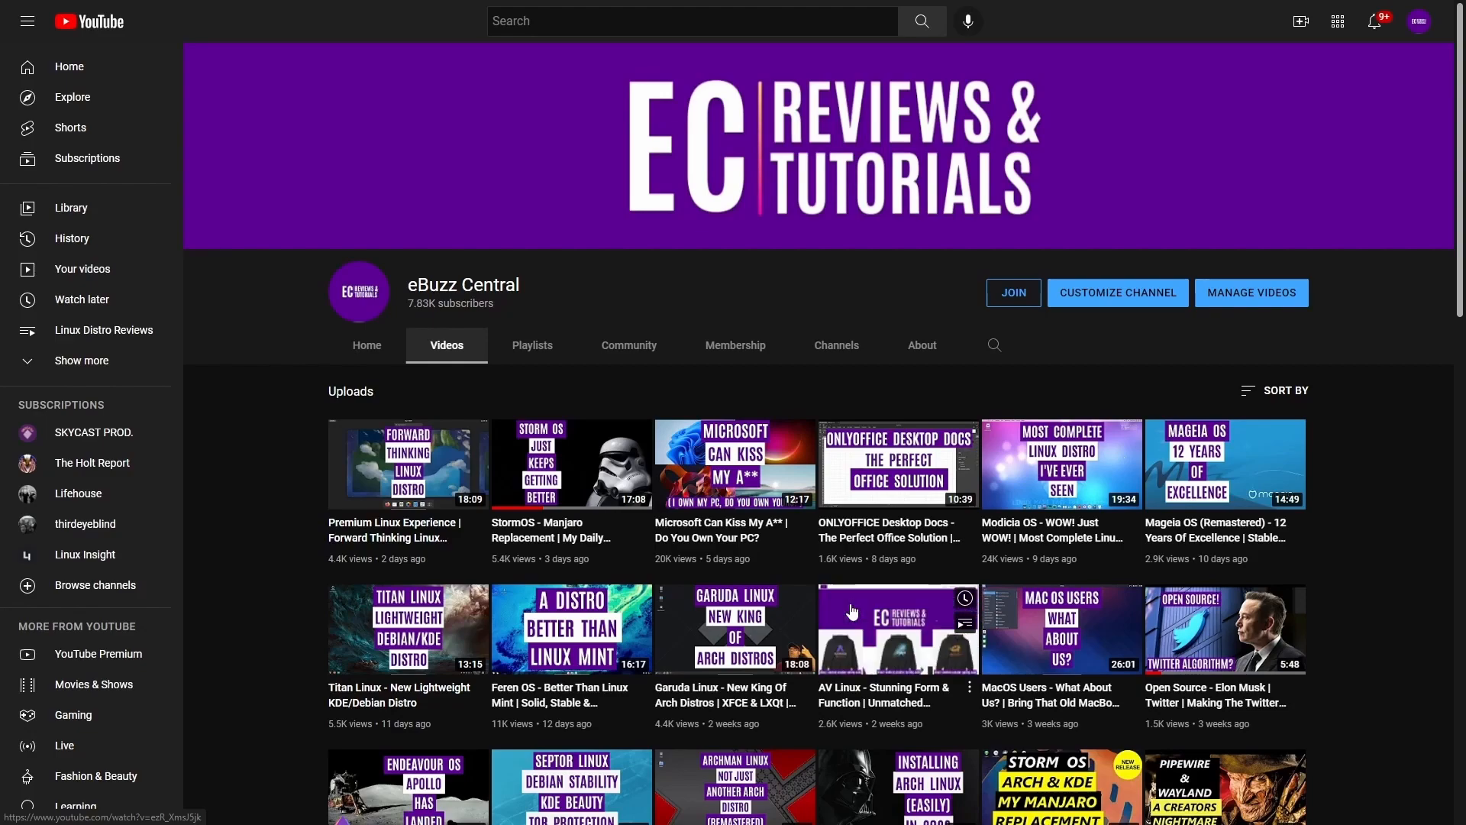
mouse_move(897, 627)
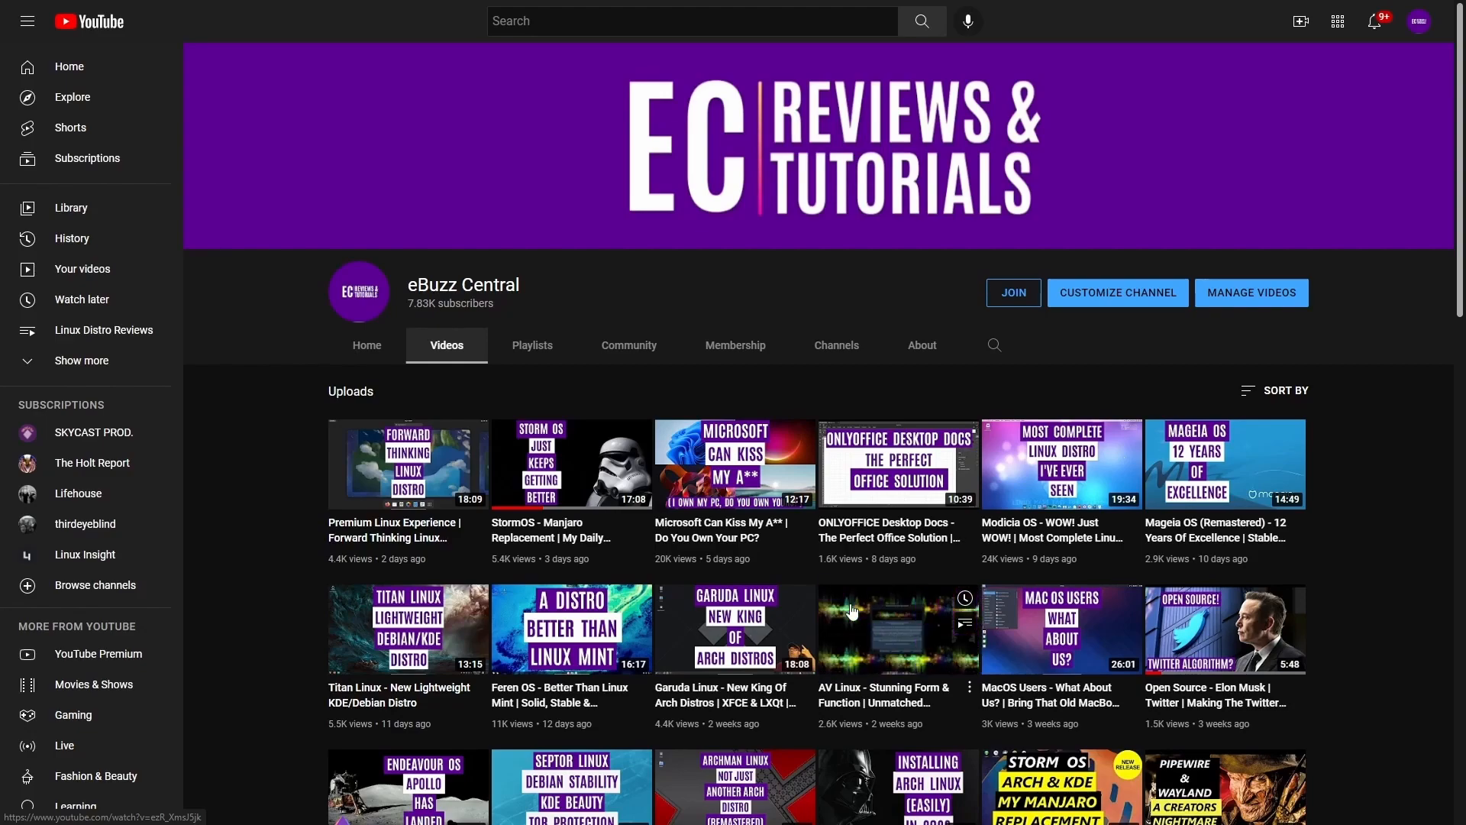
mouse_move(850, 628)
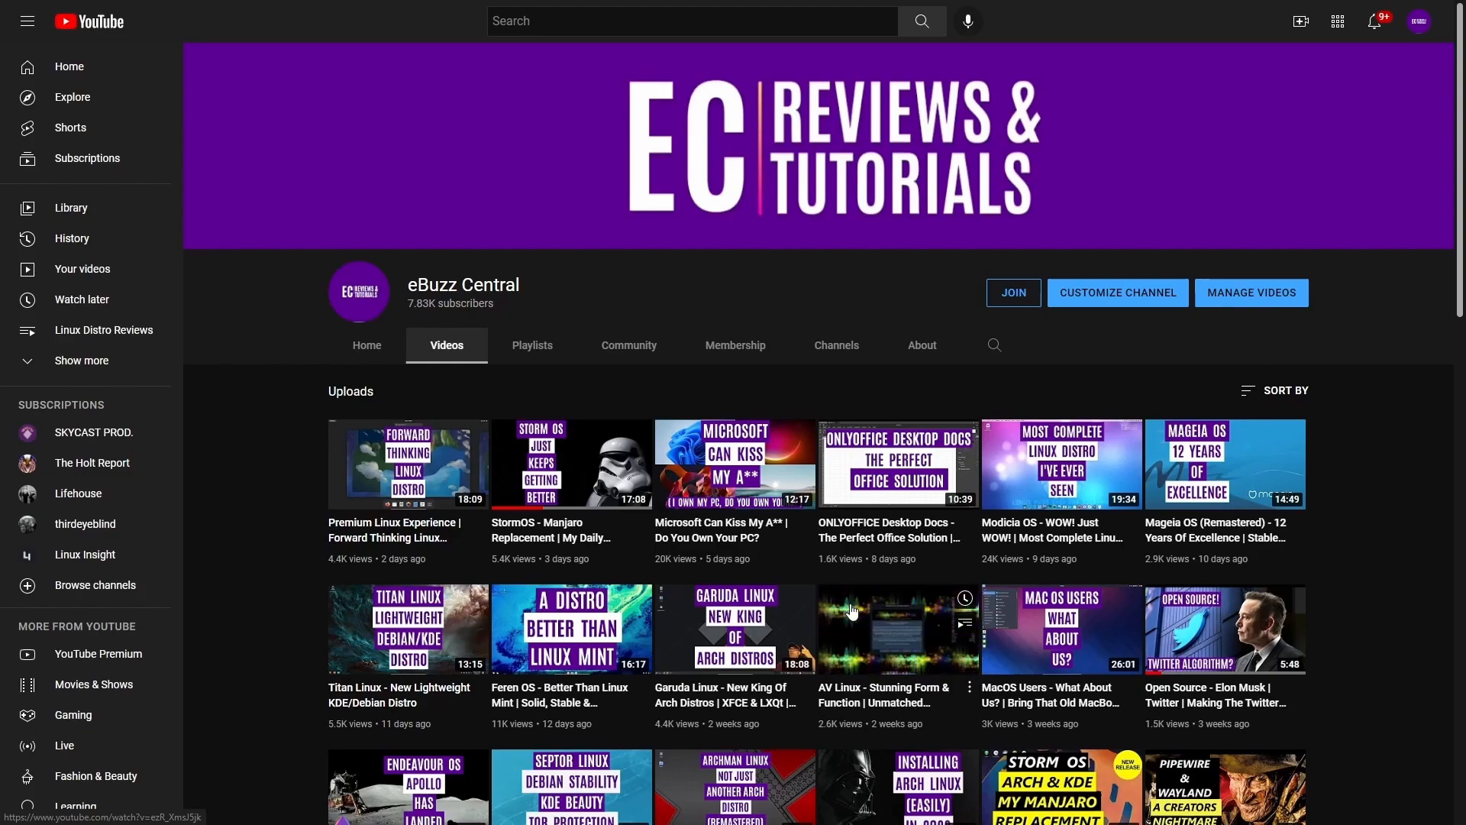
mouse_move(850, 611)
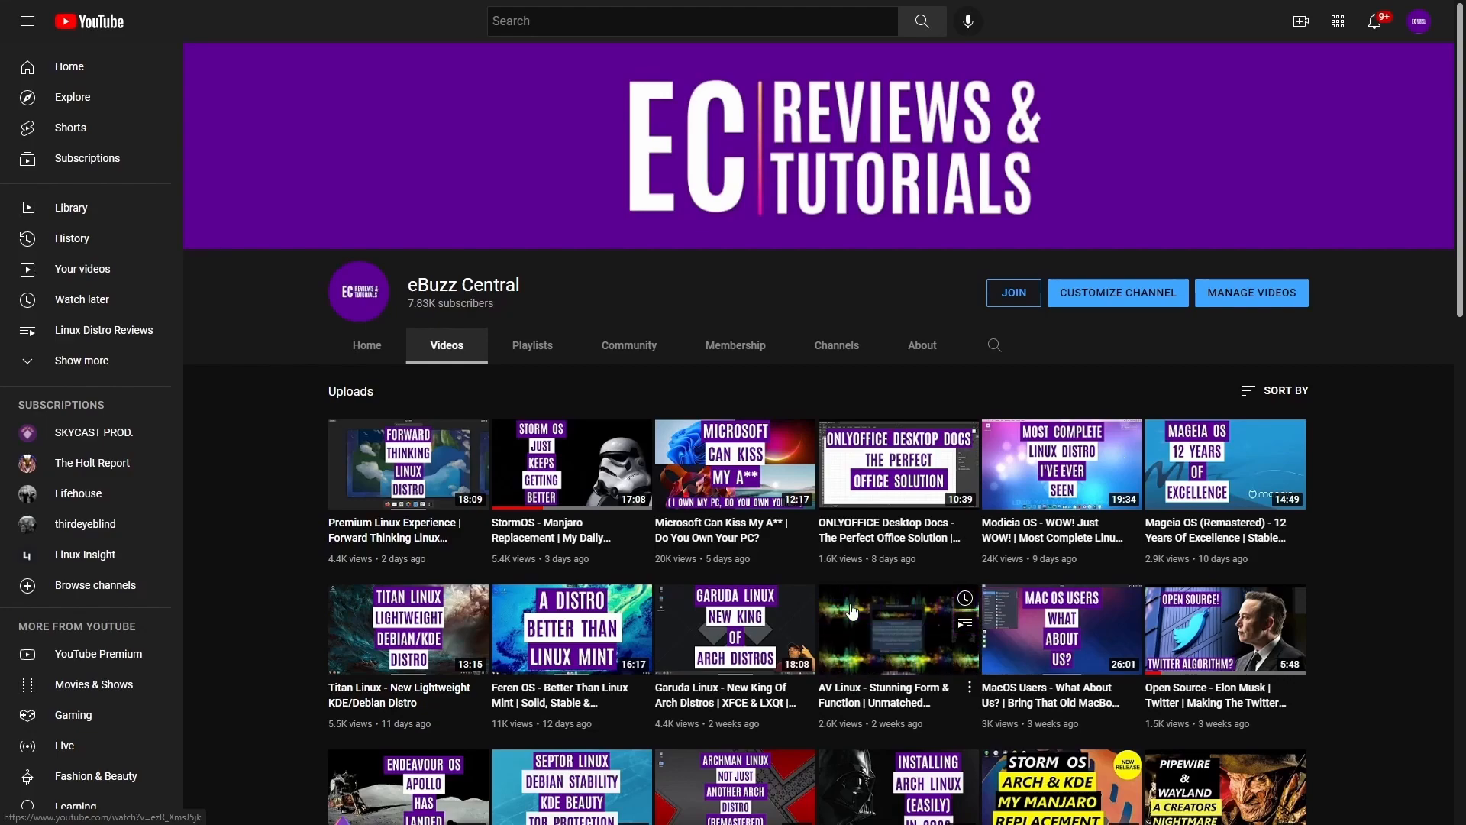
mouse_move(897, 628)
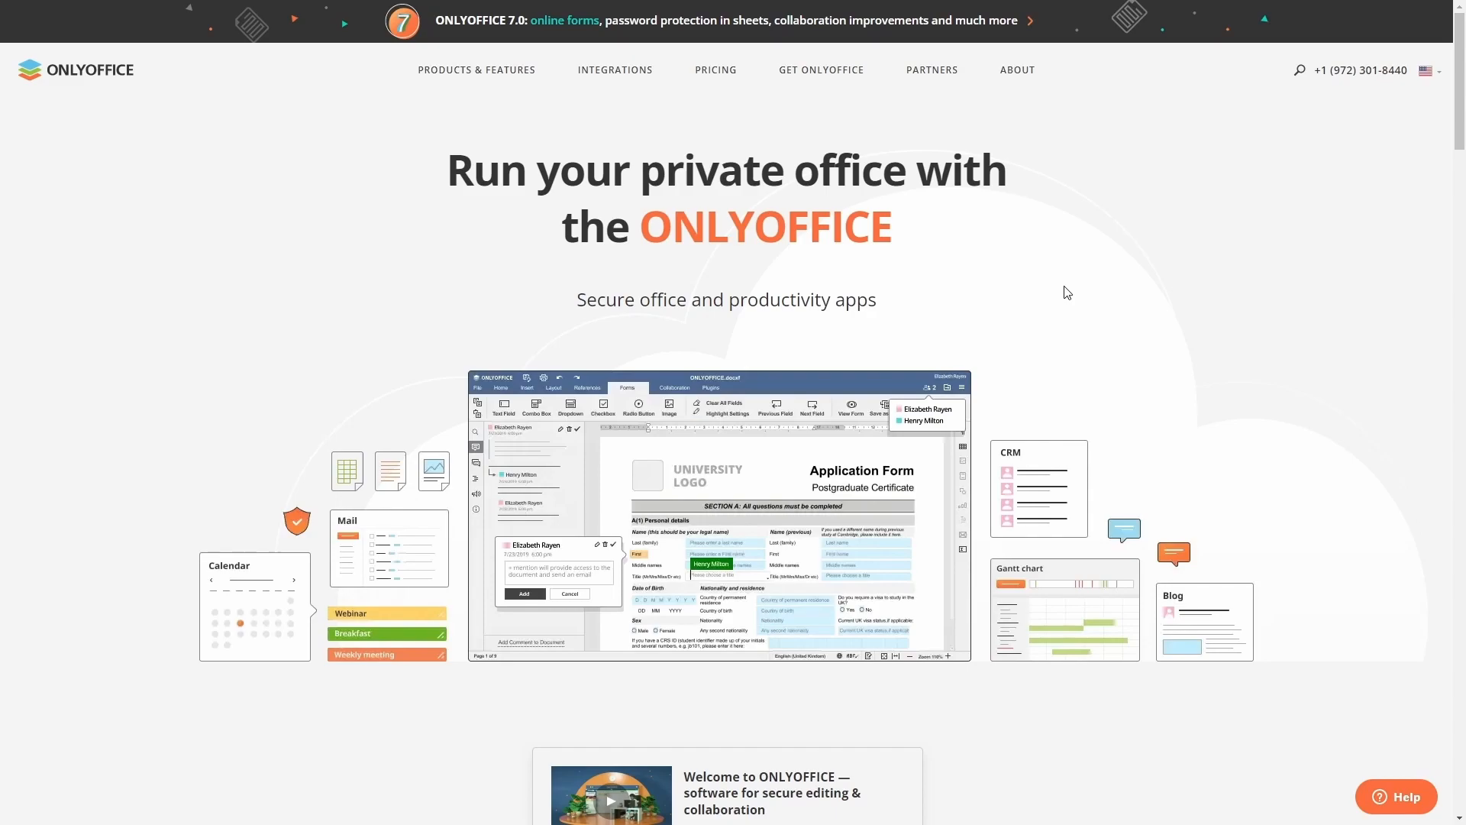
Scroll the ONLYOFFICE homepage down to the Docs / Workspace comparison section
scroll(down, 3)
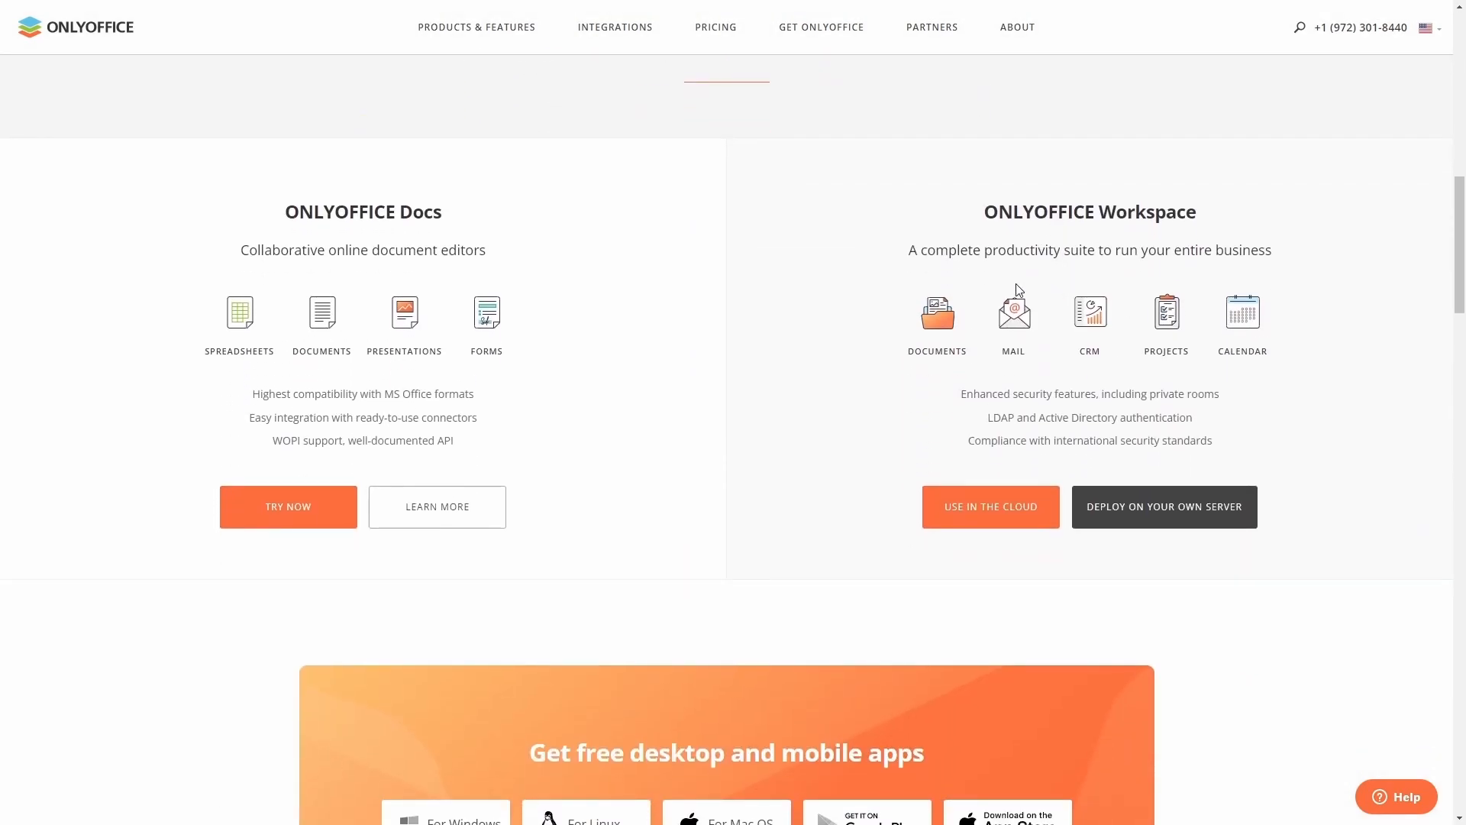
mouse_move(264, 217)
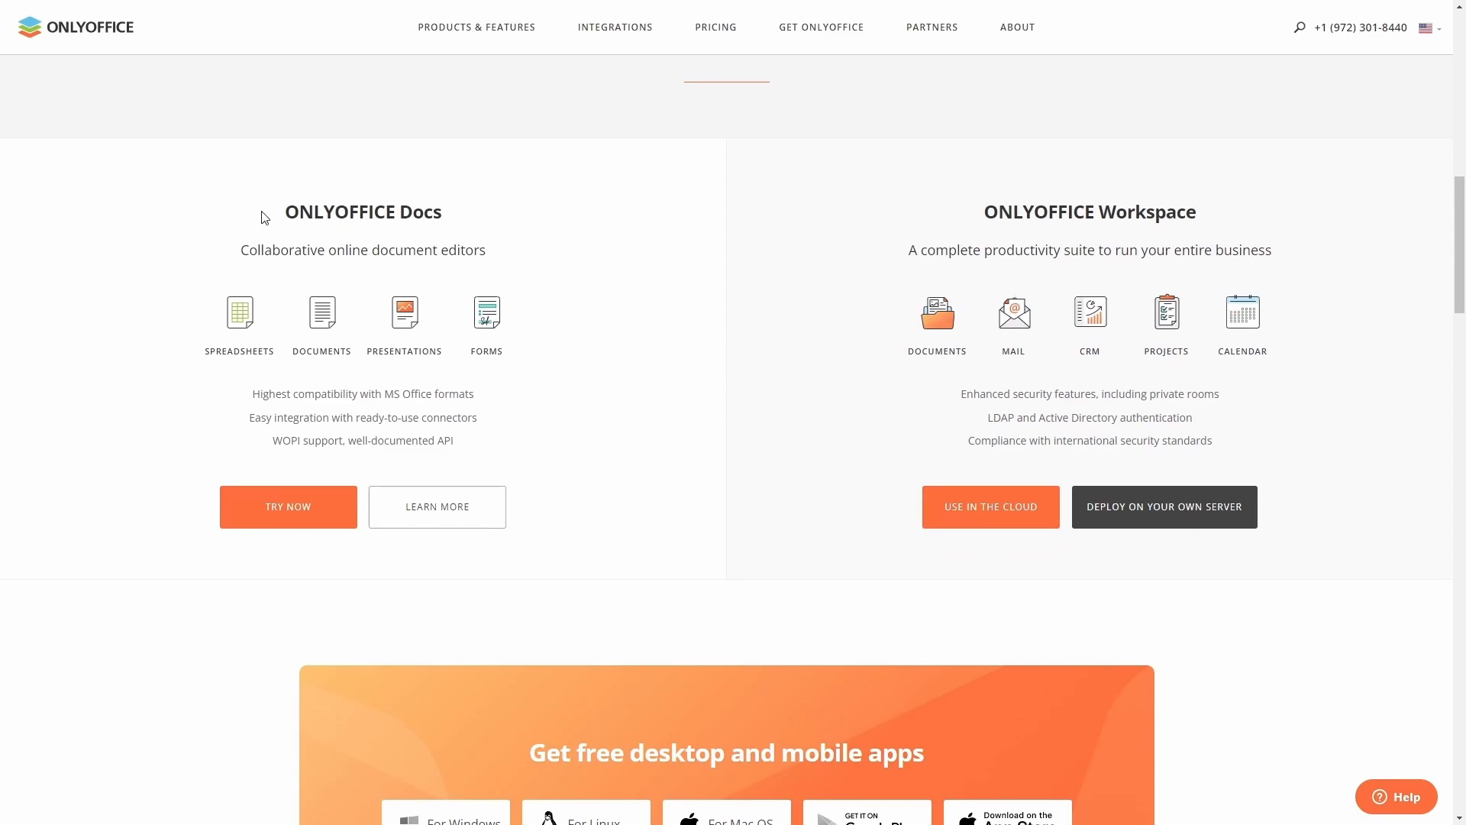
mouse_move(551, 186)
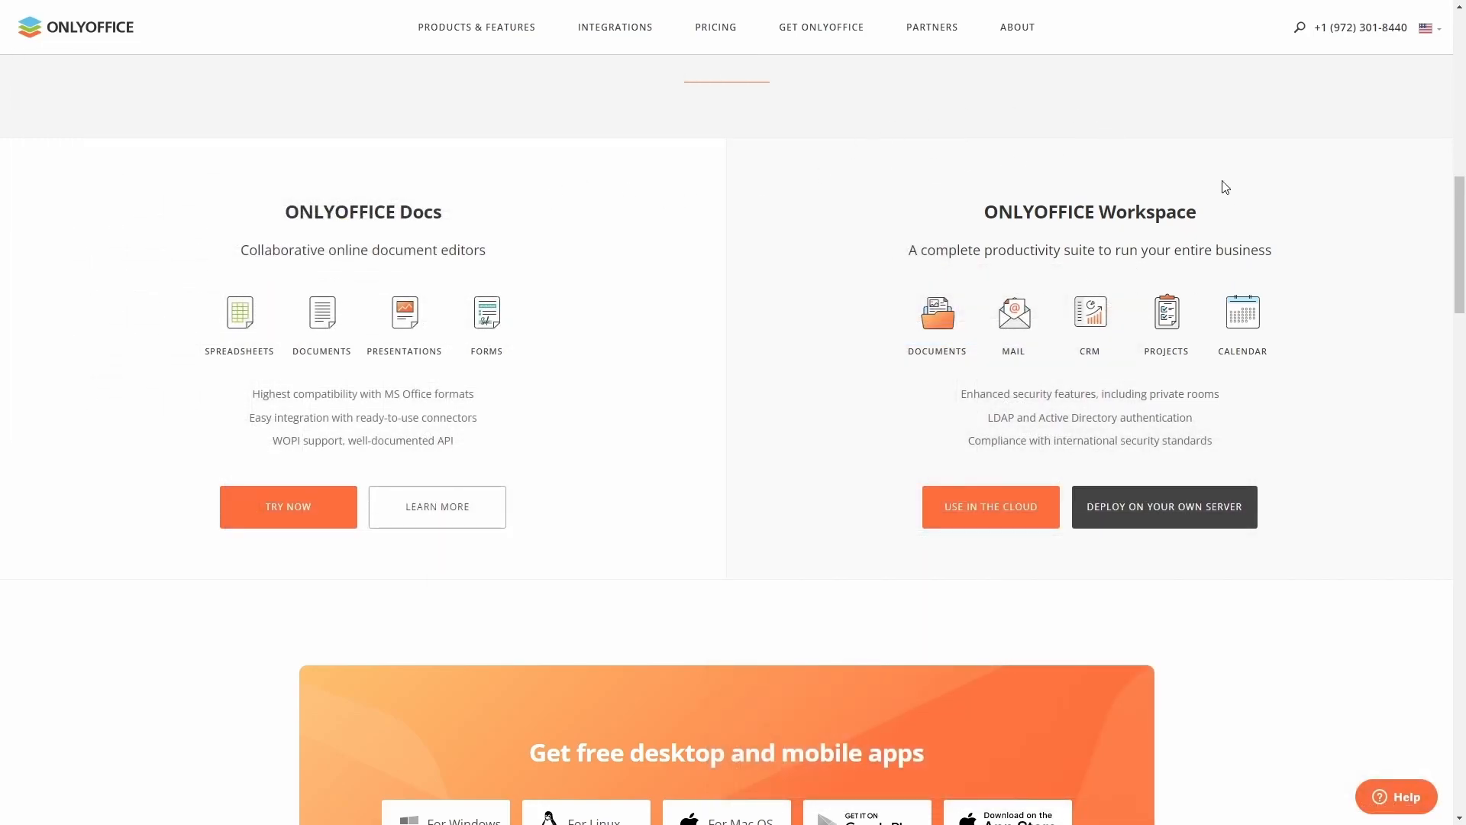
mouse_move(977, 214)
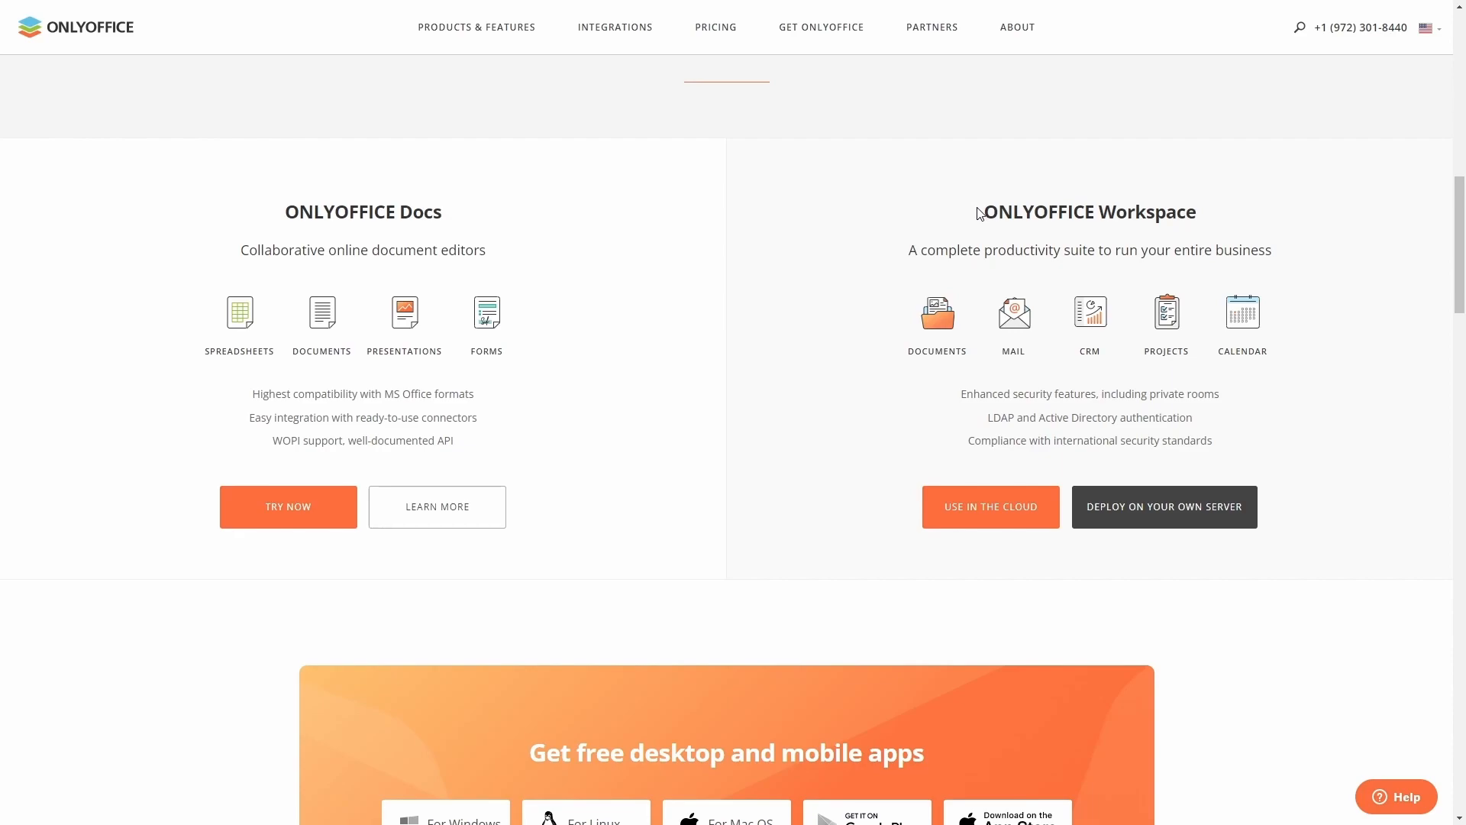
click(477, 26)
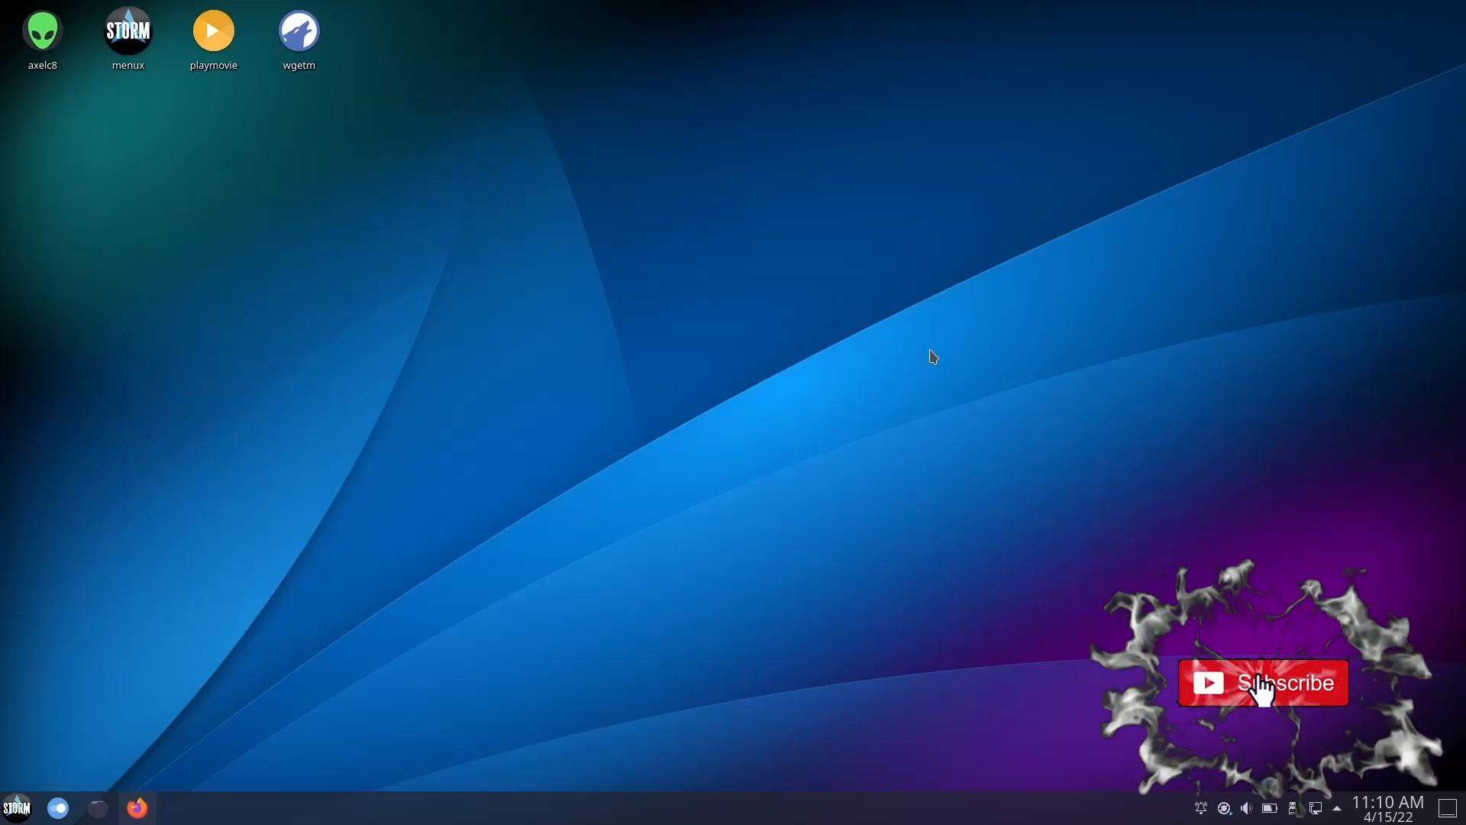
Launch Flameshot from the application menu by searching 'flame' and dismiss its welcome notice
click(1263, 681)
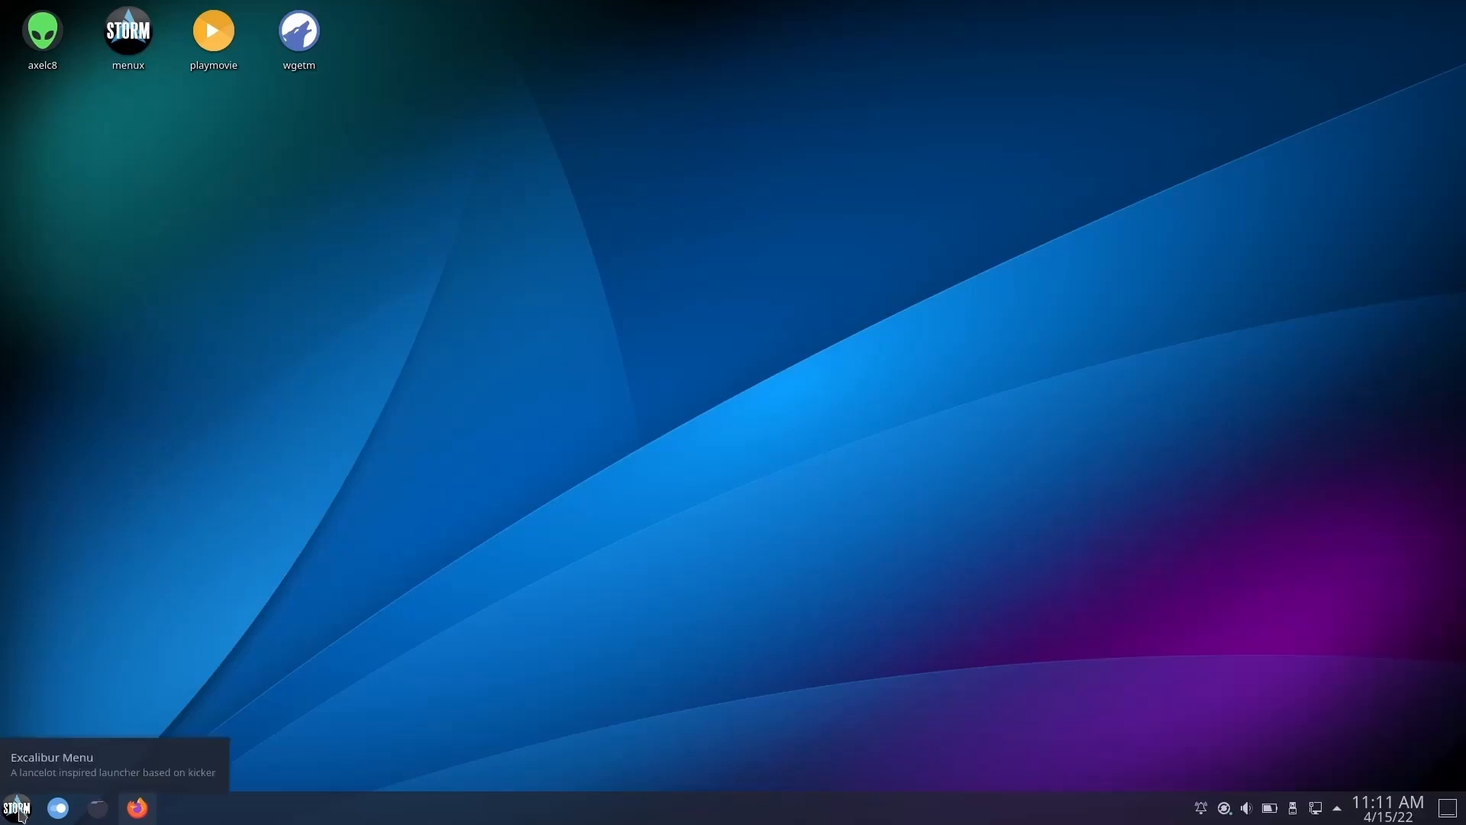
click(17, 806)
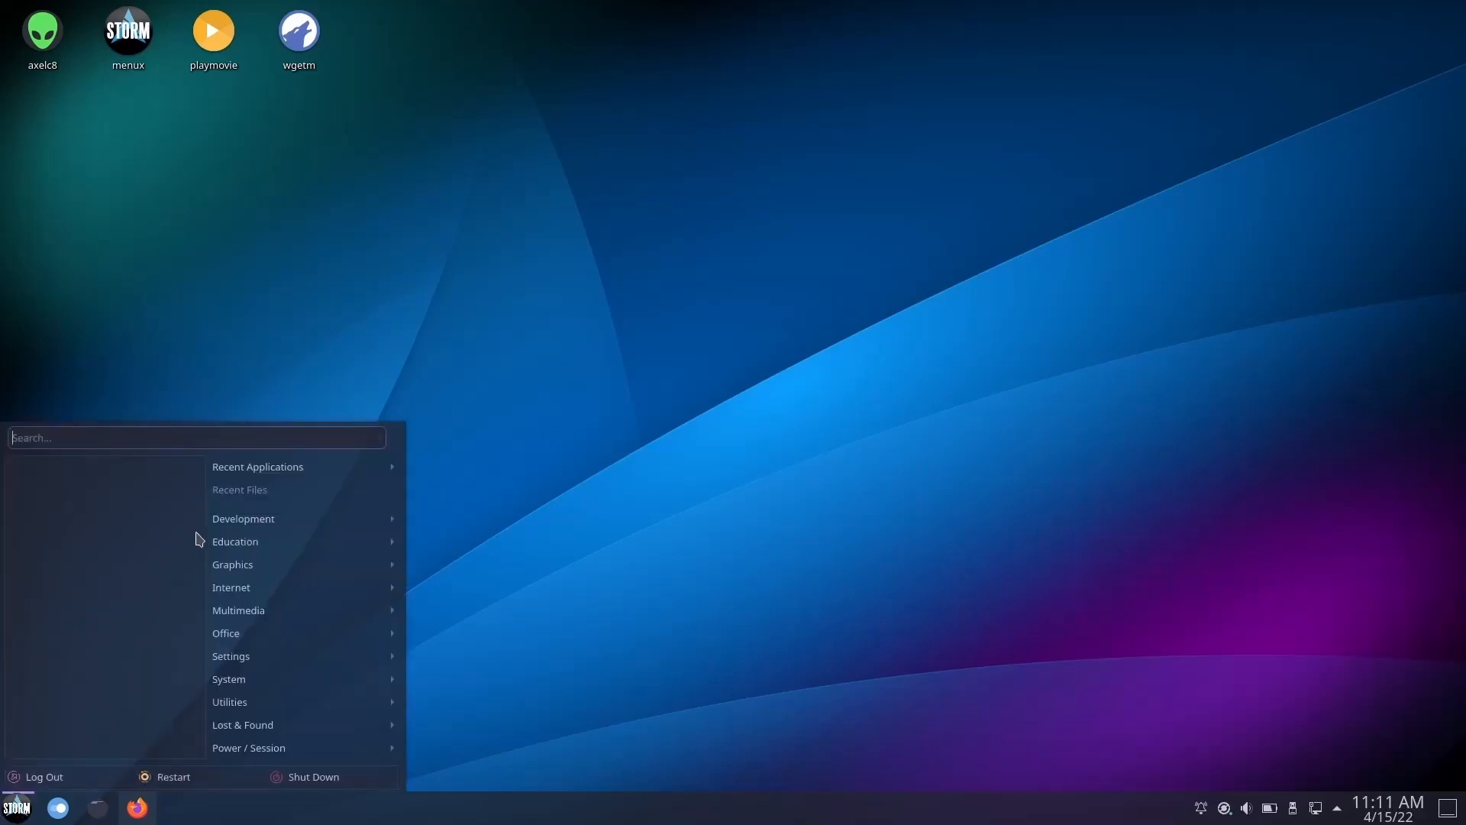
text(flame)
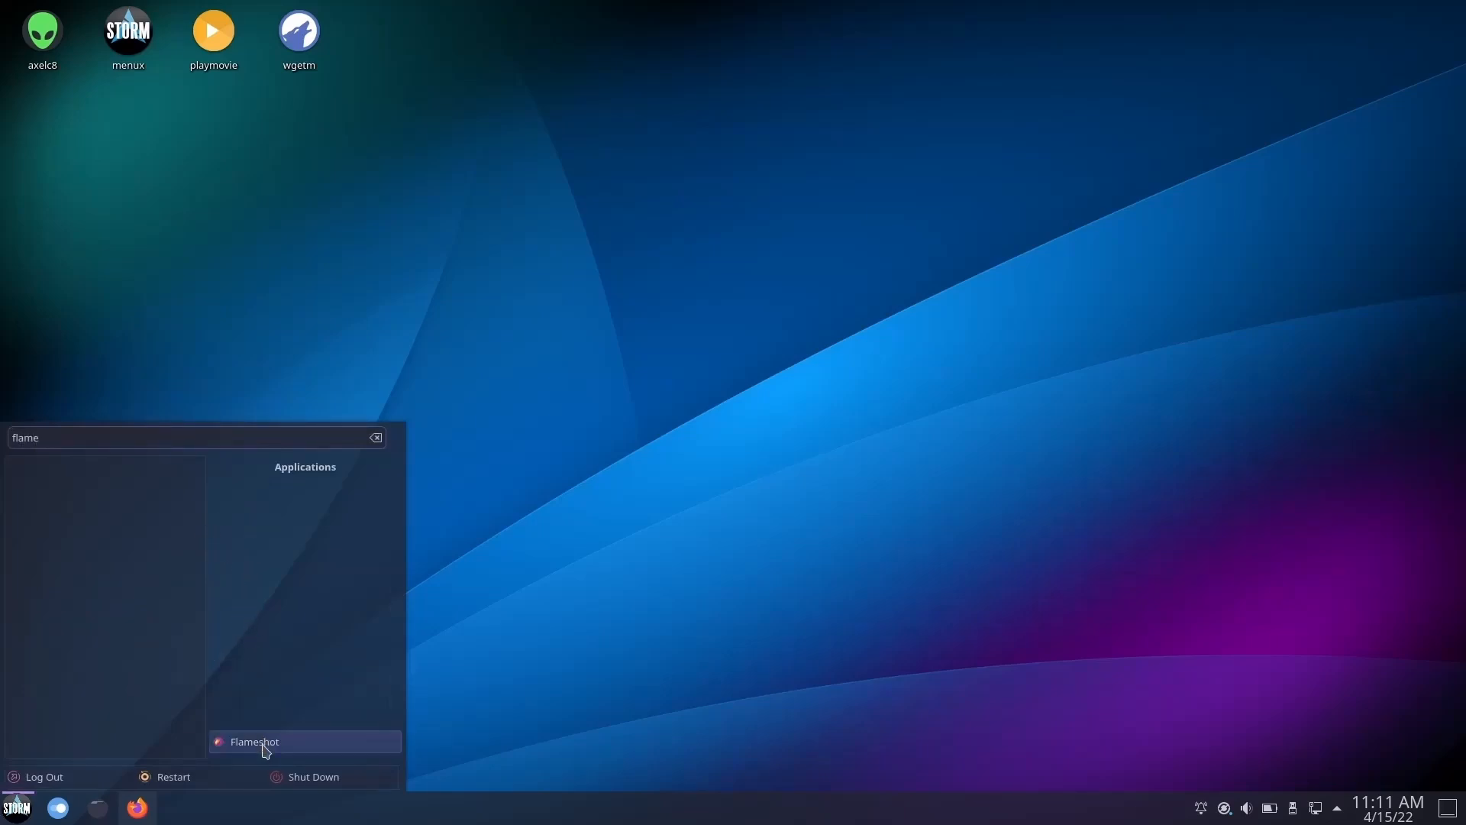
click(253, 743)
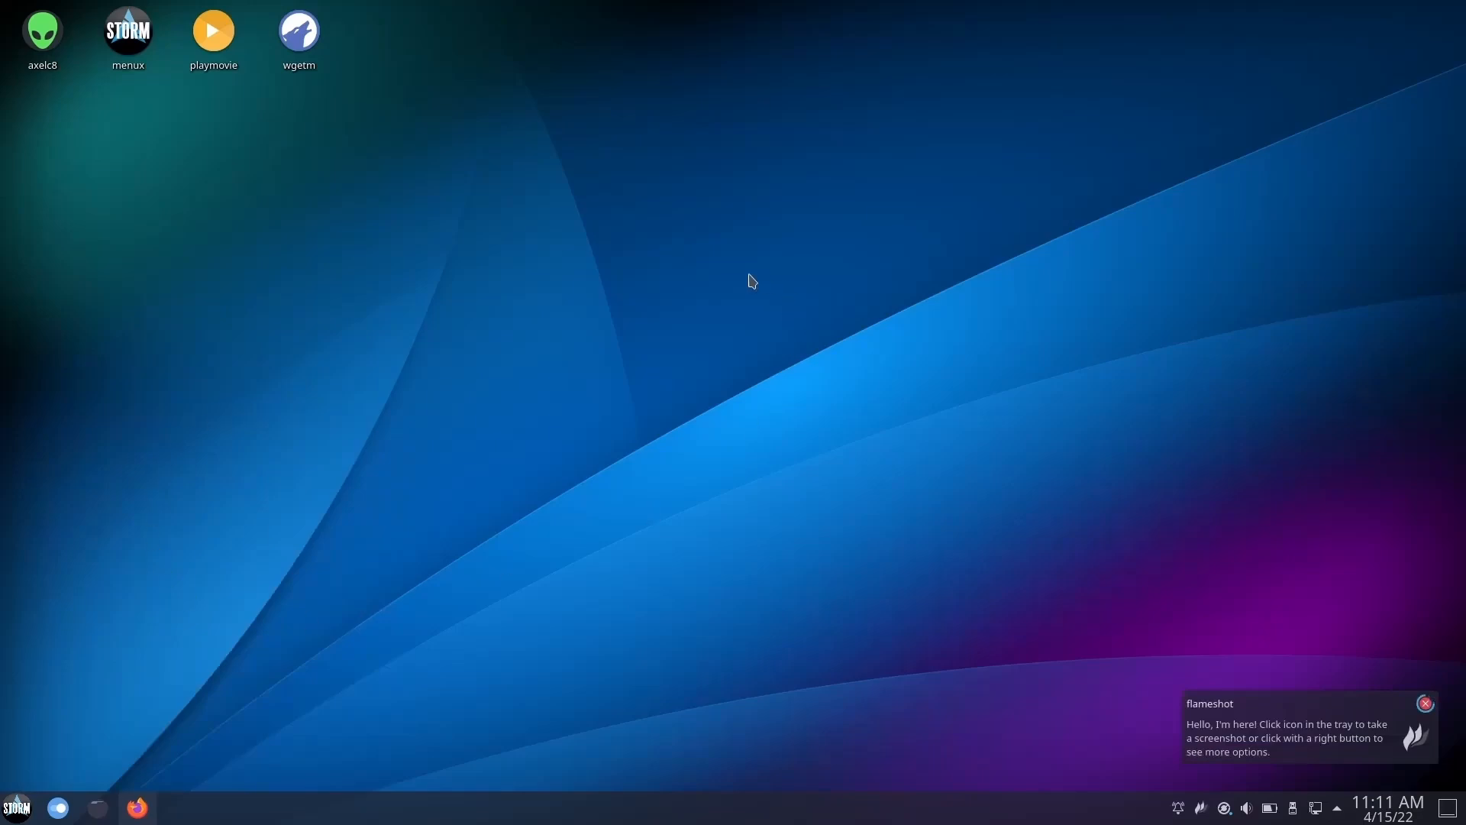
mouse_move(1201, 733)
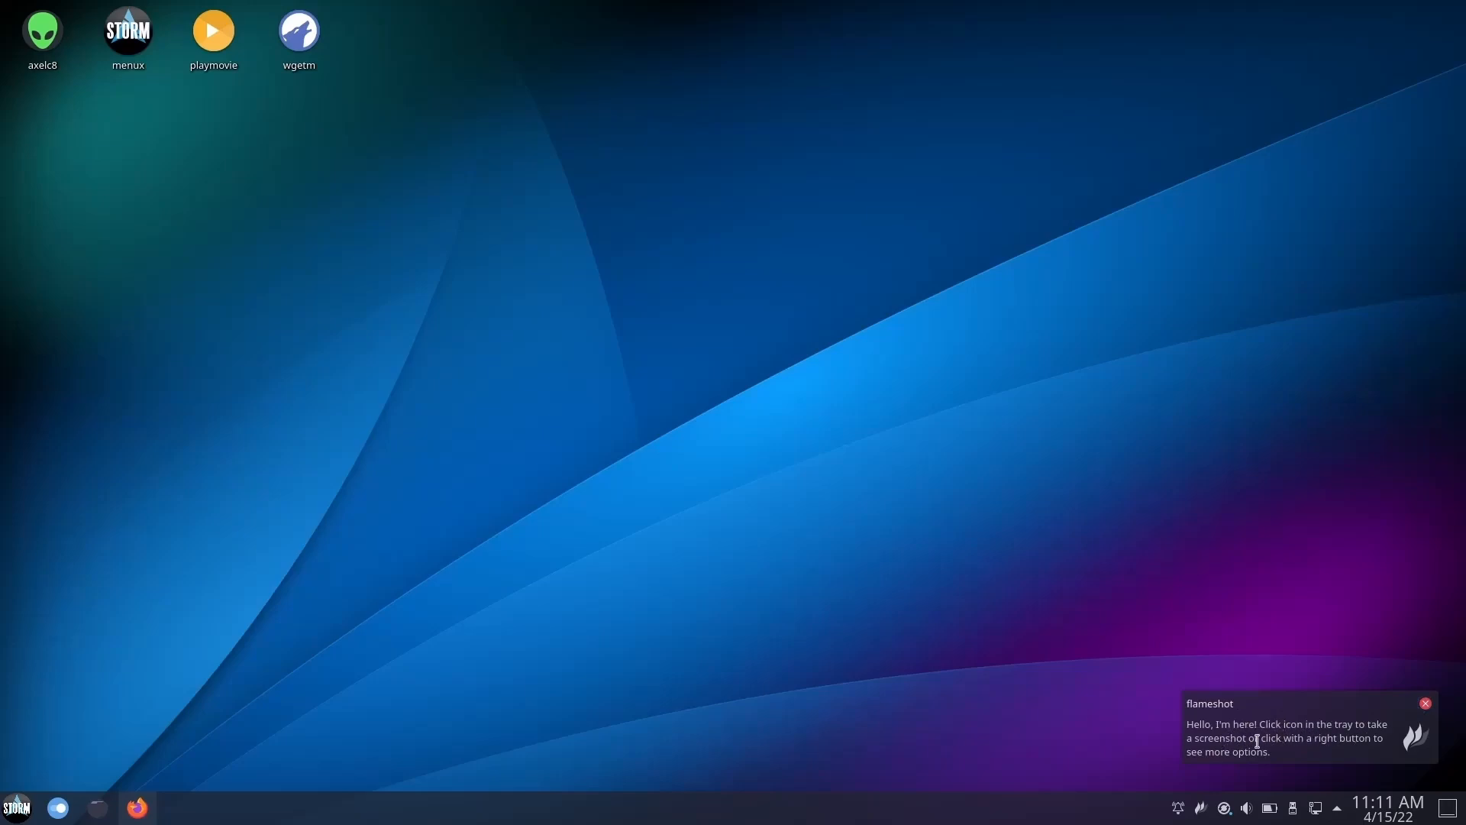
mouse_move(1423, 703)
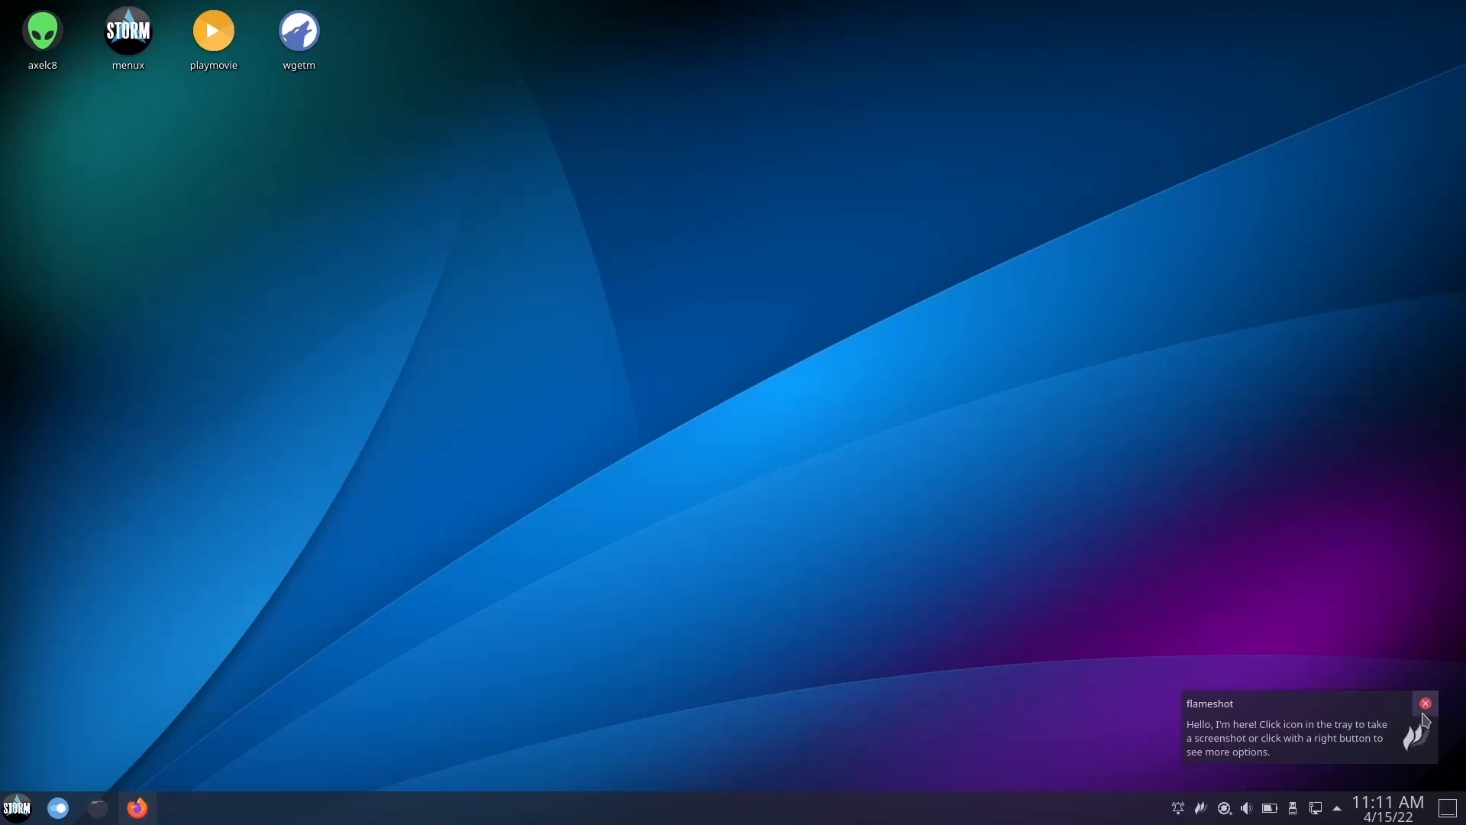
click(1425, 702)
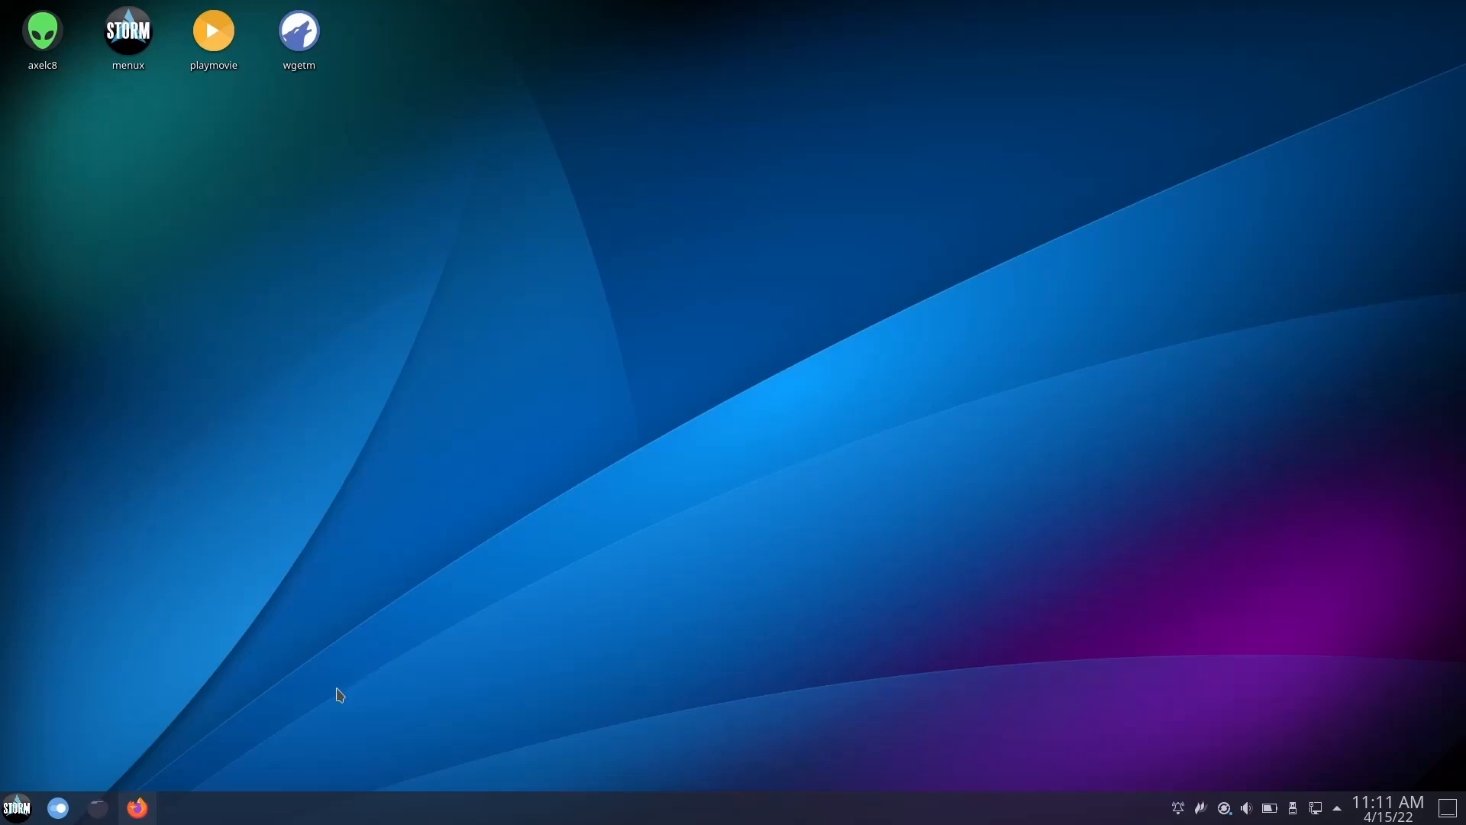
Open Firefox on flameshot.org and scroll through the homepage
click(136, 806)
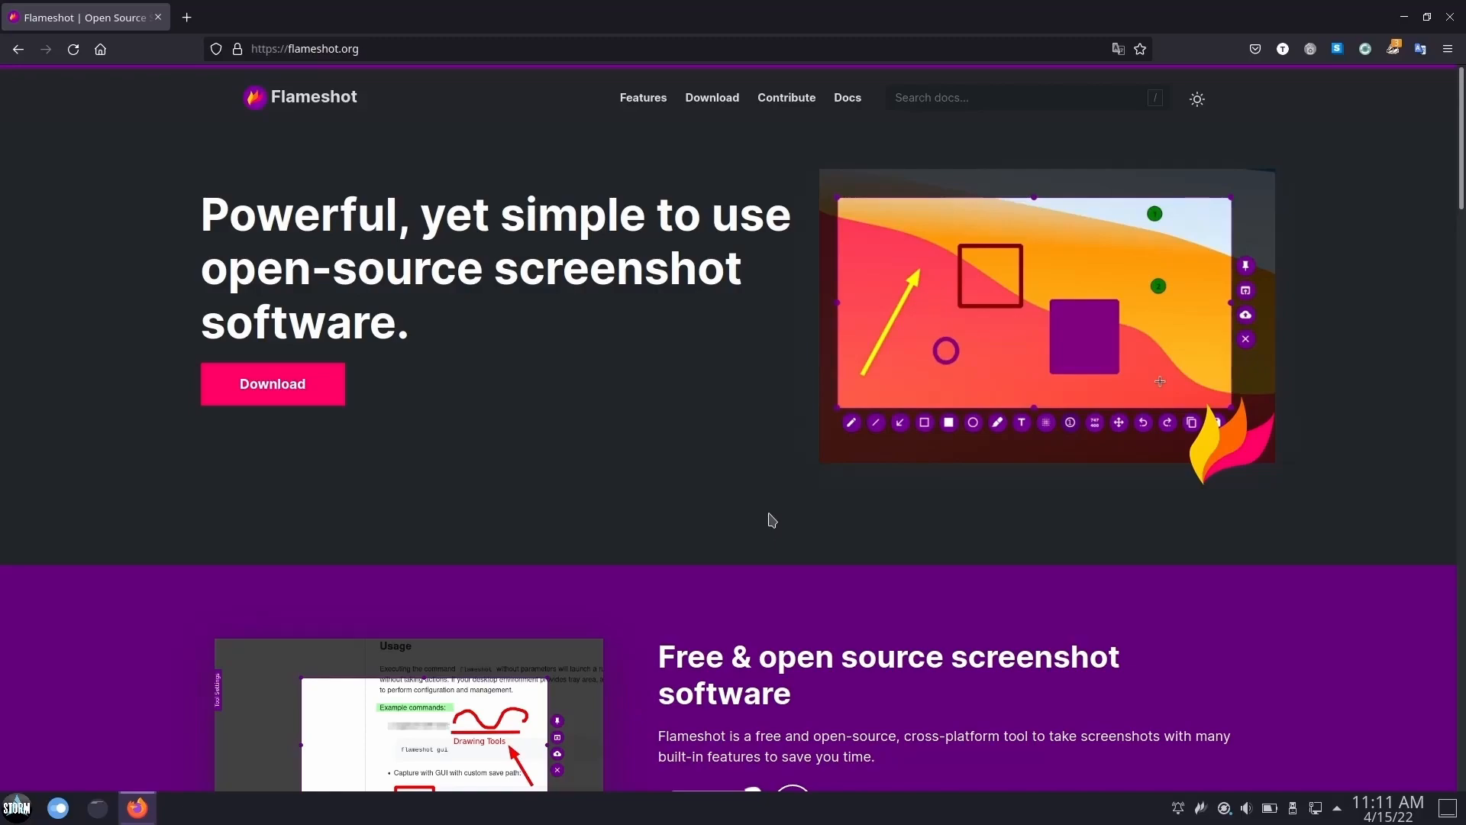
scroll(down, 3)
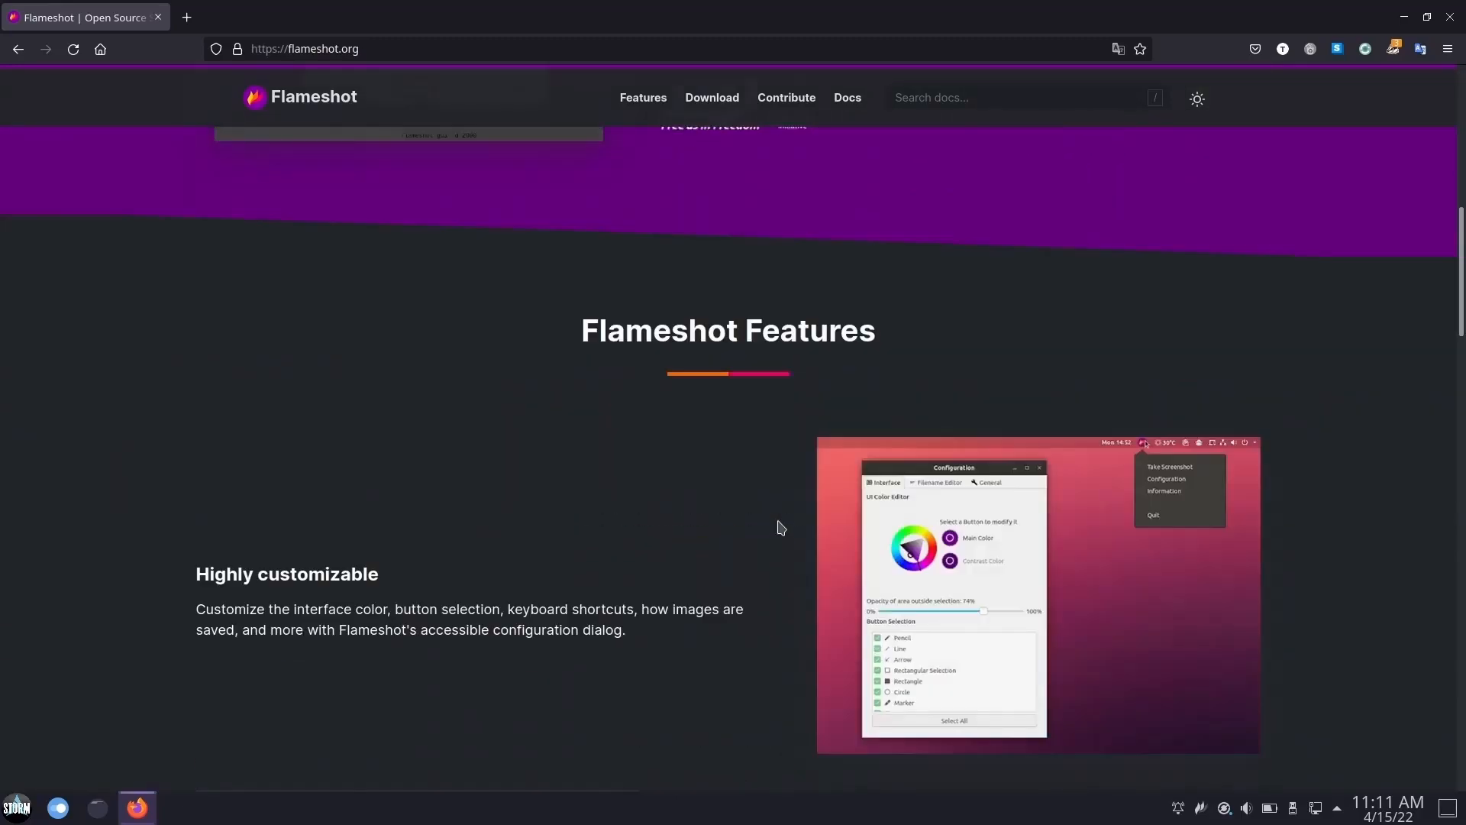
scroll(down, 3)
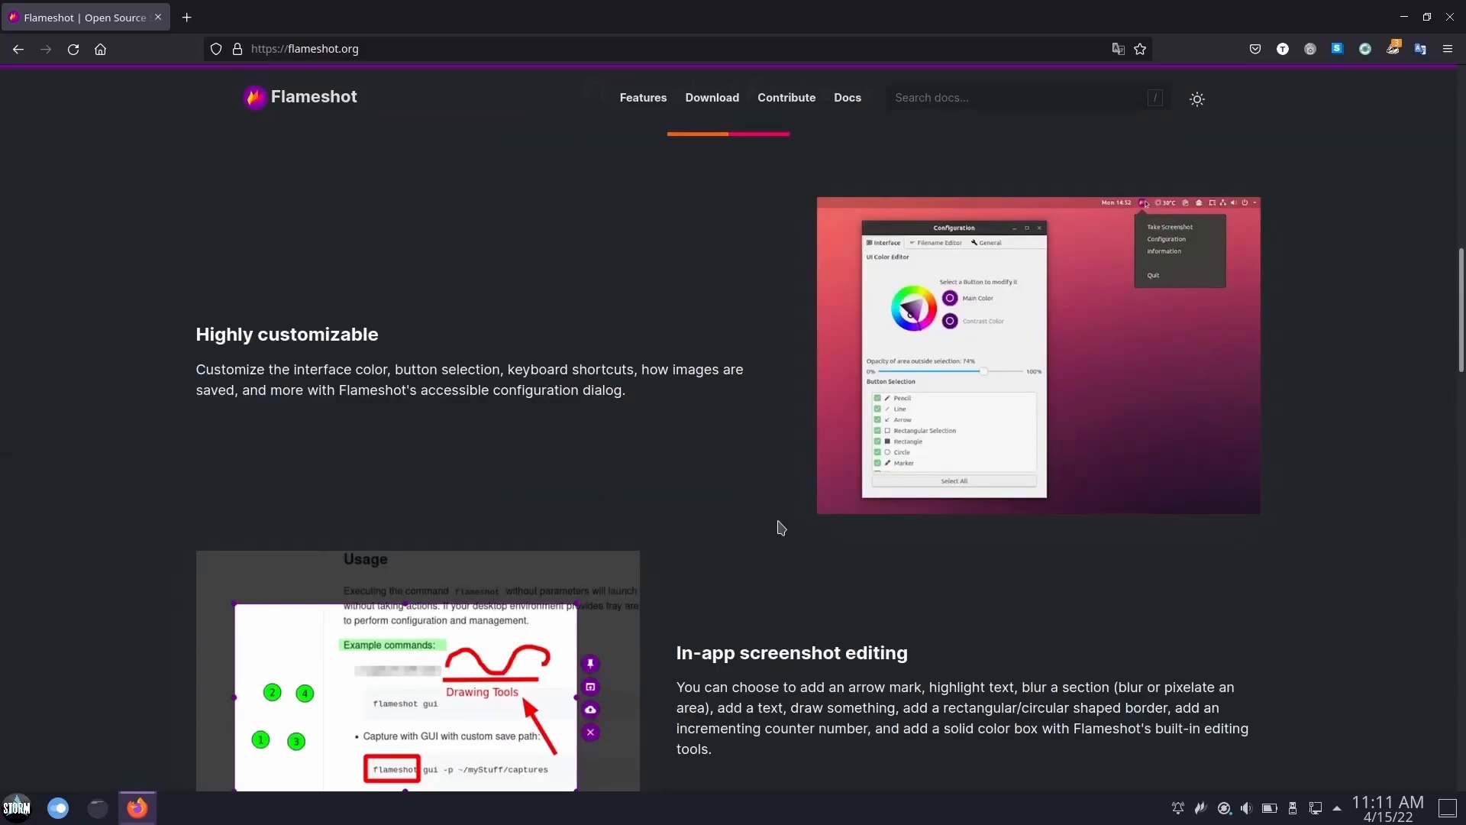
scroll(down, 3)
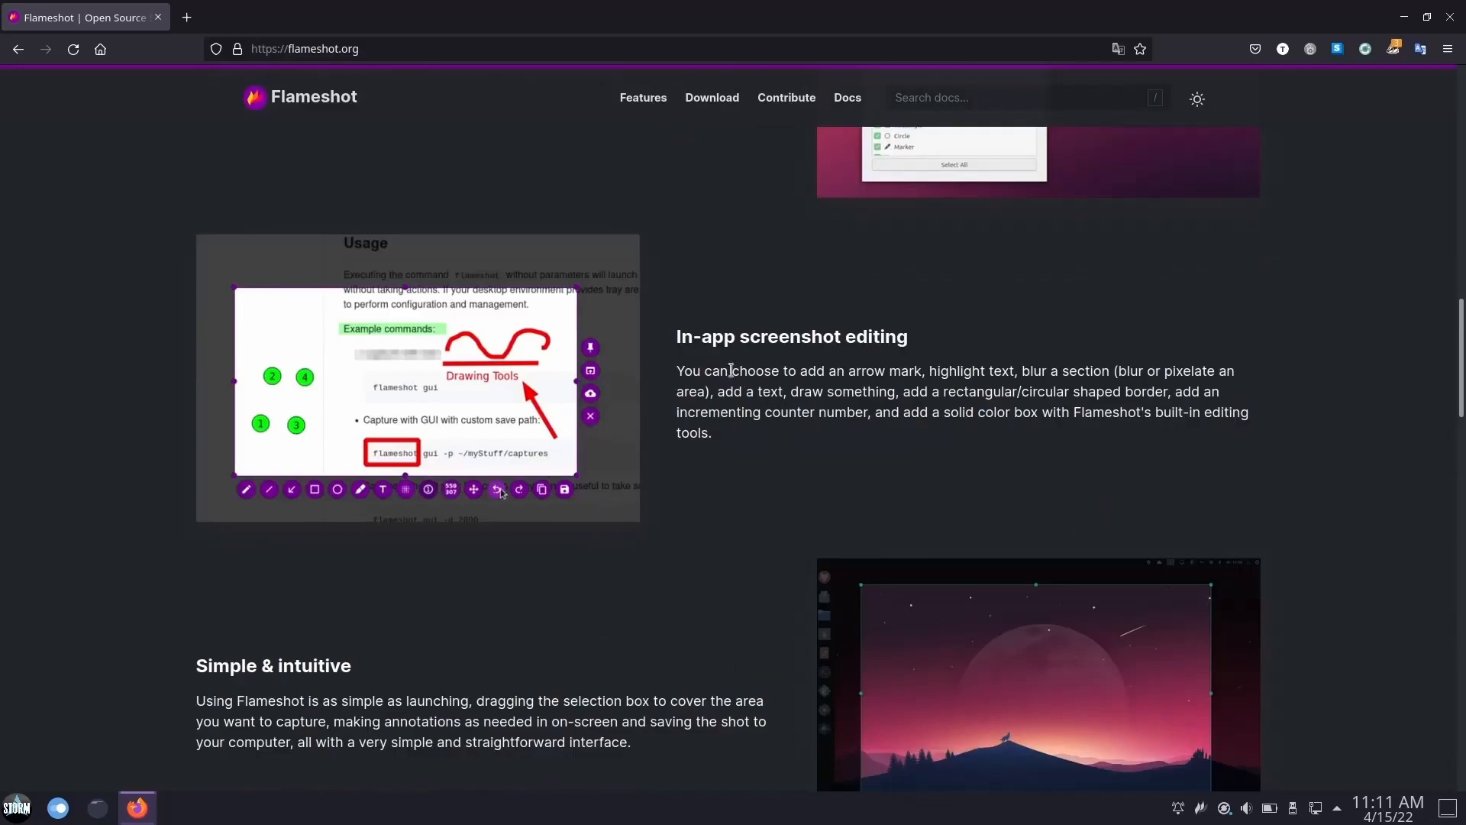
scroll(down, 3)
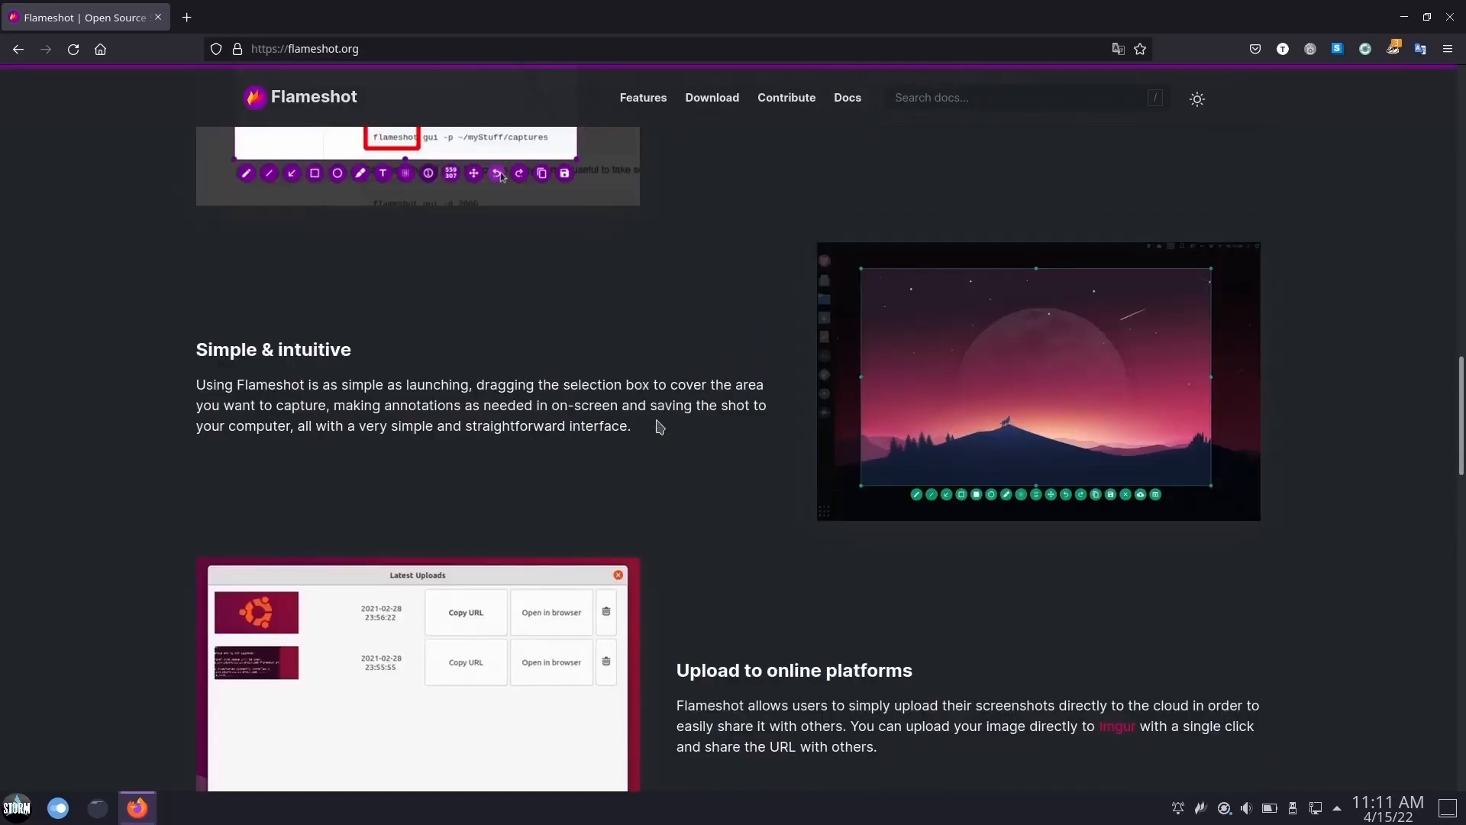
scroll(down, 3)
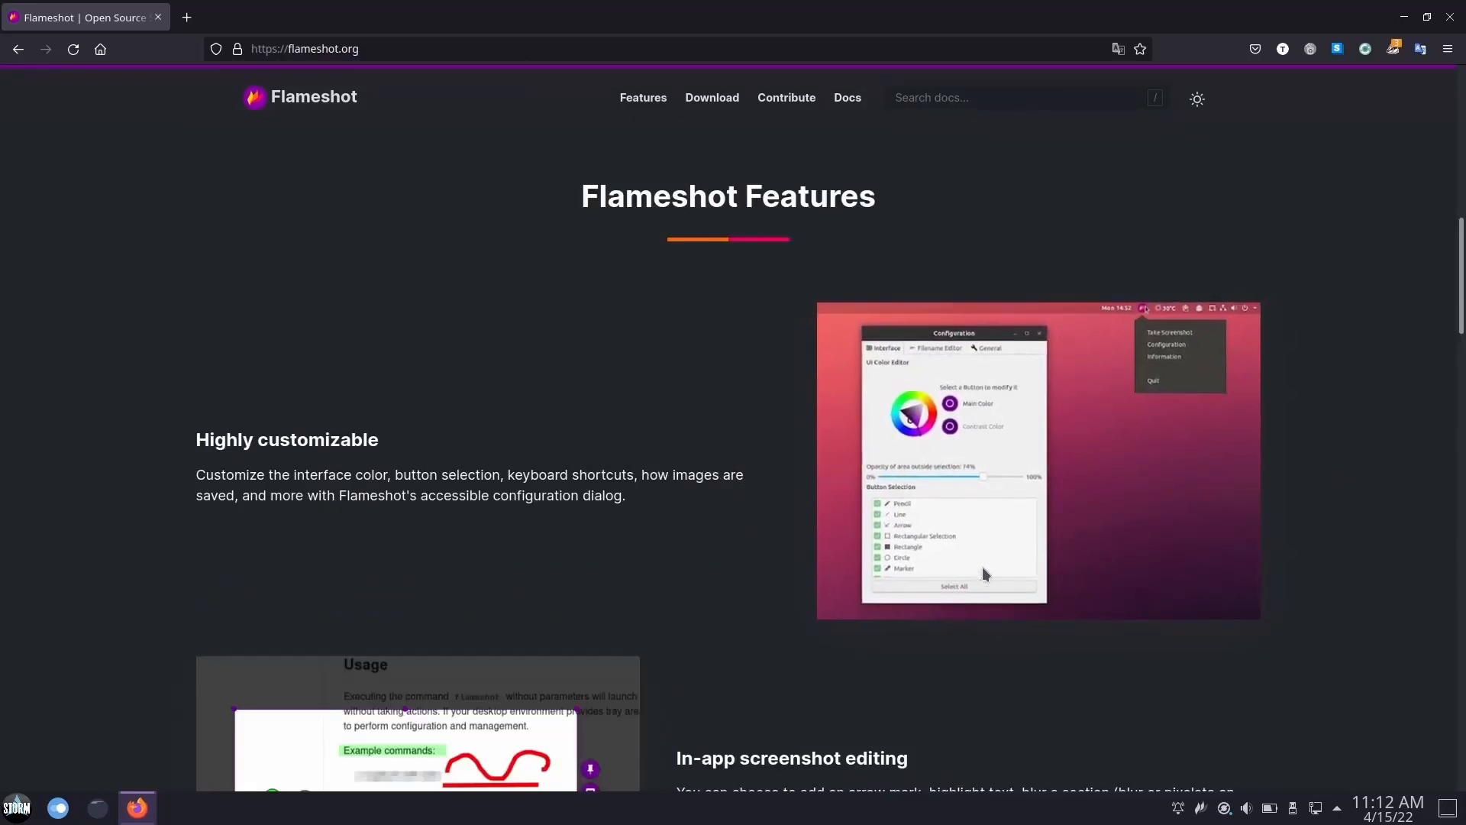
scroll(down, 3)
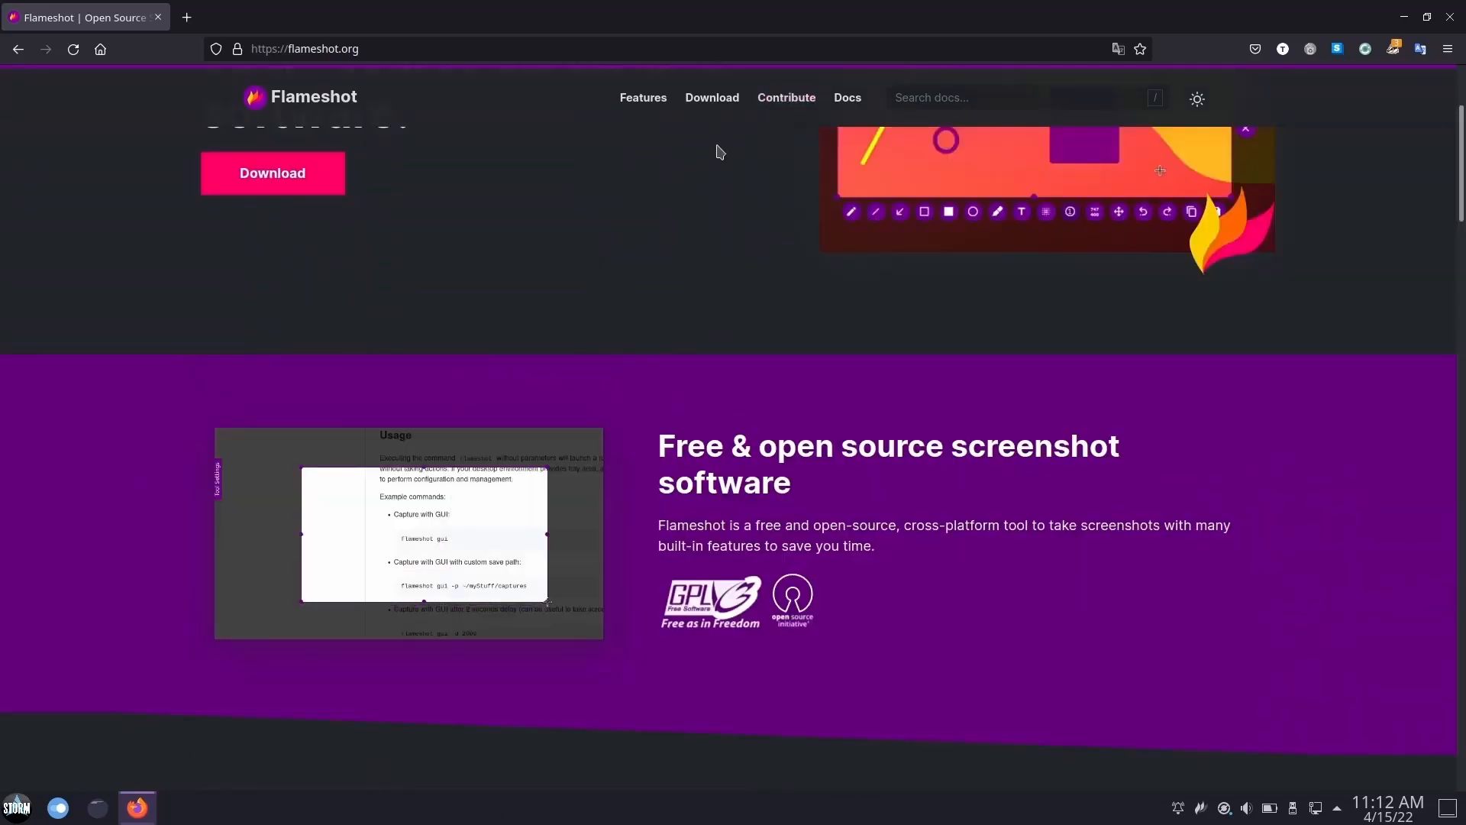
Go to the Download section and show the Linux options (AppImage, Snap, Flathub)
click(711, 98)
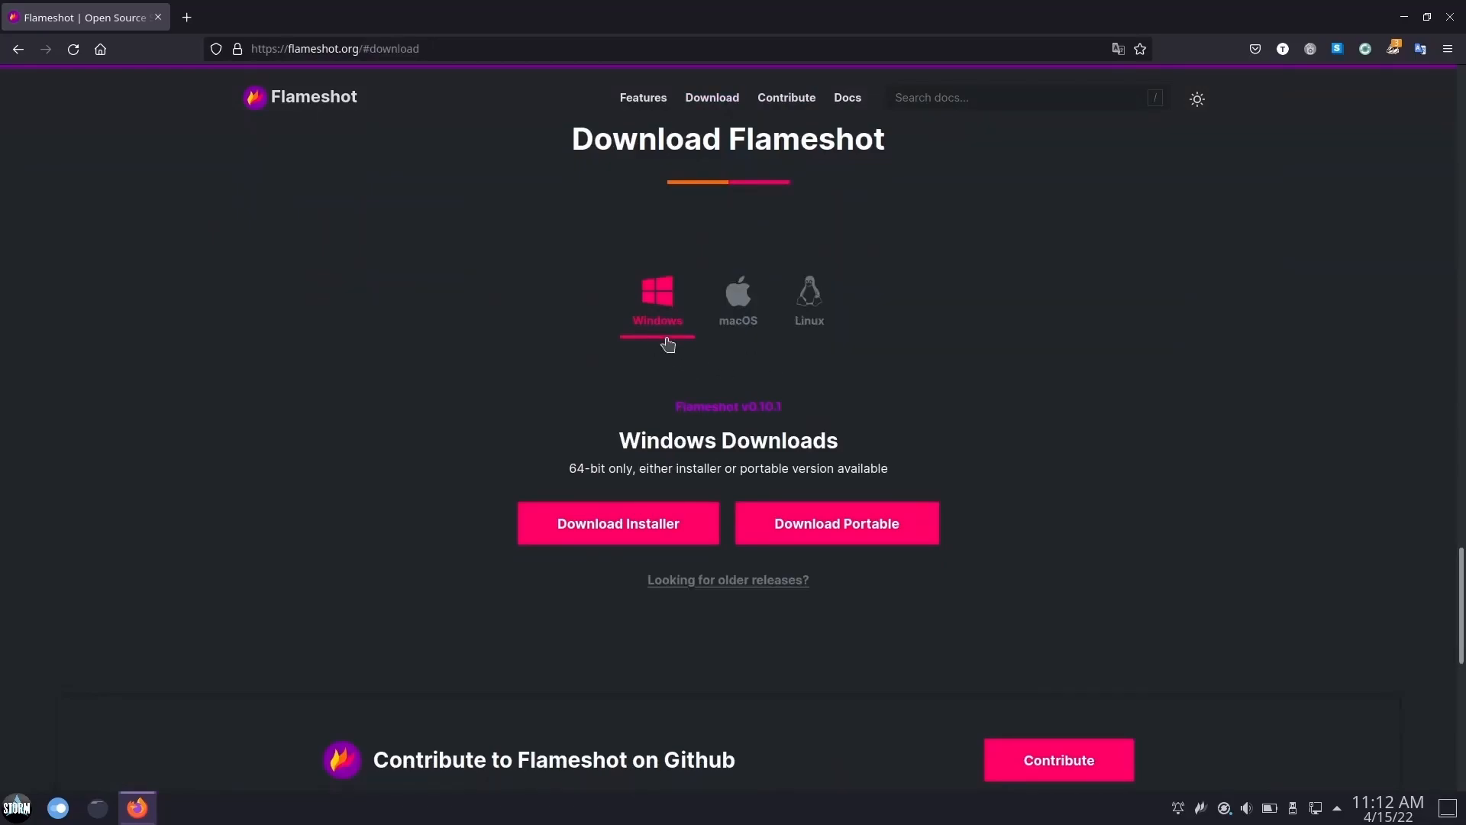
click(809, 299)
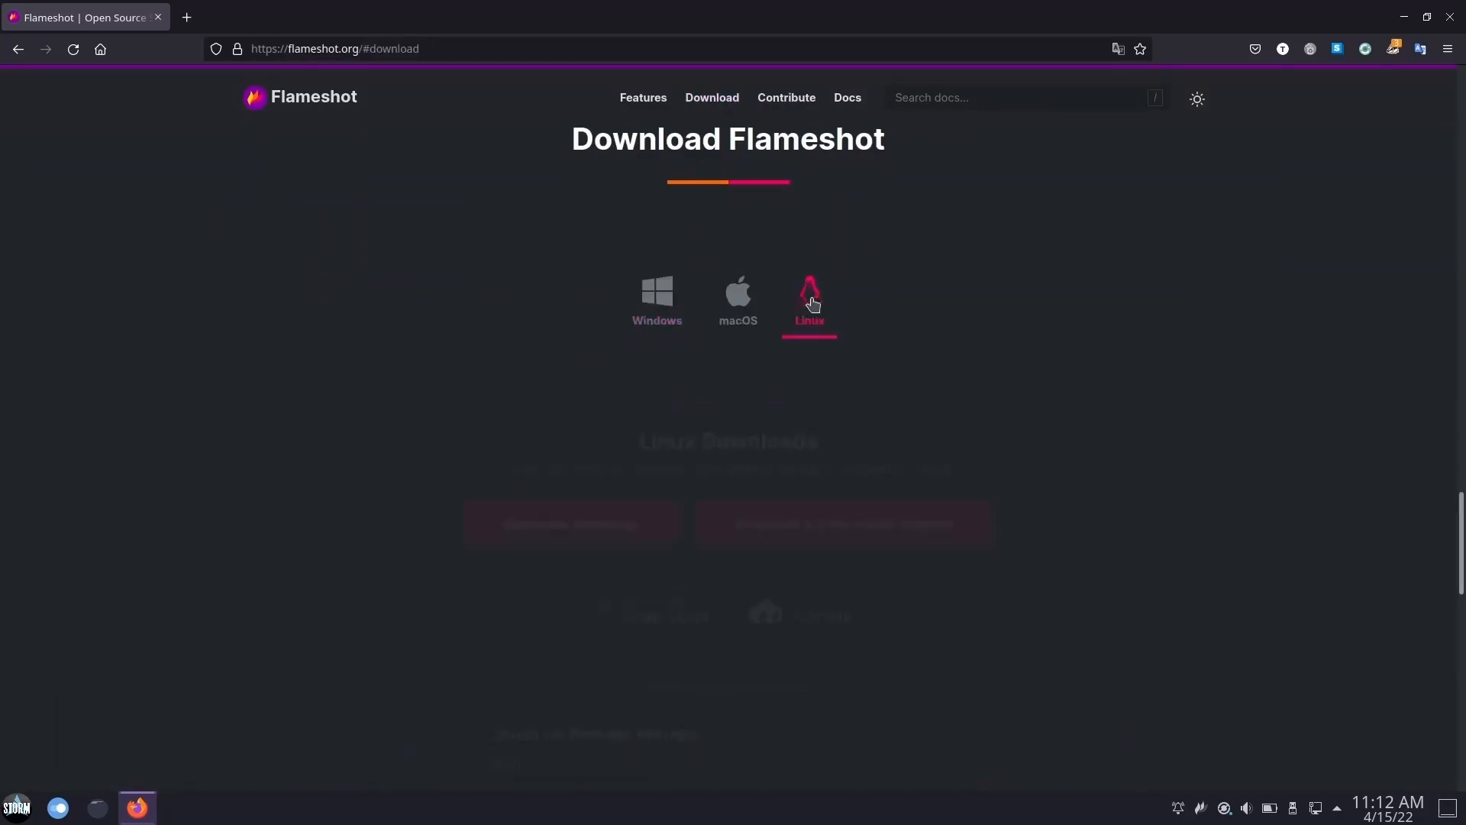
click(807, 300)
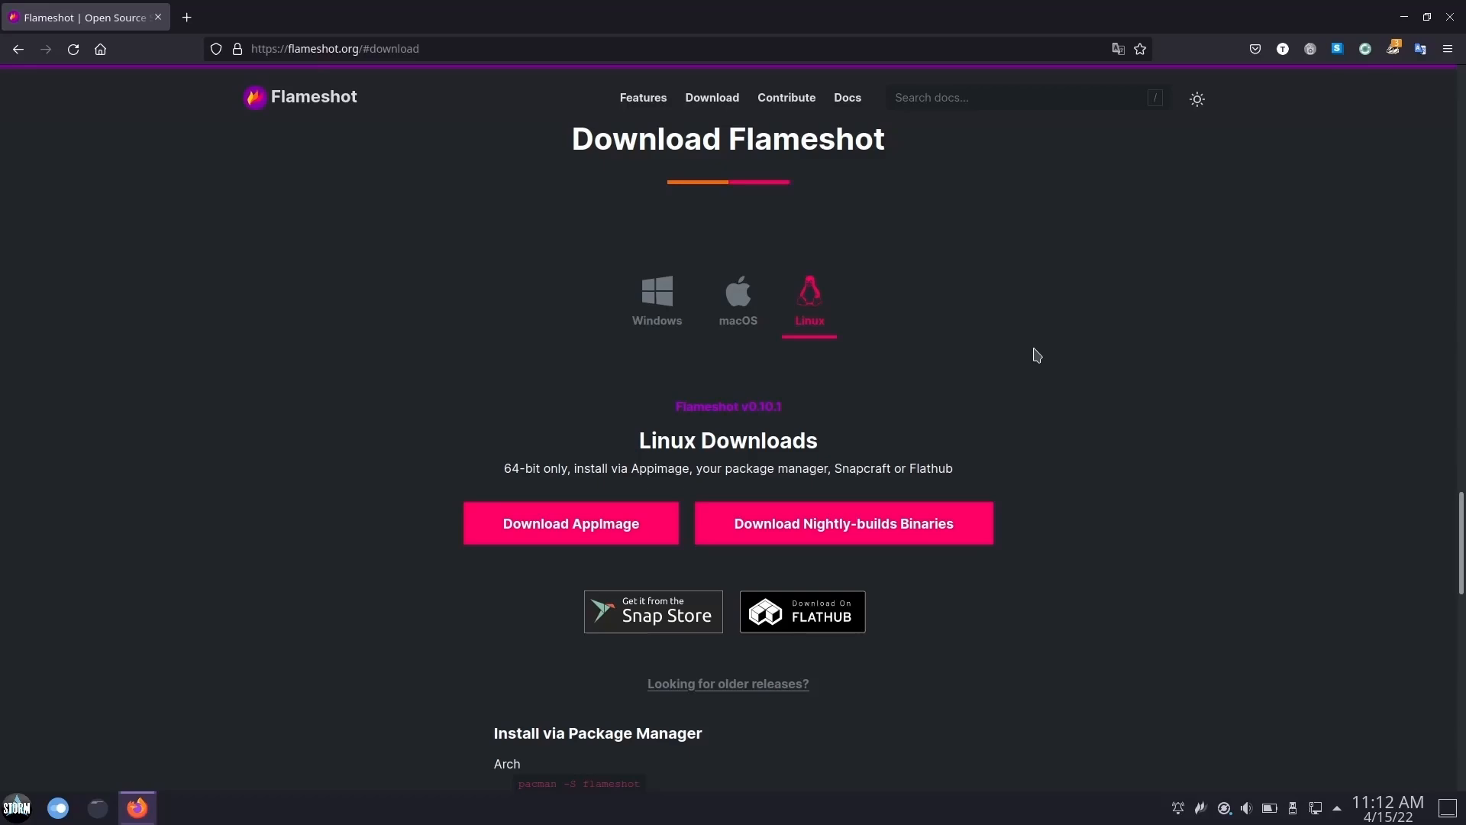
mouse_move(334, 97)
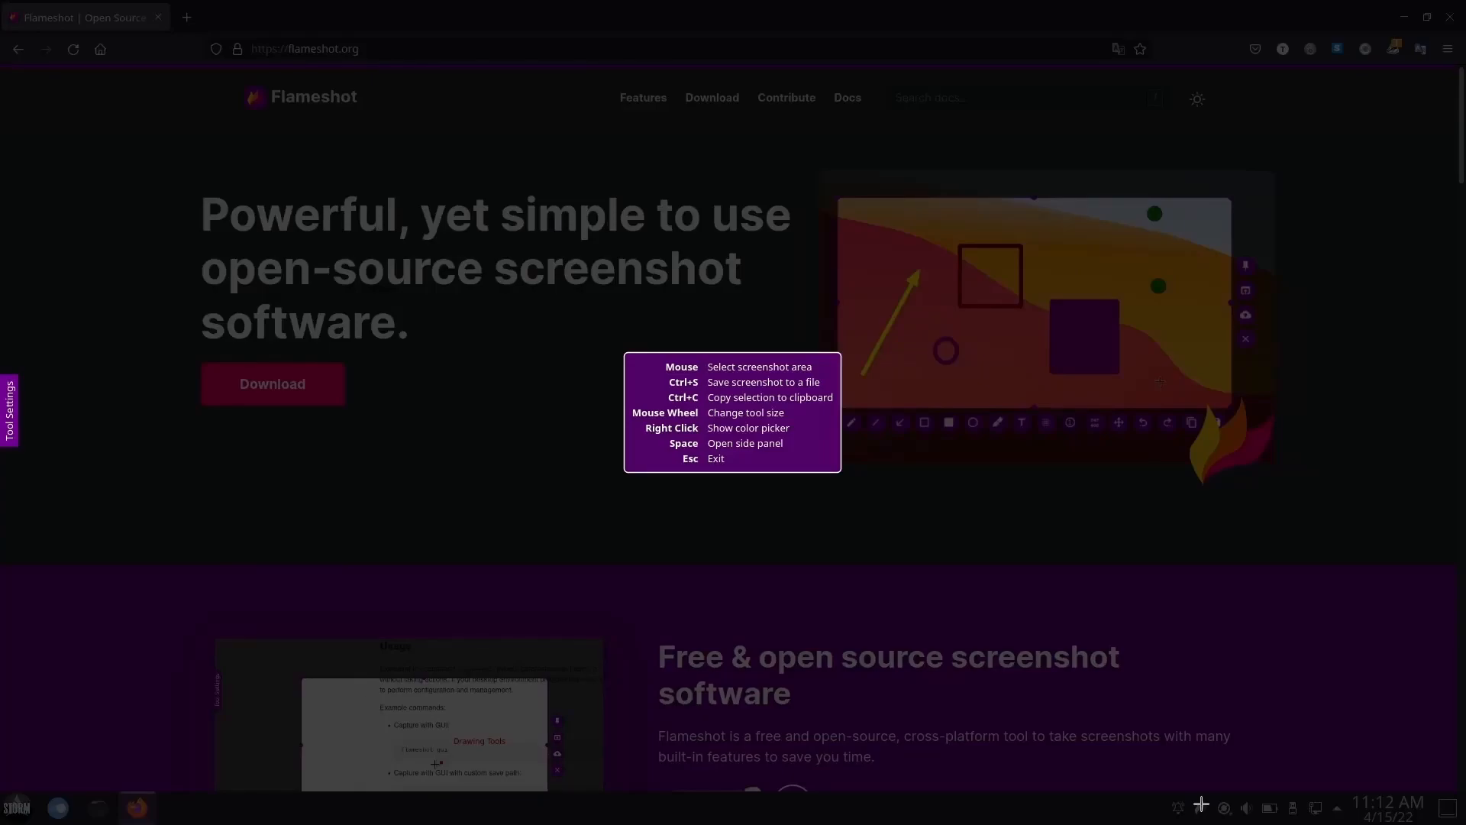
mouse_move(160, 147)
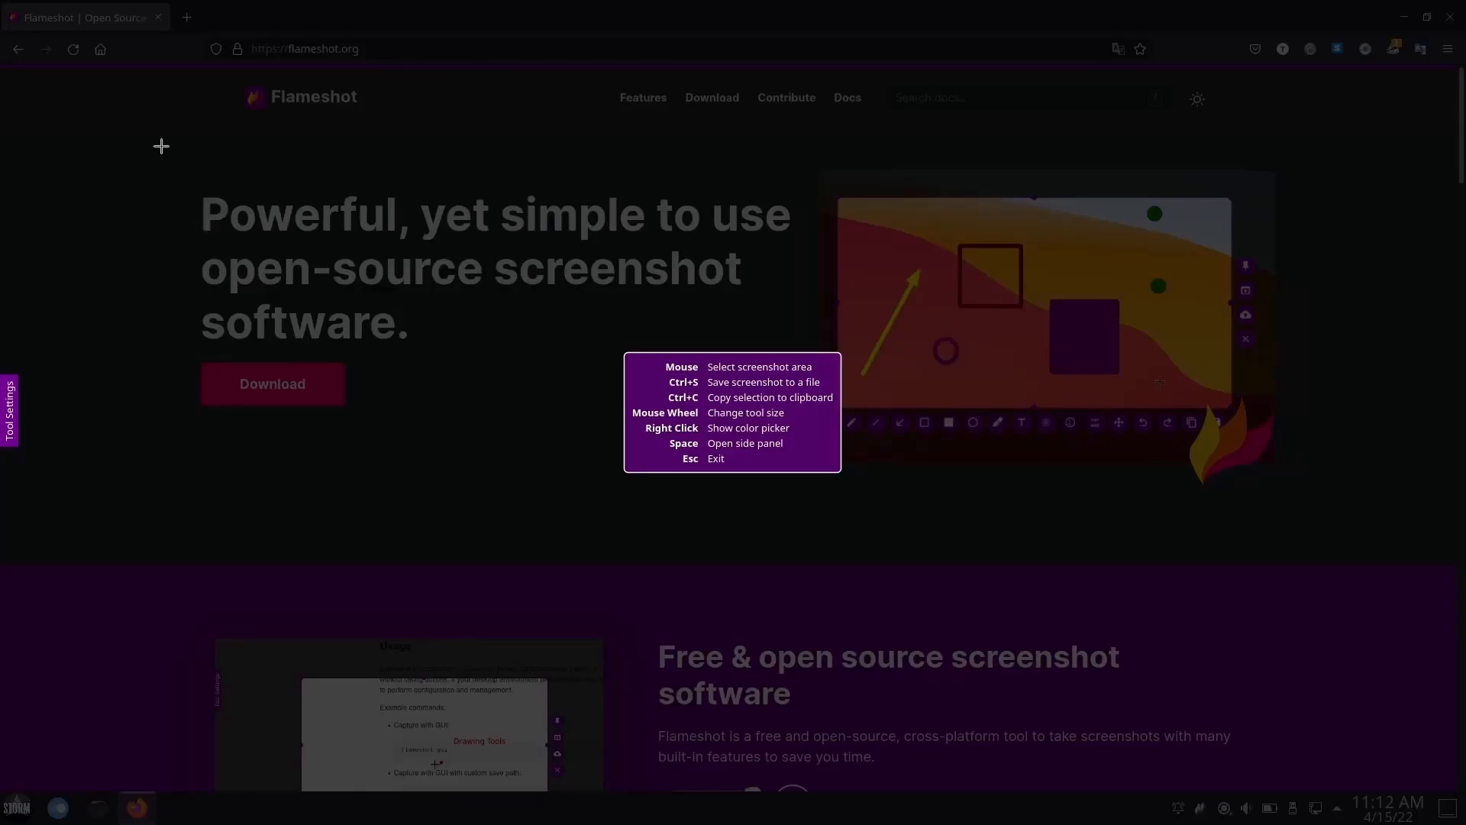
Capture the hero banner as the region, scribble in red beside Download, then undo the strokes
drag(160, 124, 363, 331)
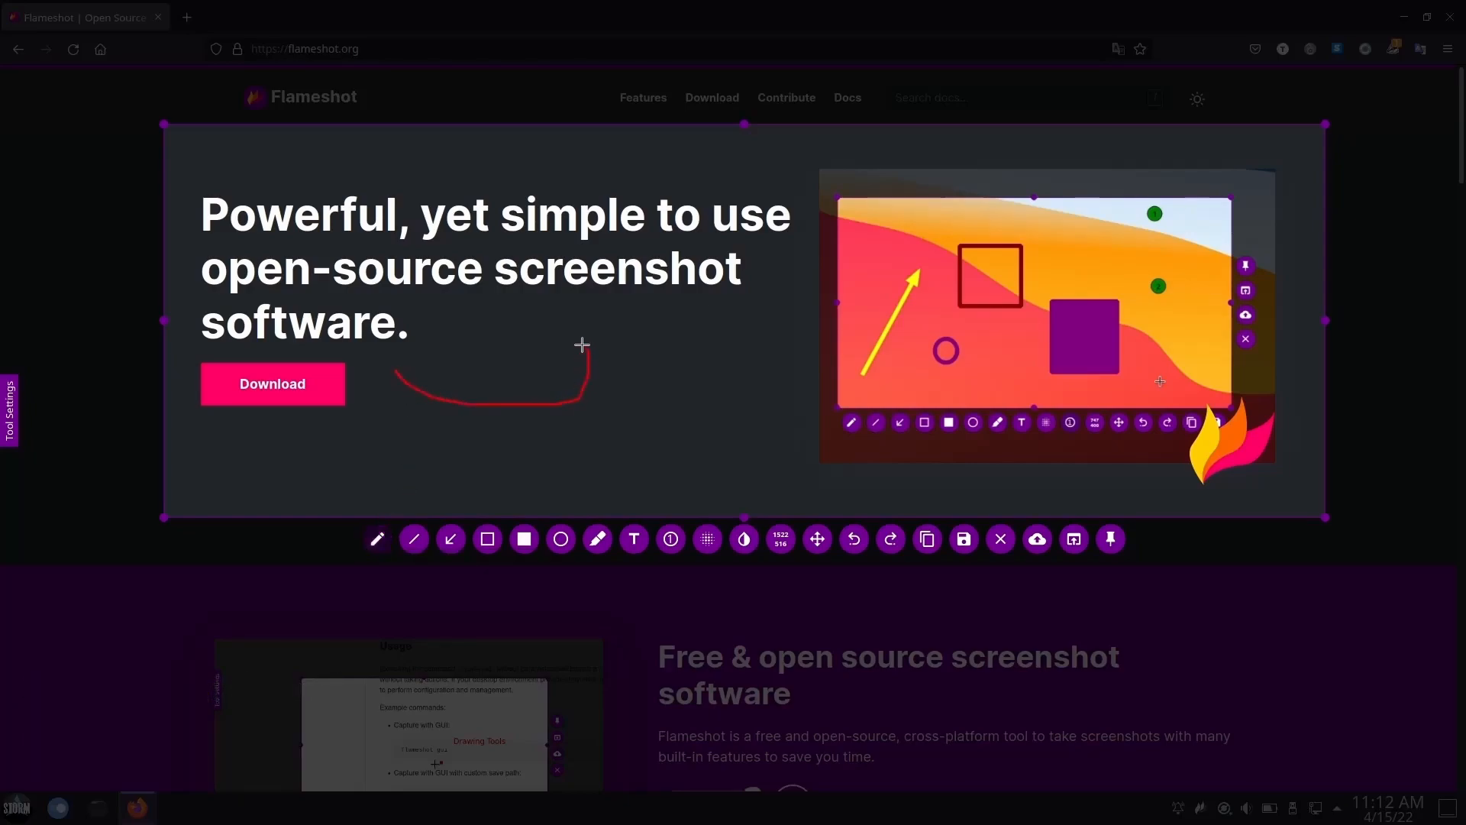
drag(580, 370, 524, 448)
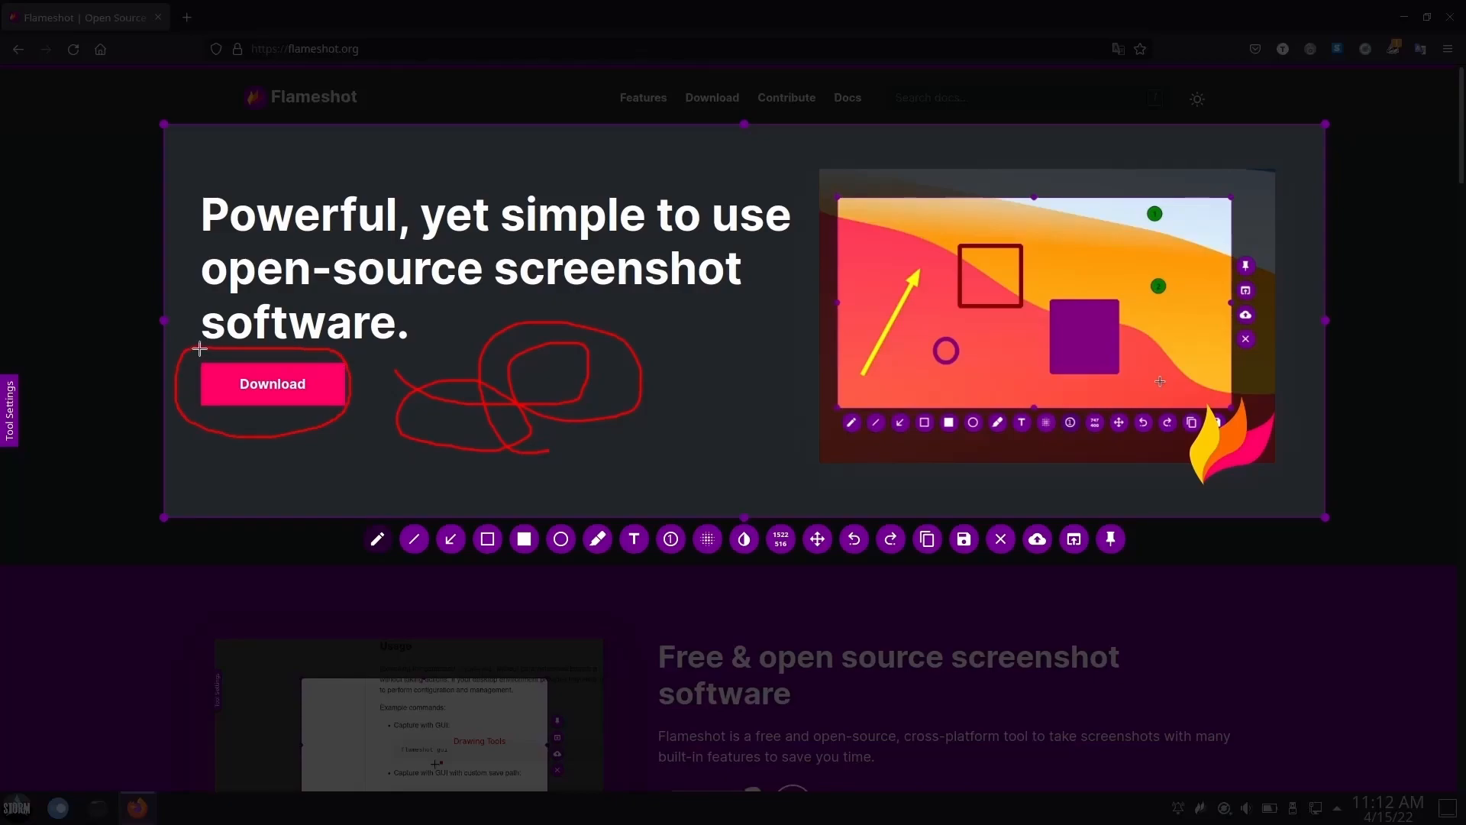
click(852, 539)
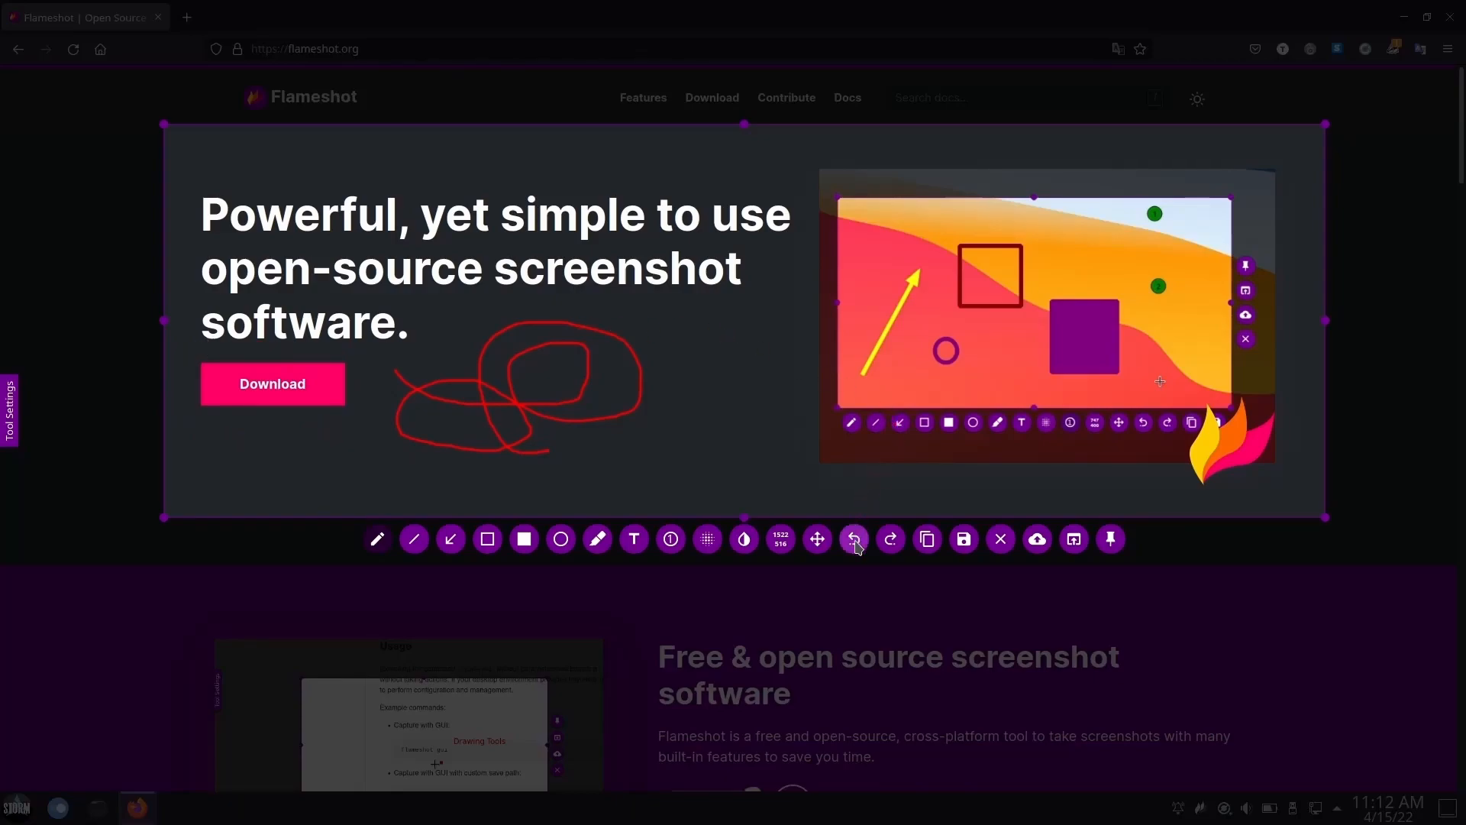
click(852, 539)
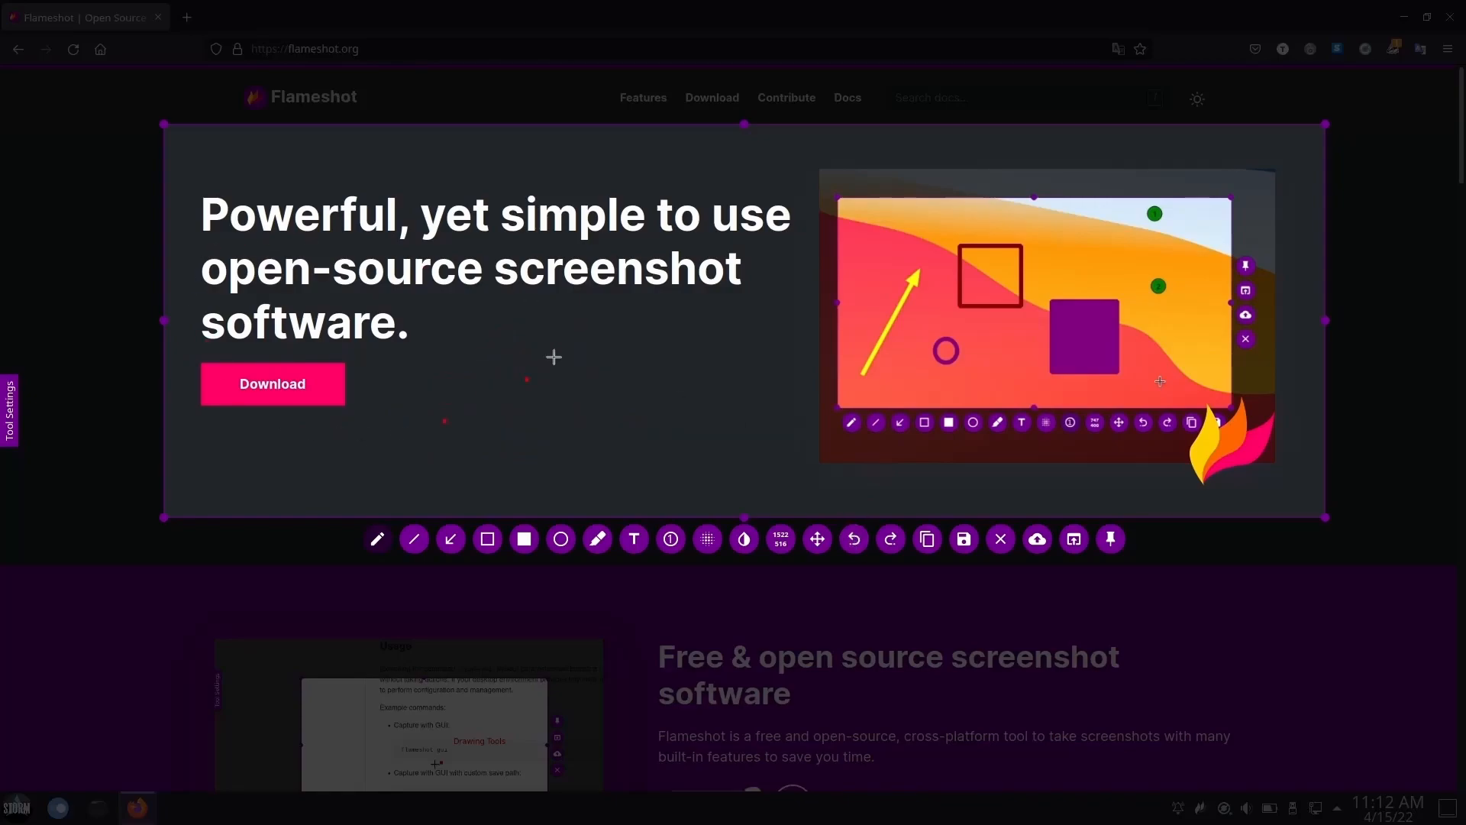
Draw a freehand loop around Download with the pencil
click(377, 539)
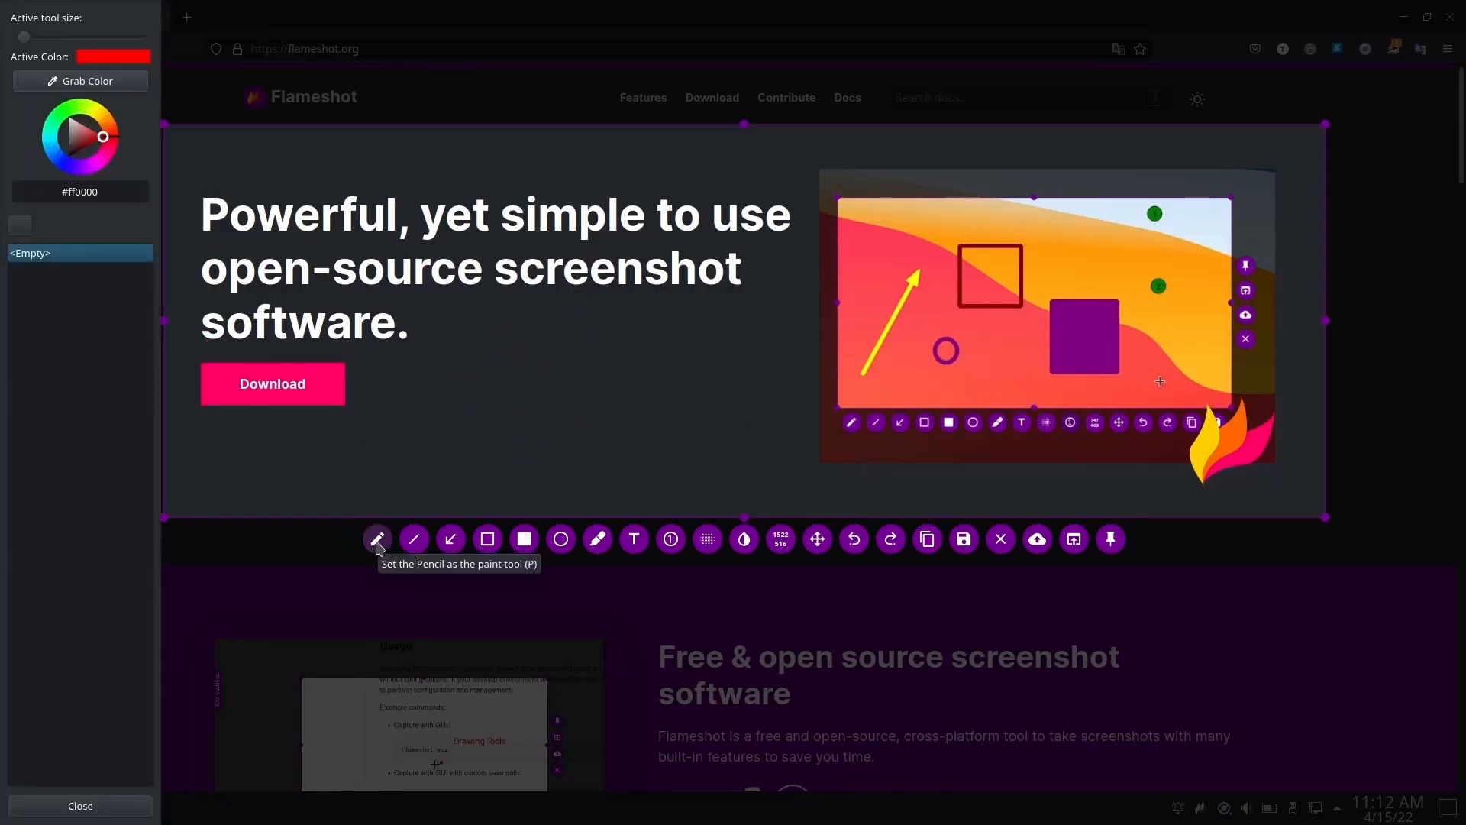
mouse_move(112, 167)
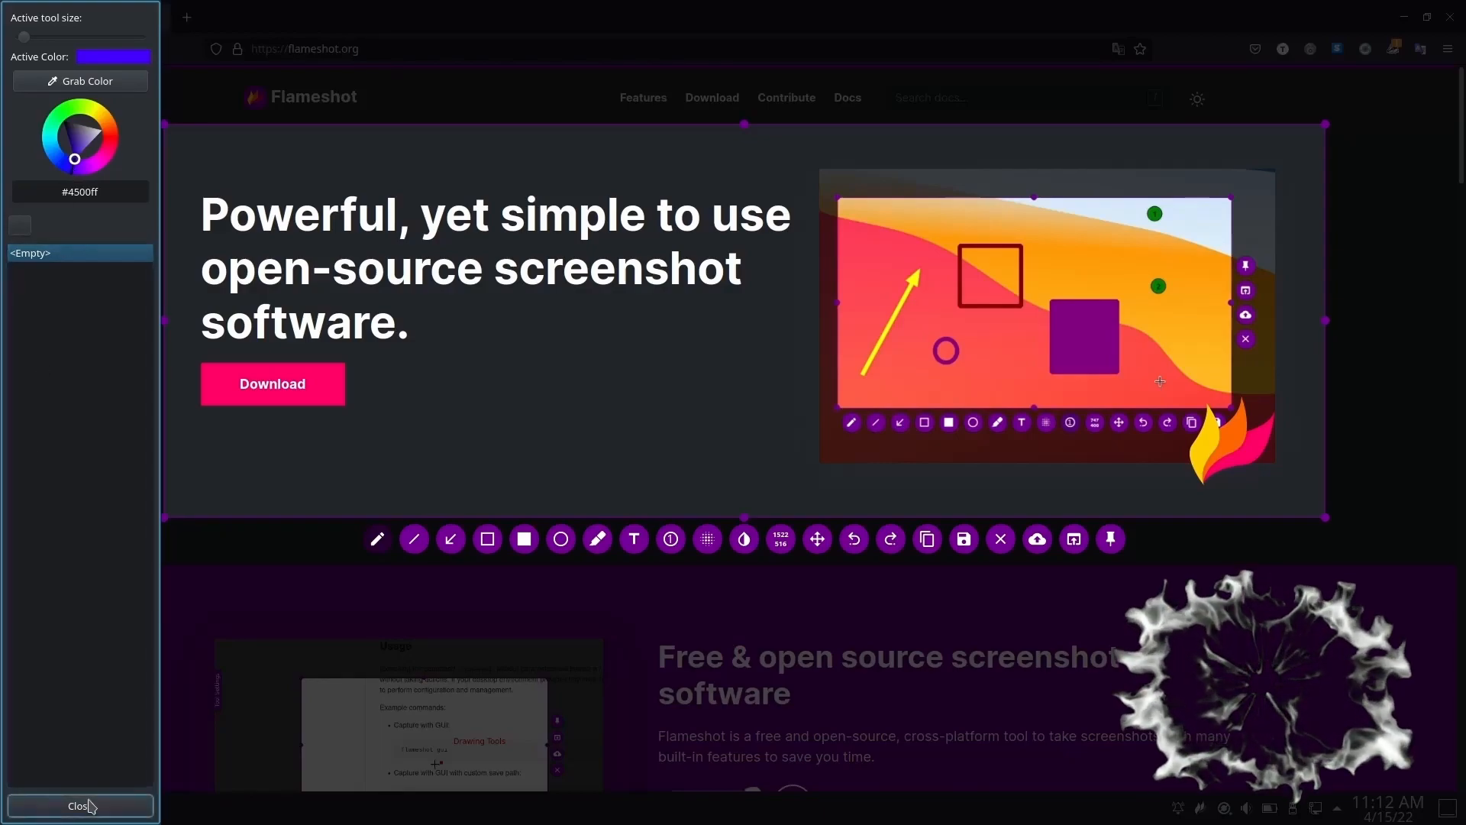
click(80, 805)
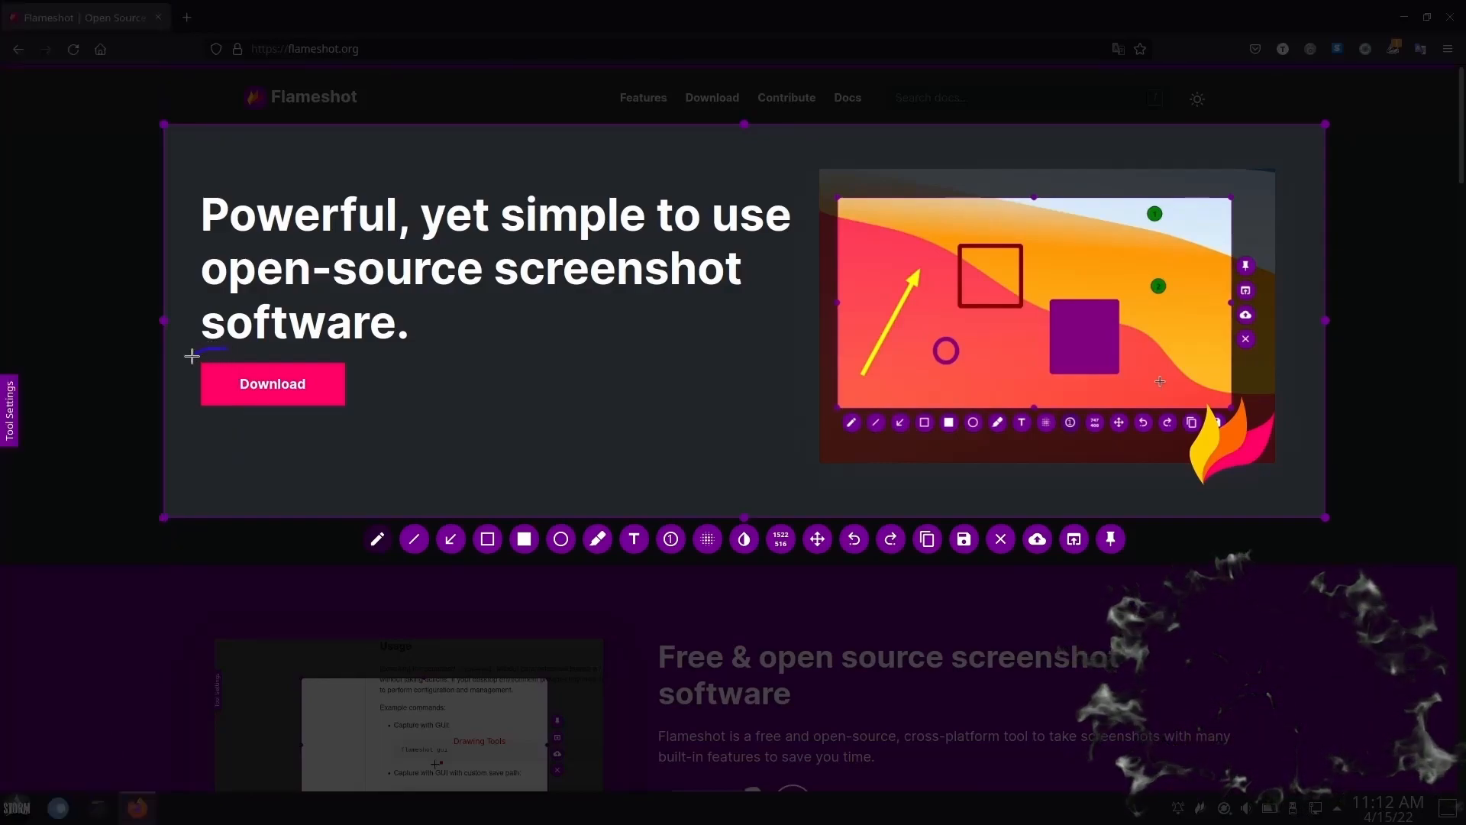
drag(193, 356, 317, 336)
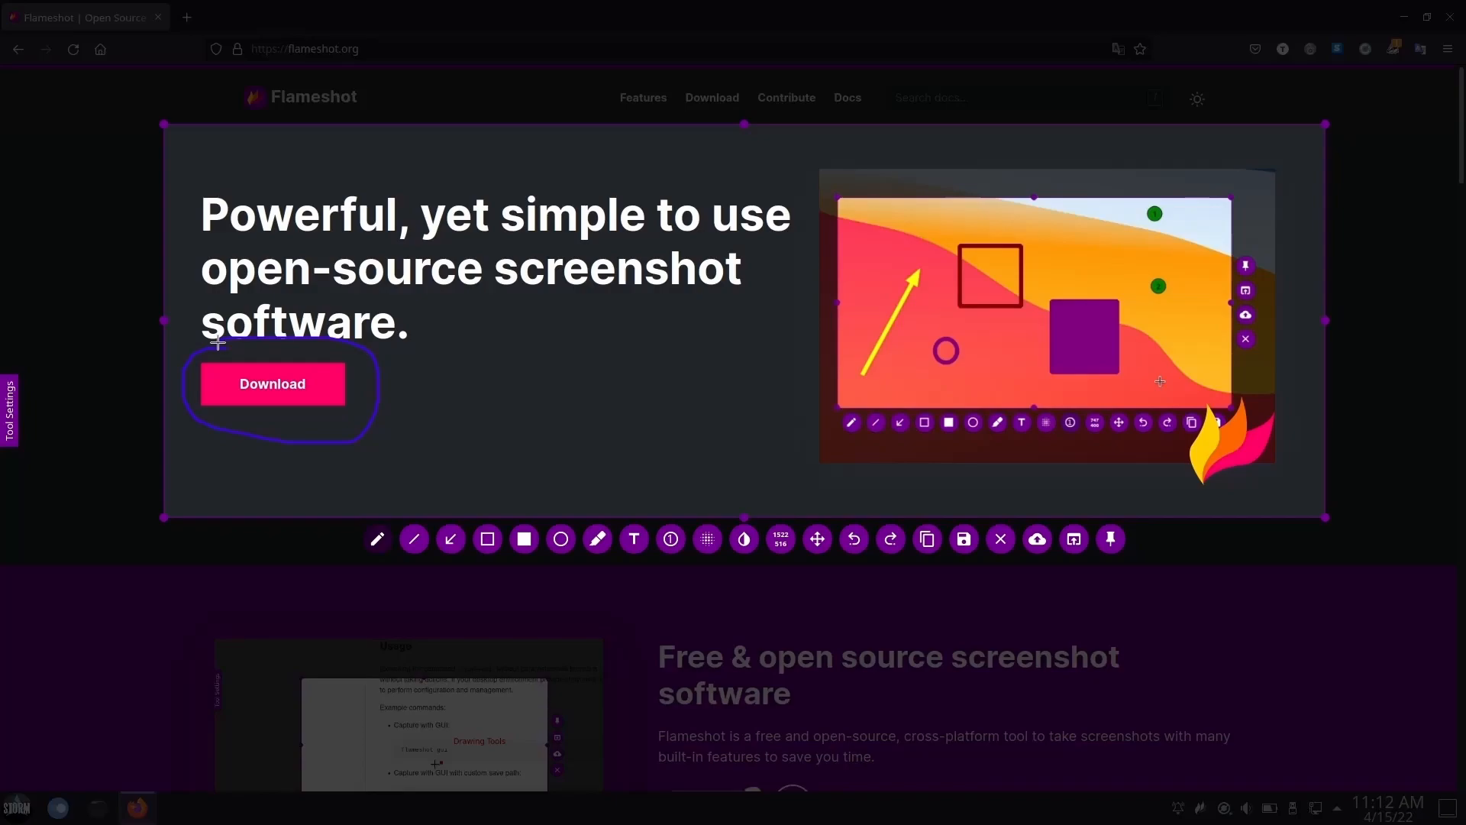
mouse_move(686, 519)
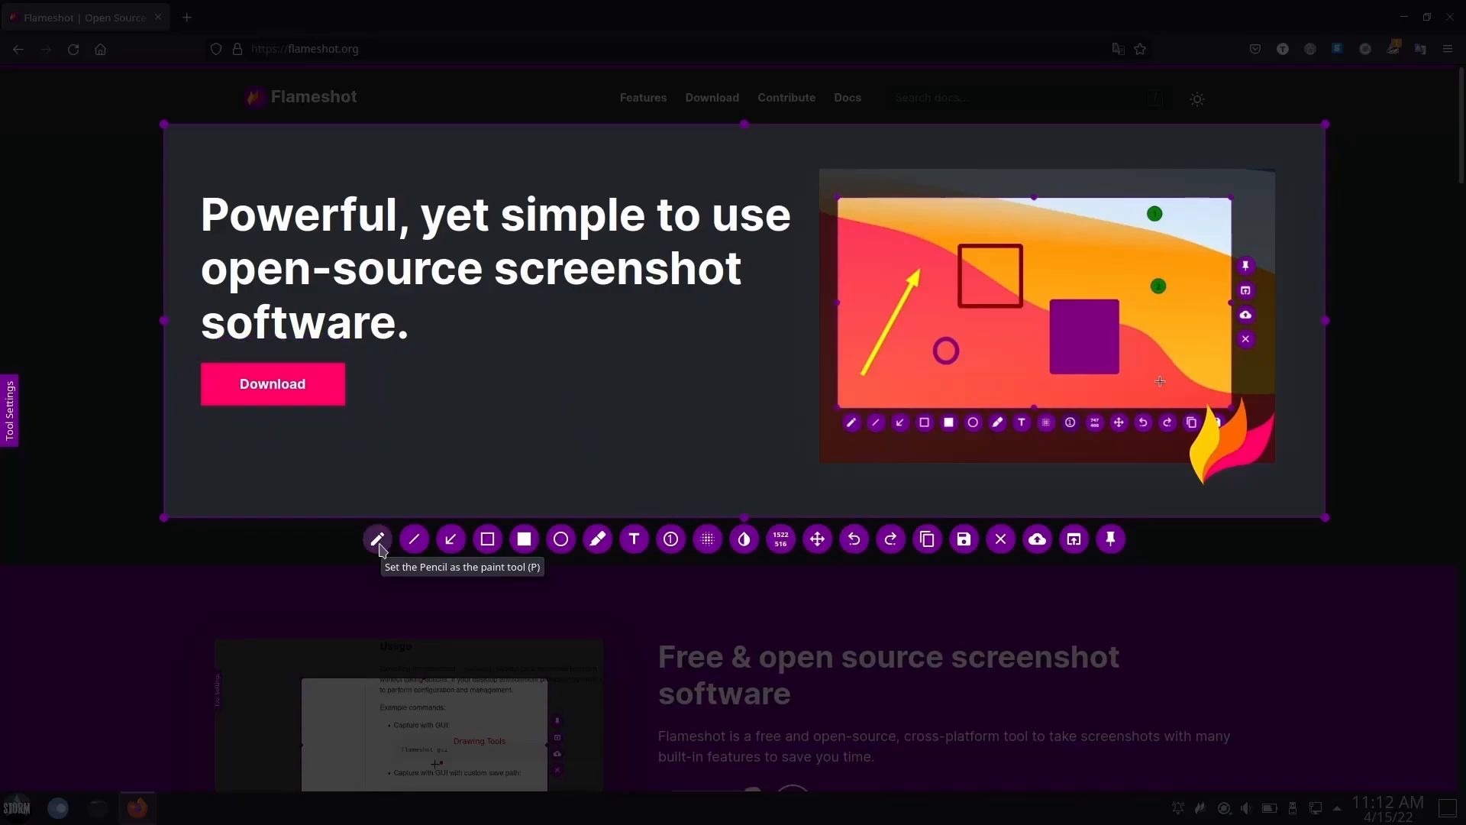
mouse_move(322, 318)
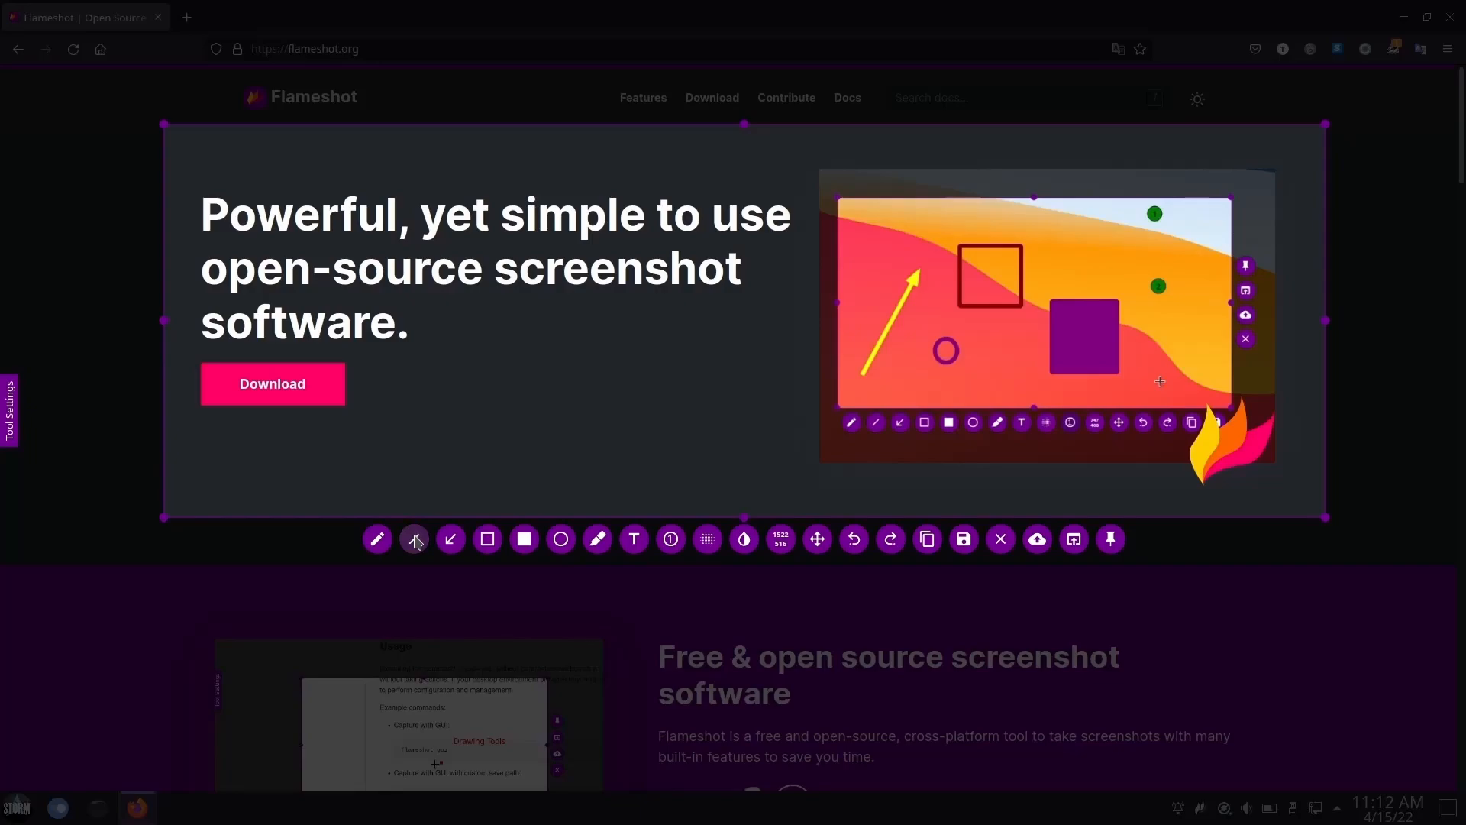
Underline the word 'software.' with a yellow straight line
click(414, 539)
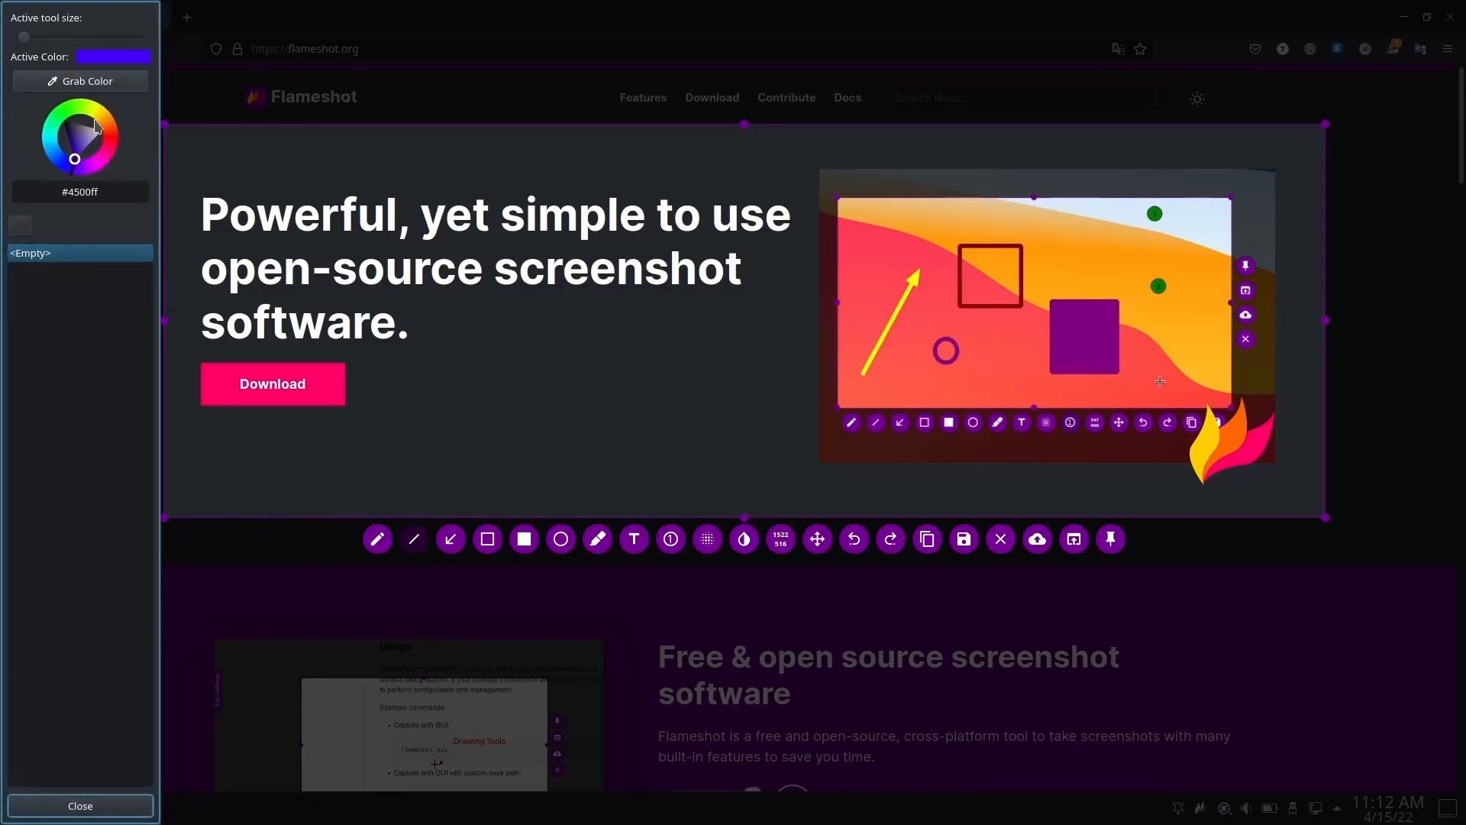
click(89, 114)
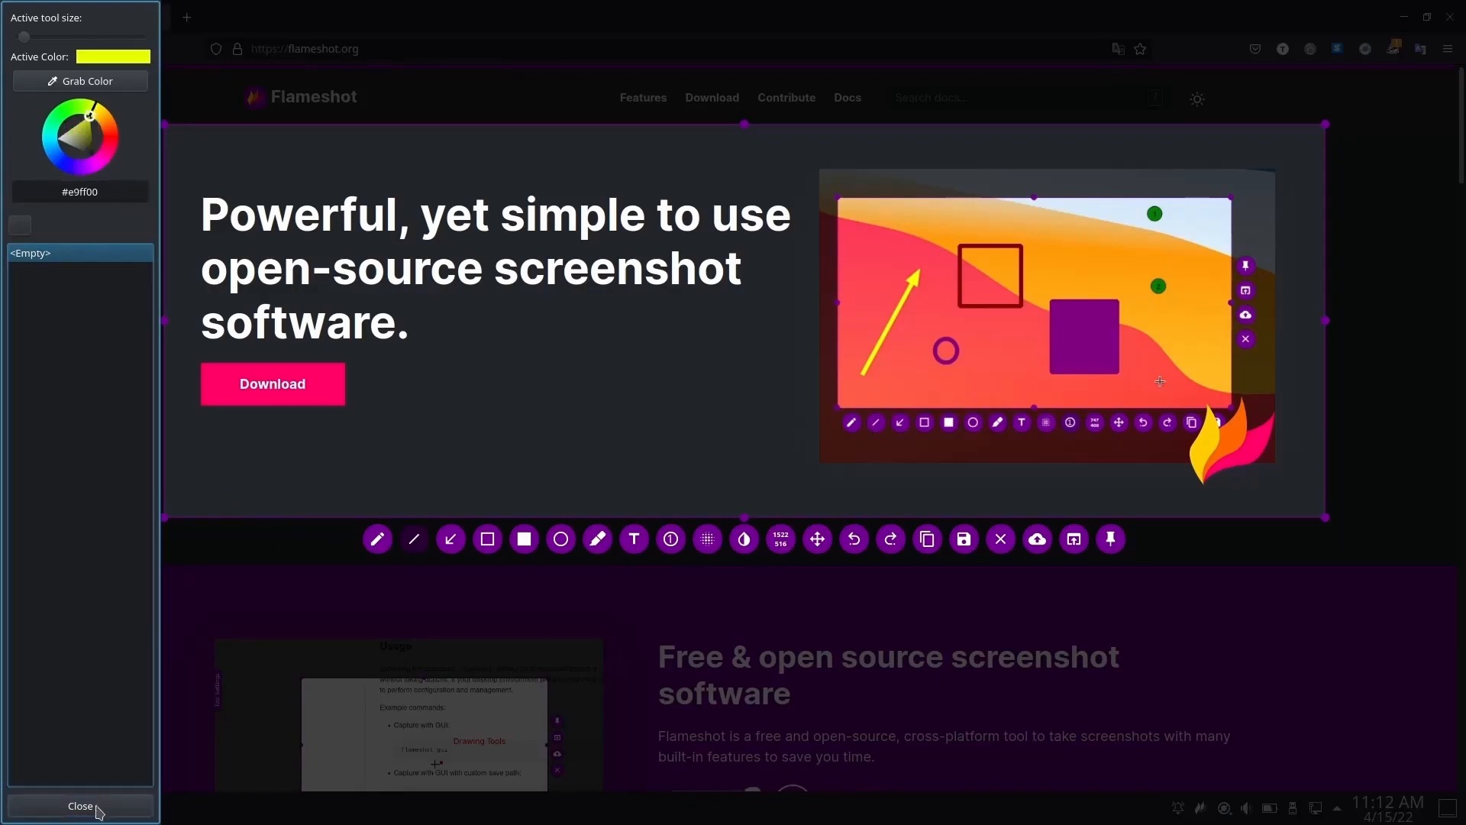
click(80, 805)
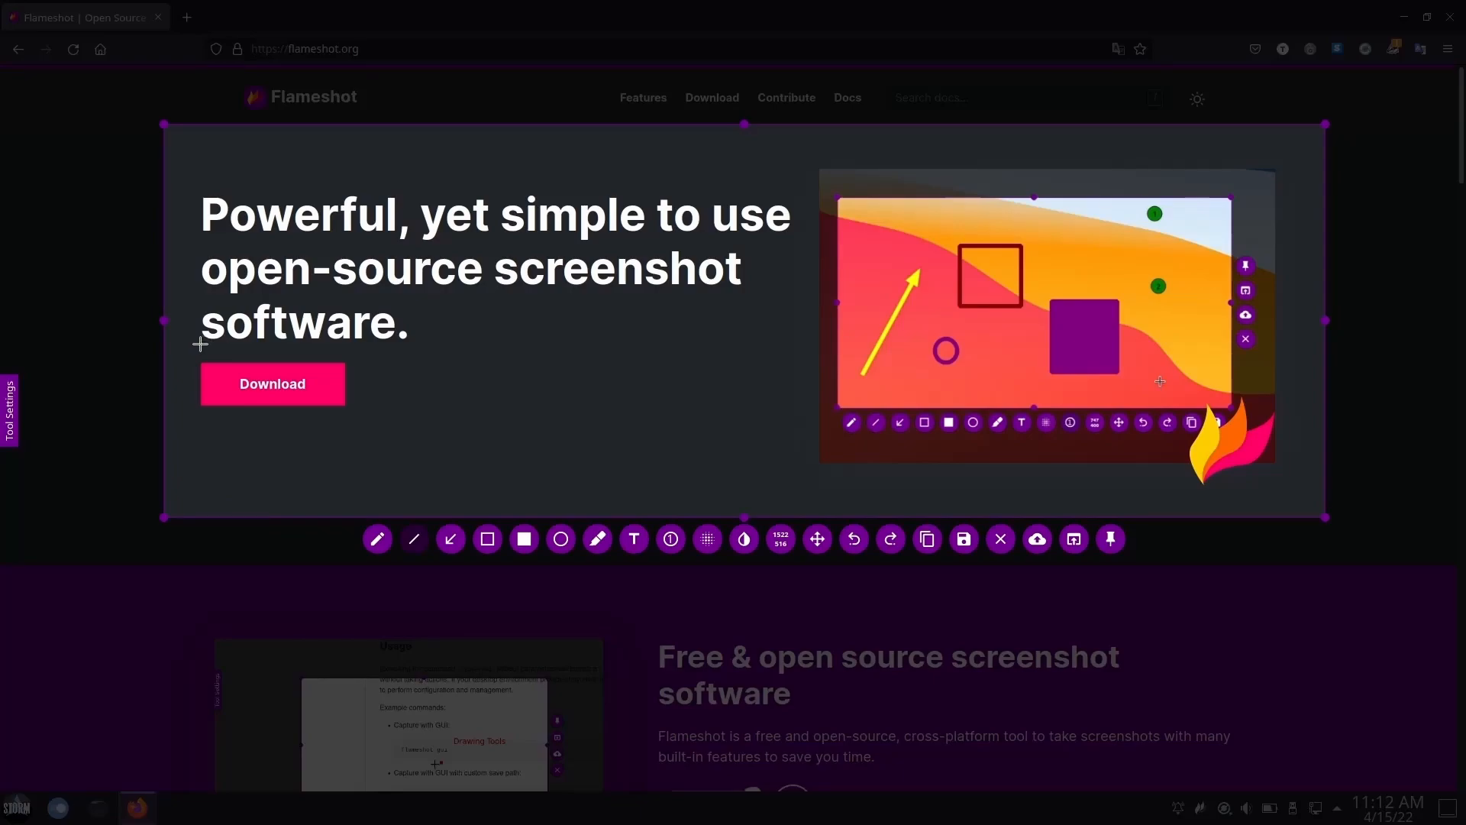
drag(199, 348, 351, 348)
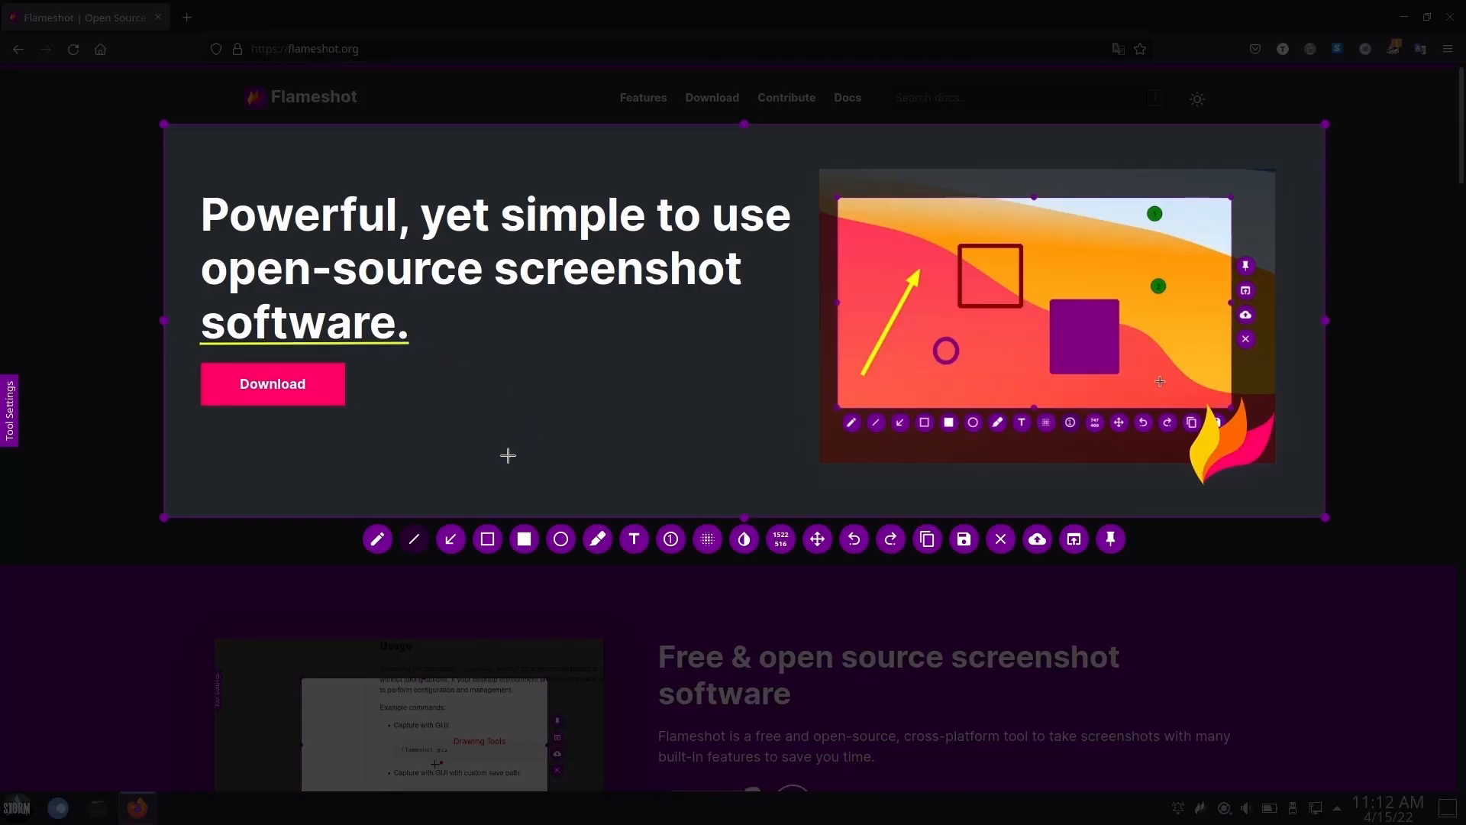
mouse_move(327, 417)
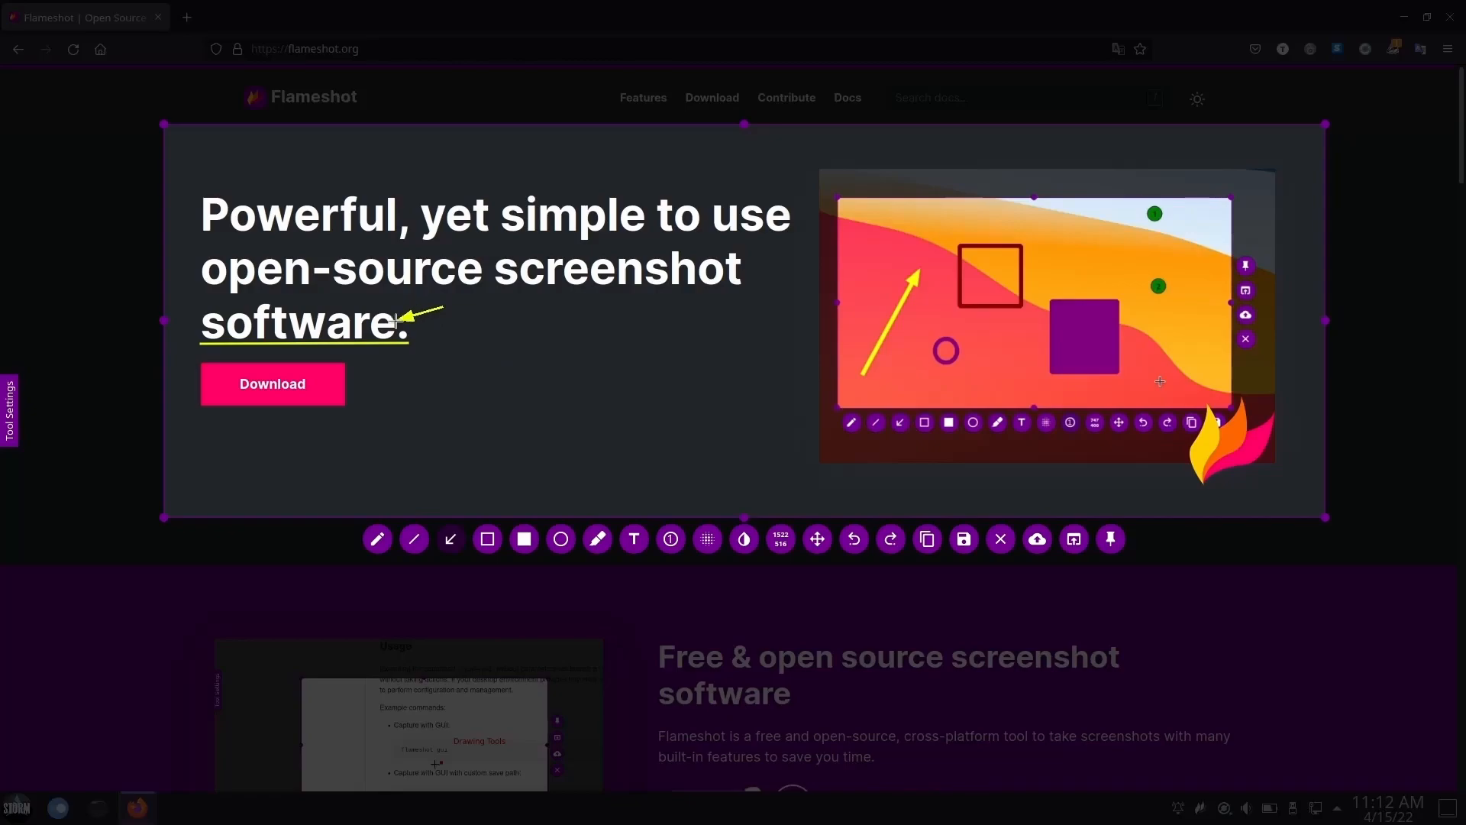
mouse_move(566, 380)
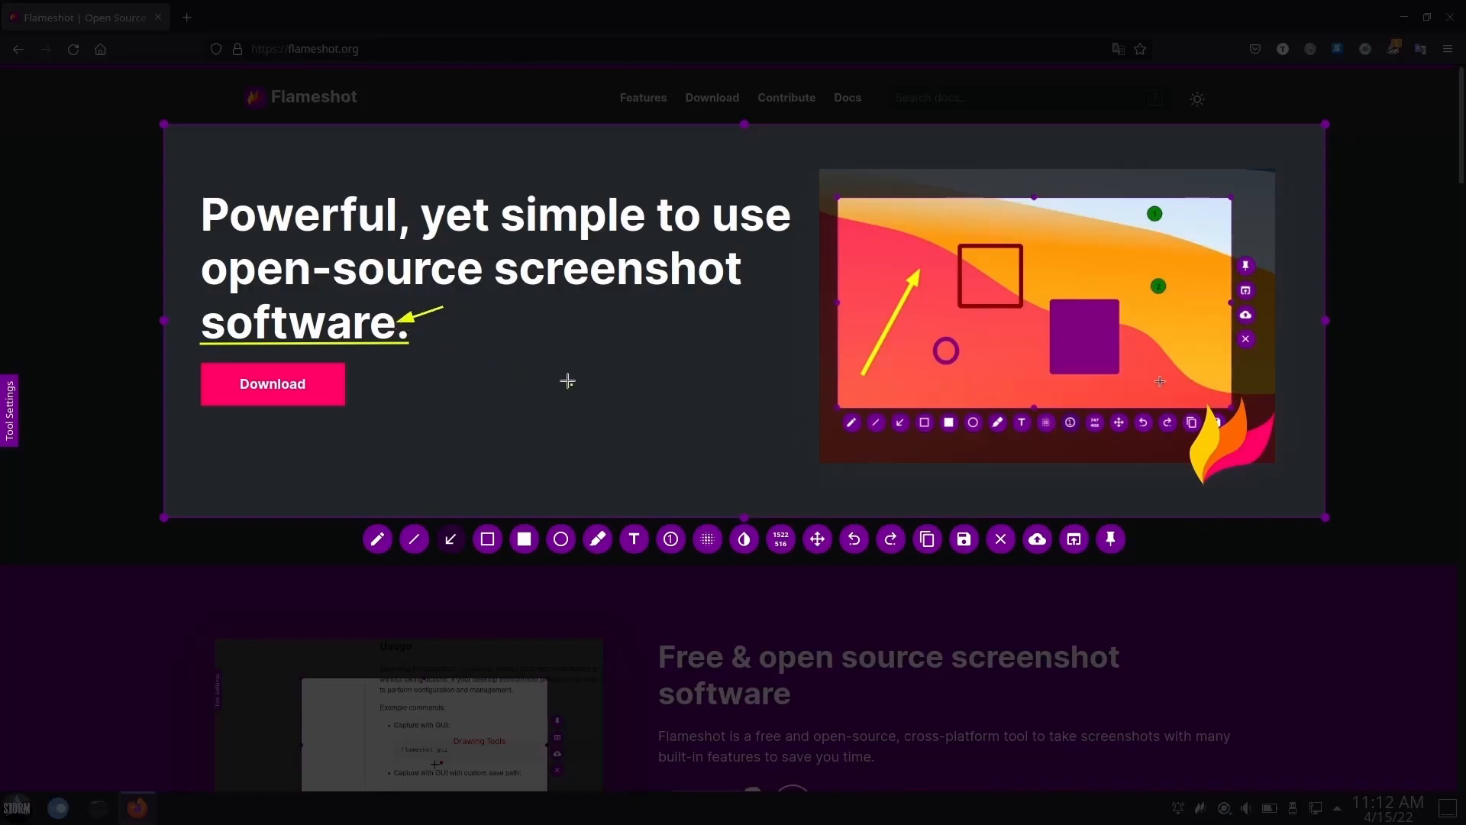
mouse_move(438, 444)
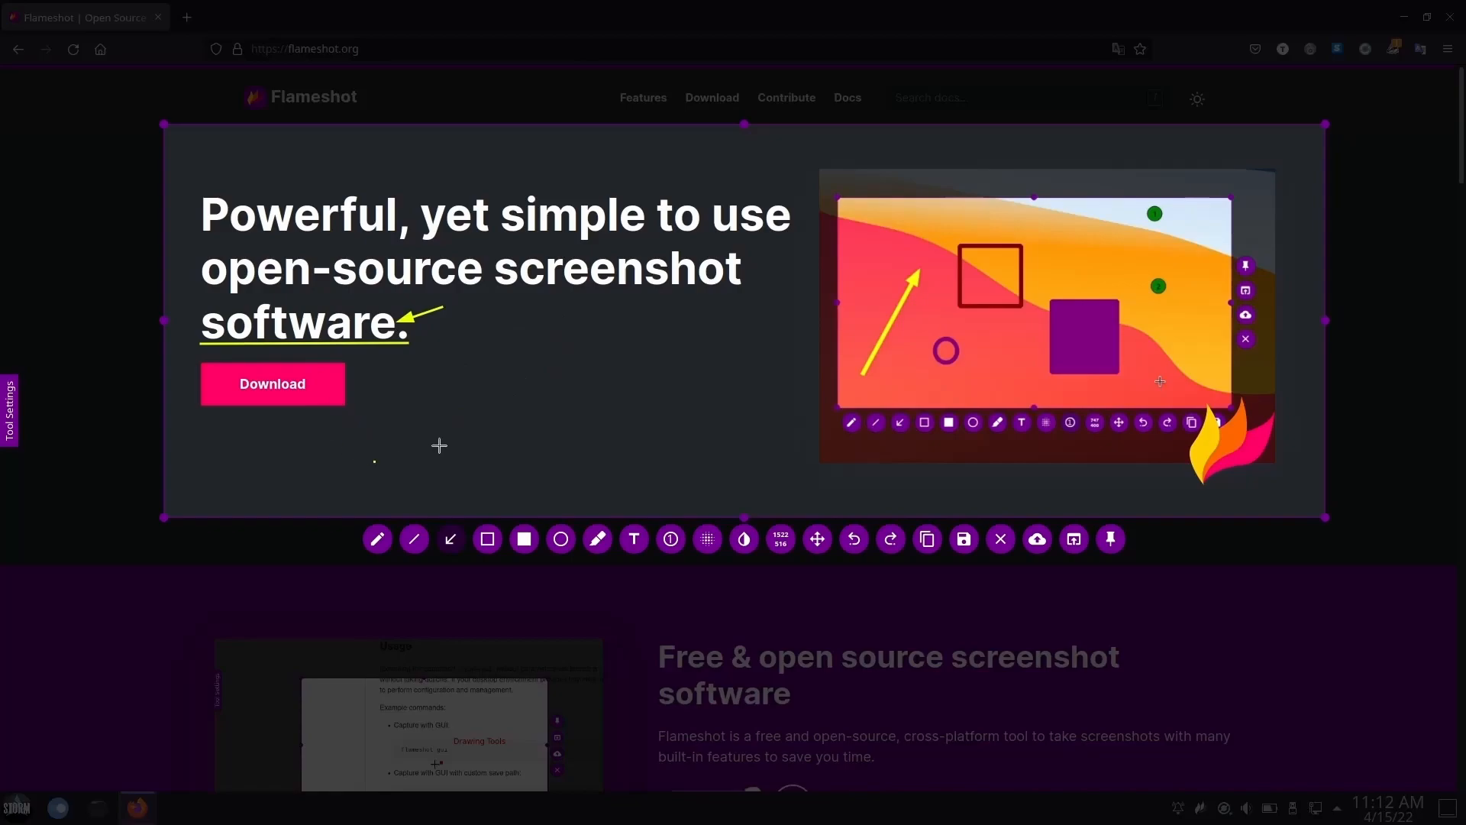
mouse_move(381, 406)
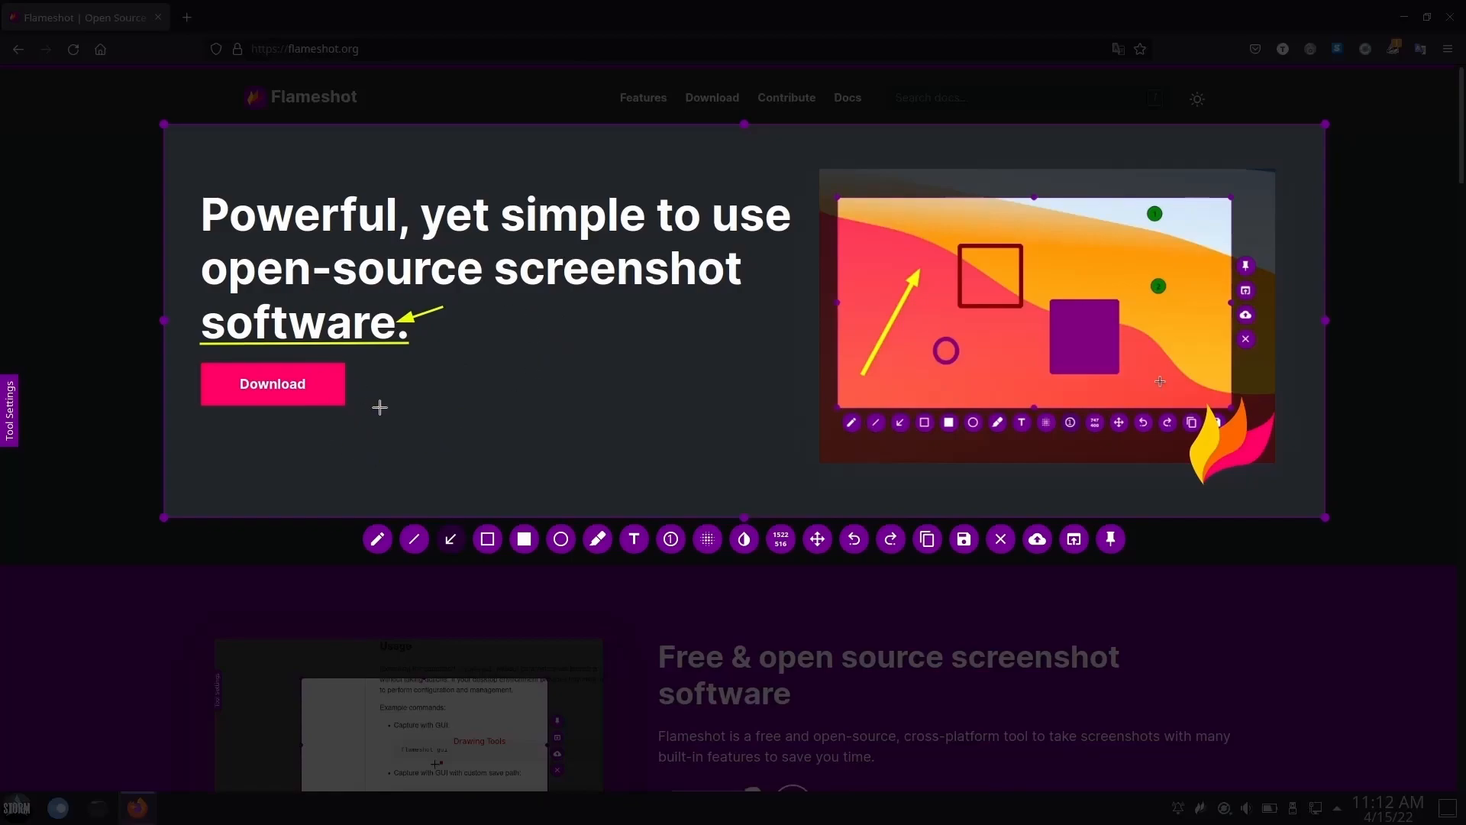
mouse_move(413, 472)
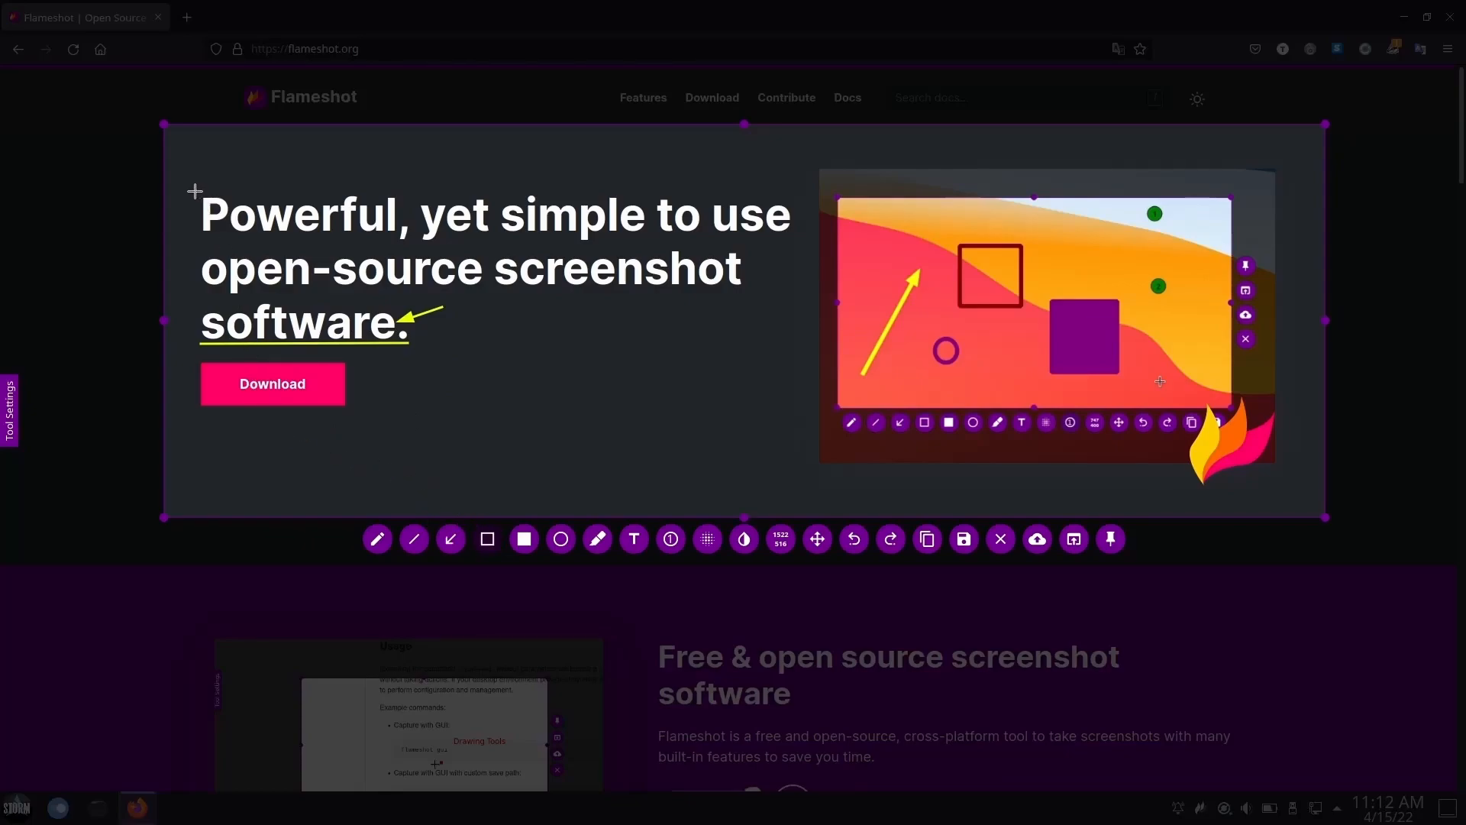
Box 'Powerful,' in yellow and cover 'screenshot' with a filled yellow rectangle
drag(194, 193, 411, 240)
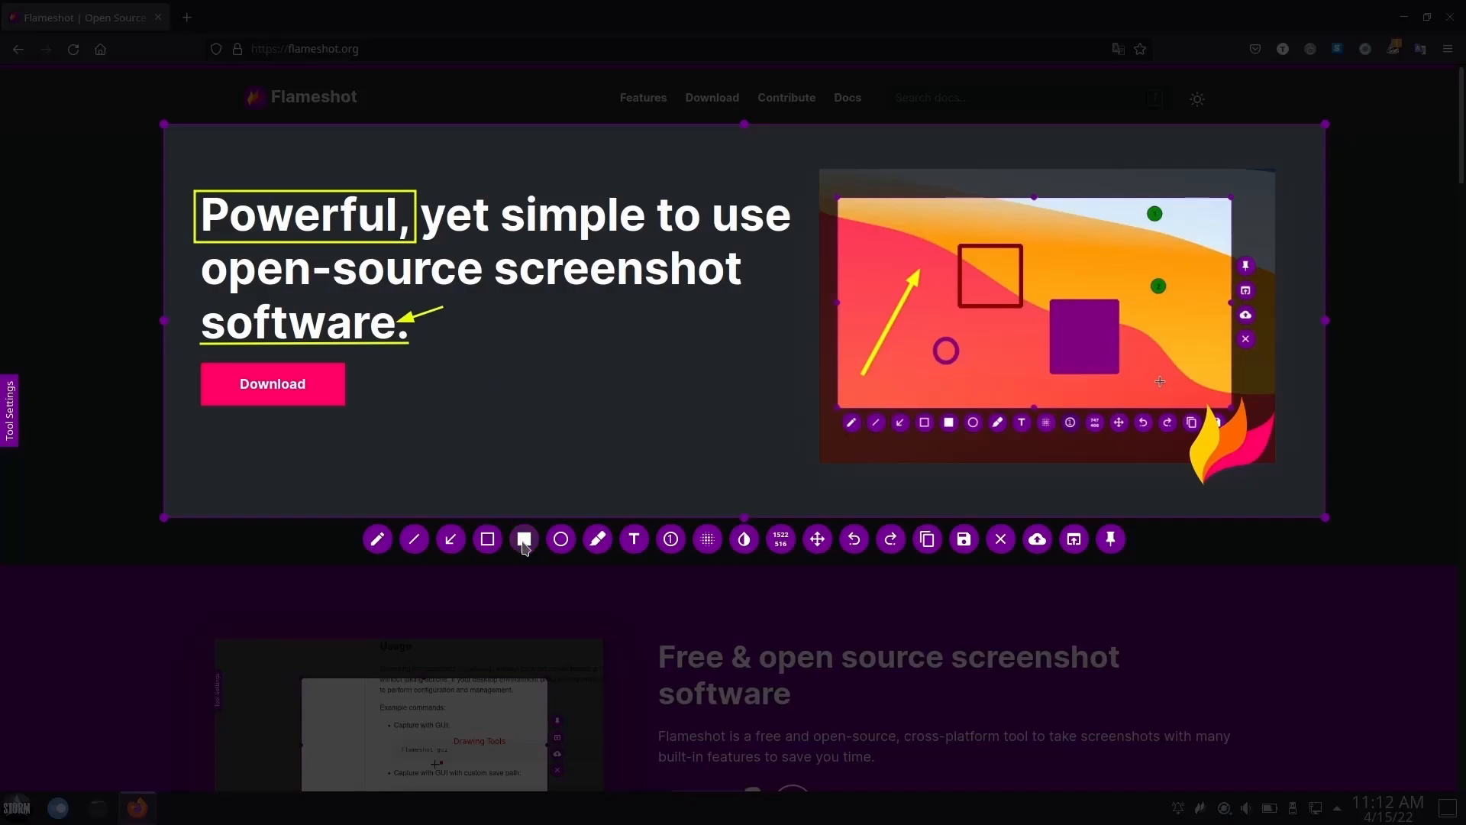
click(524, 539)
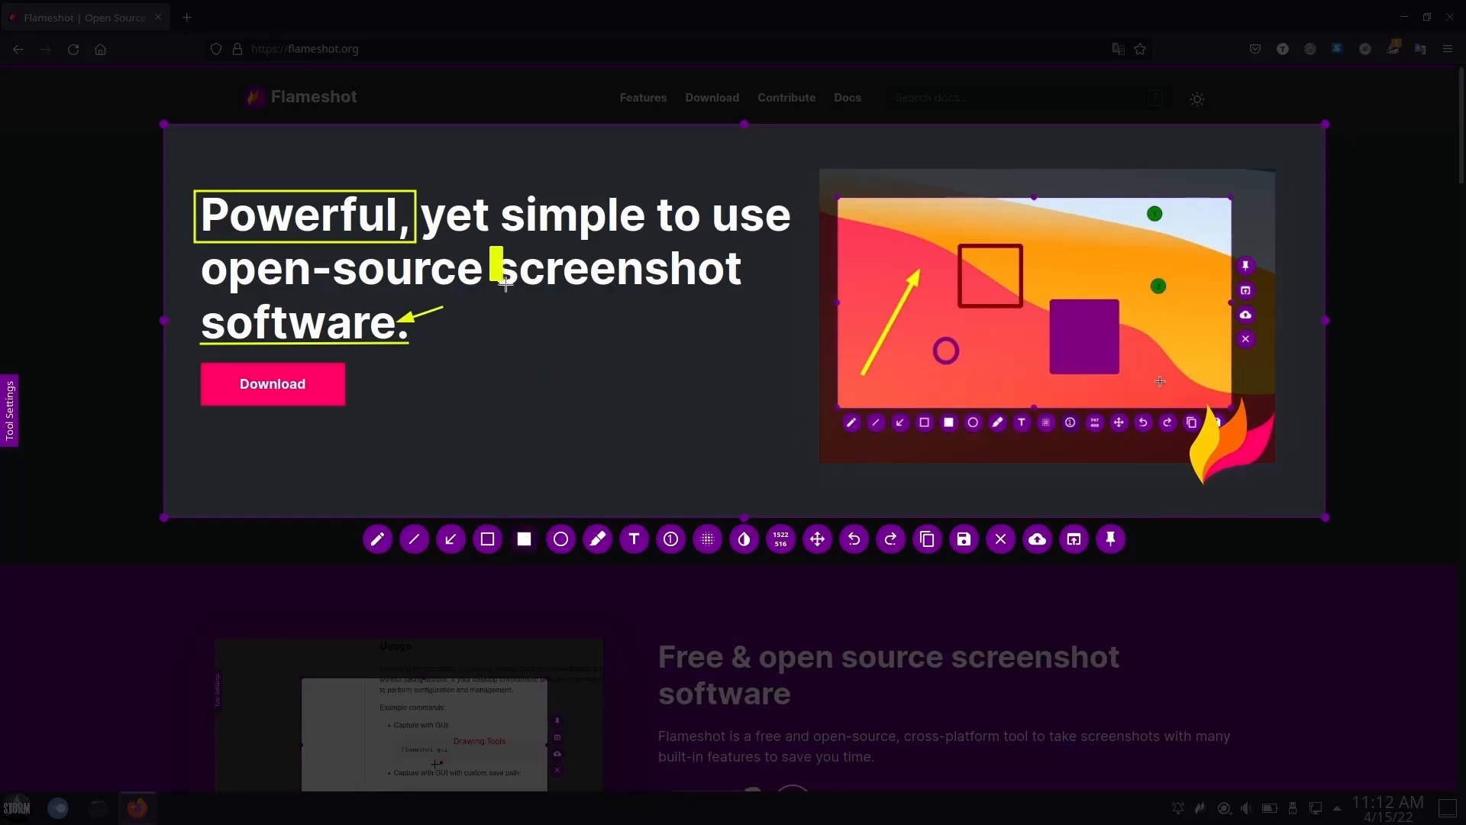
drag(493, 269, 753, 269)
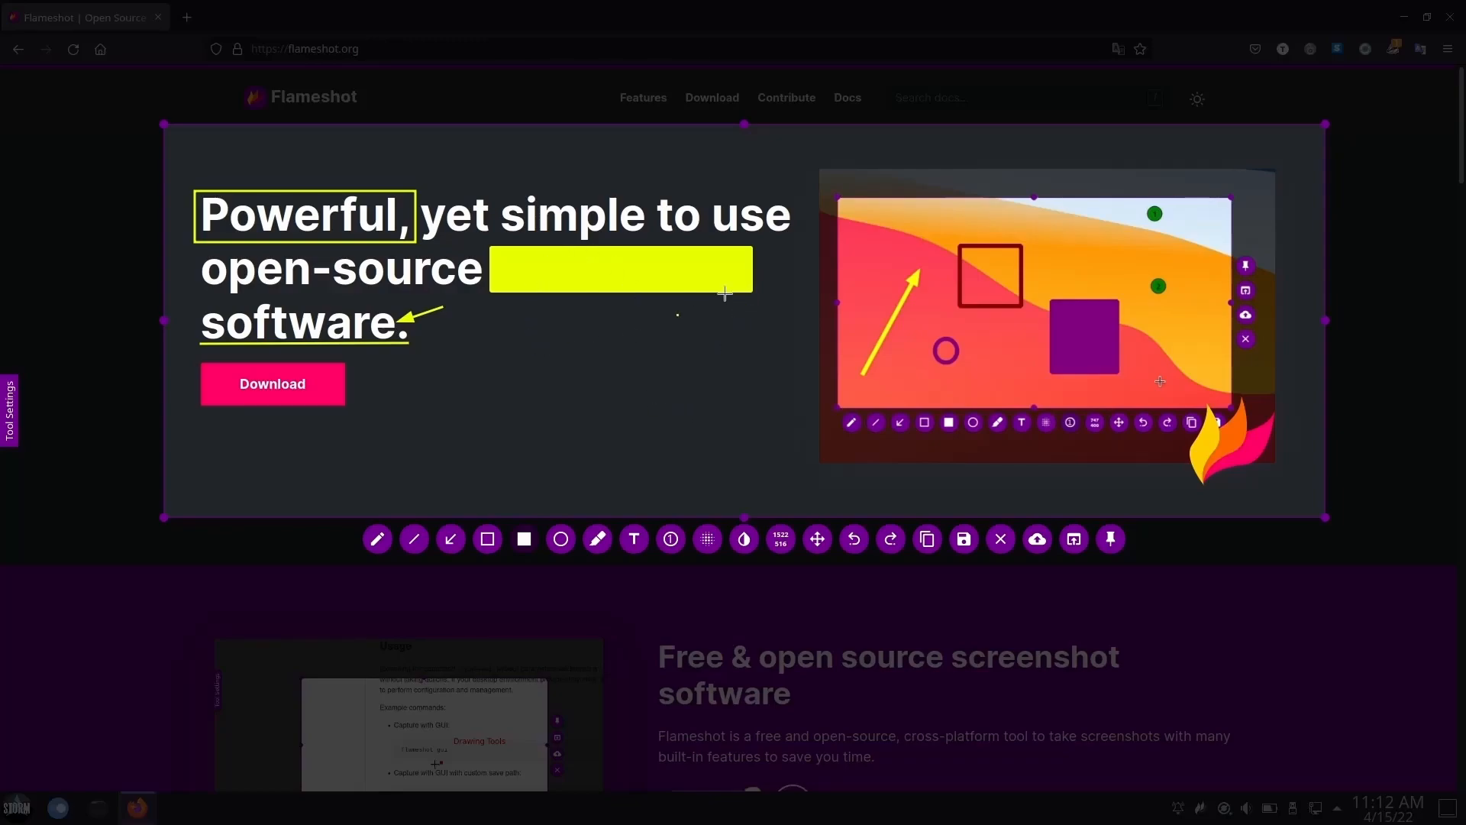
mouse_move(664, 284)
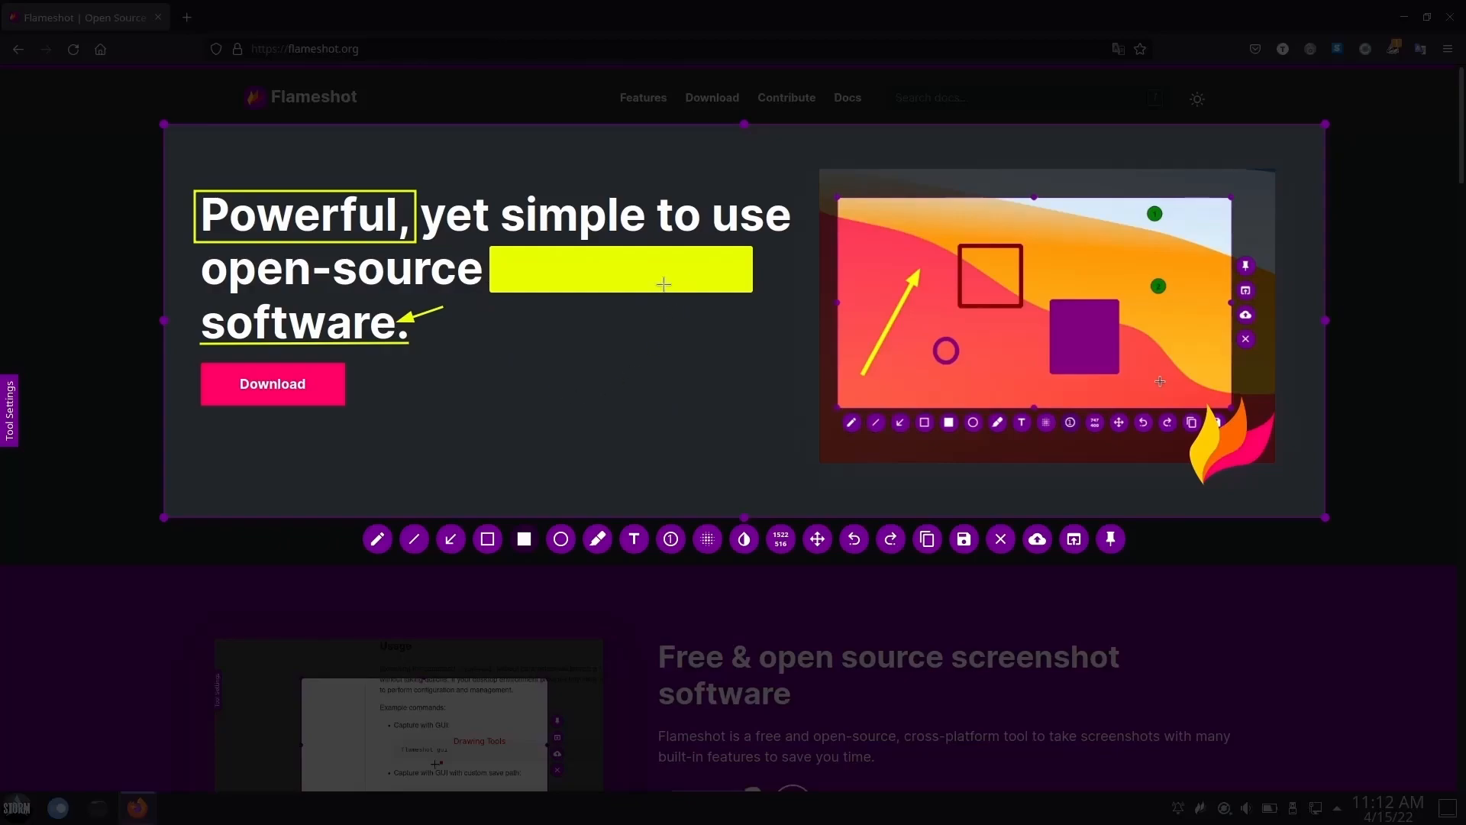
Draw a large yellow ellipse around the sample screenshot picture on the right
click(524, 539)
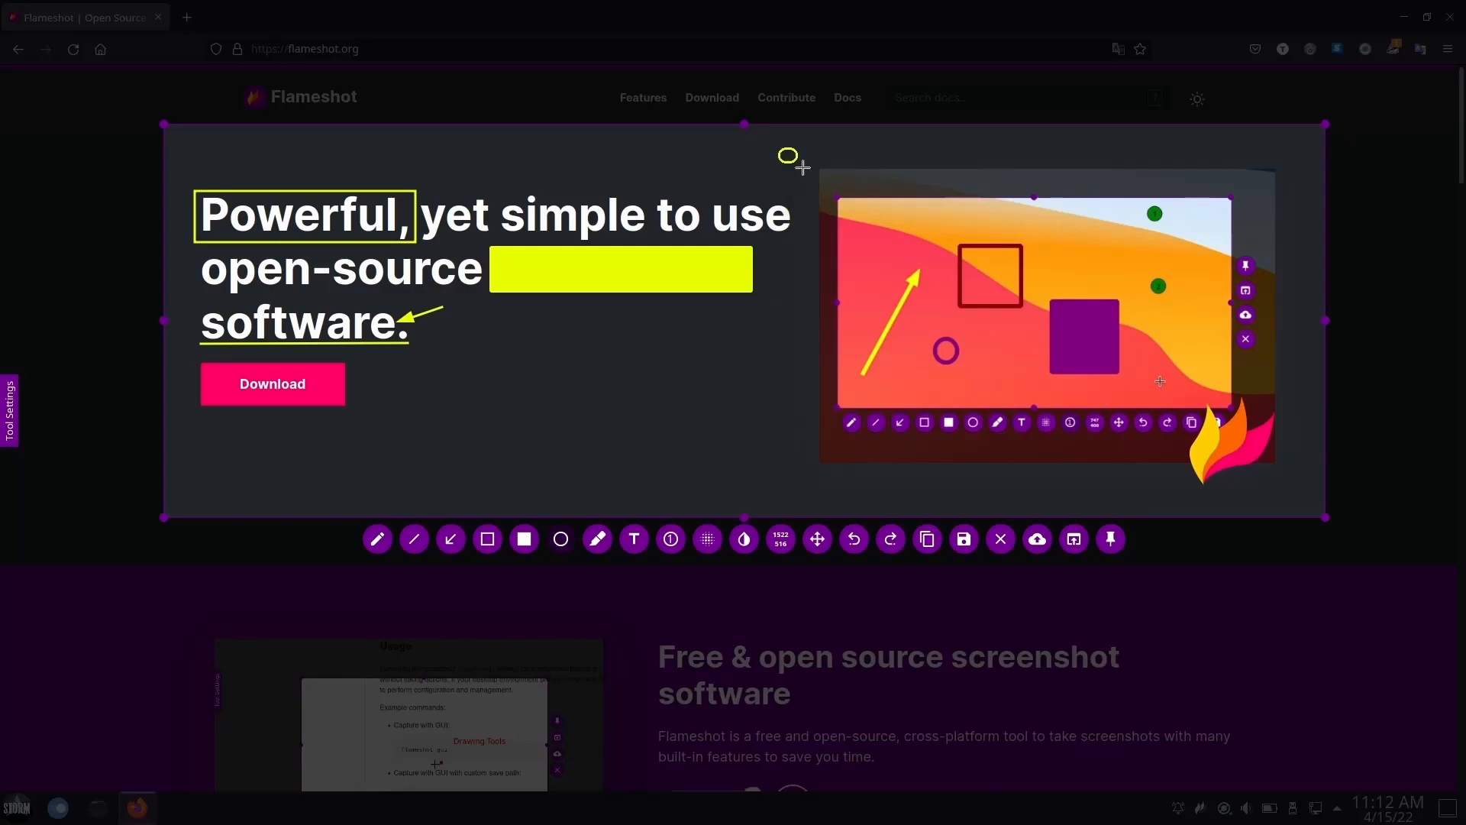
drag(788, 155, 1298, 457)
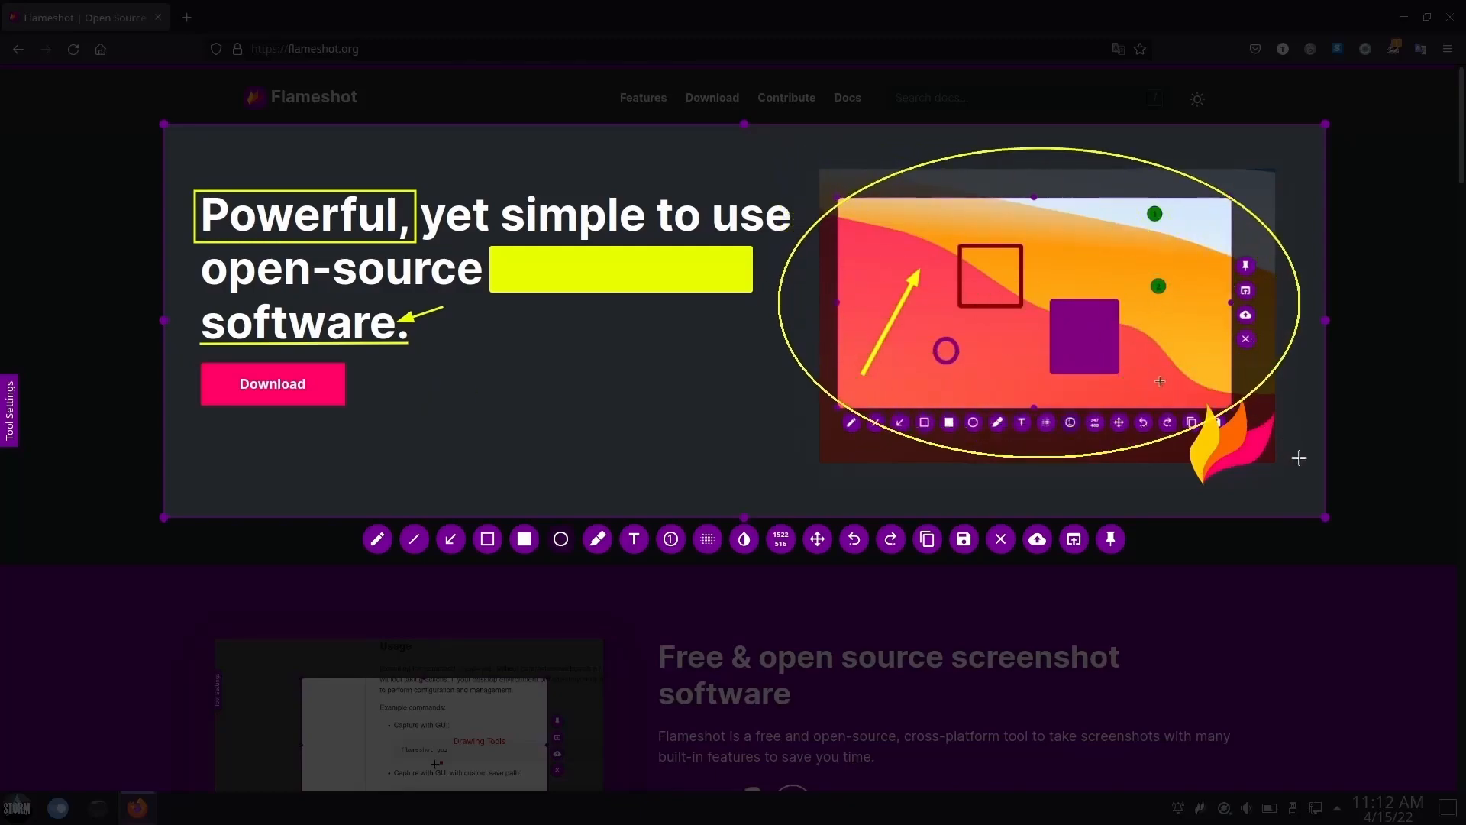
mouse_move(1151, 472)
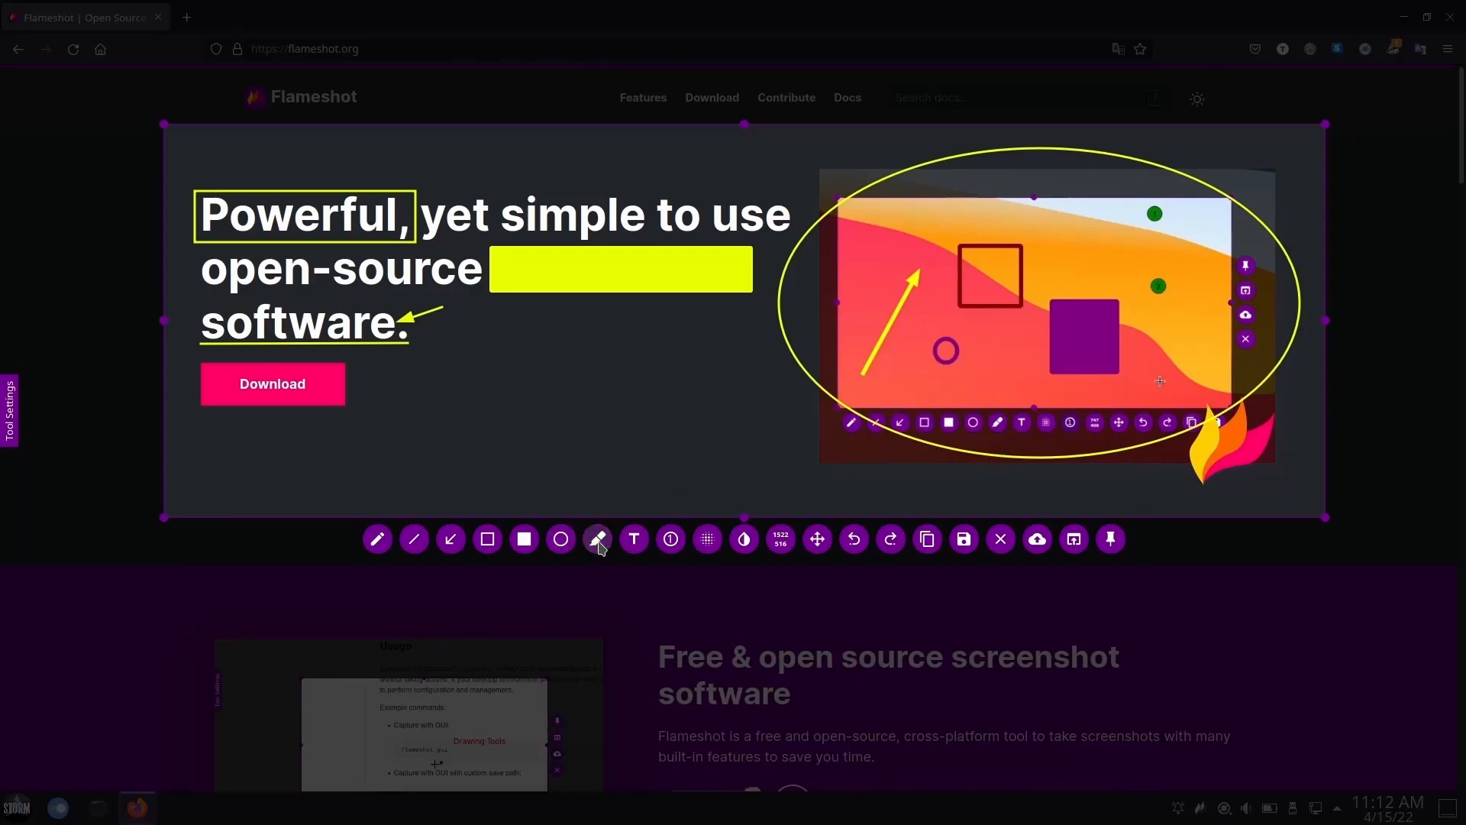
Draw marker strokes across the yellow bar and two dark bars below the headline
click(599, 539)
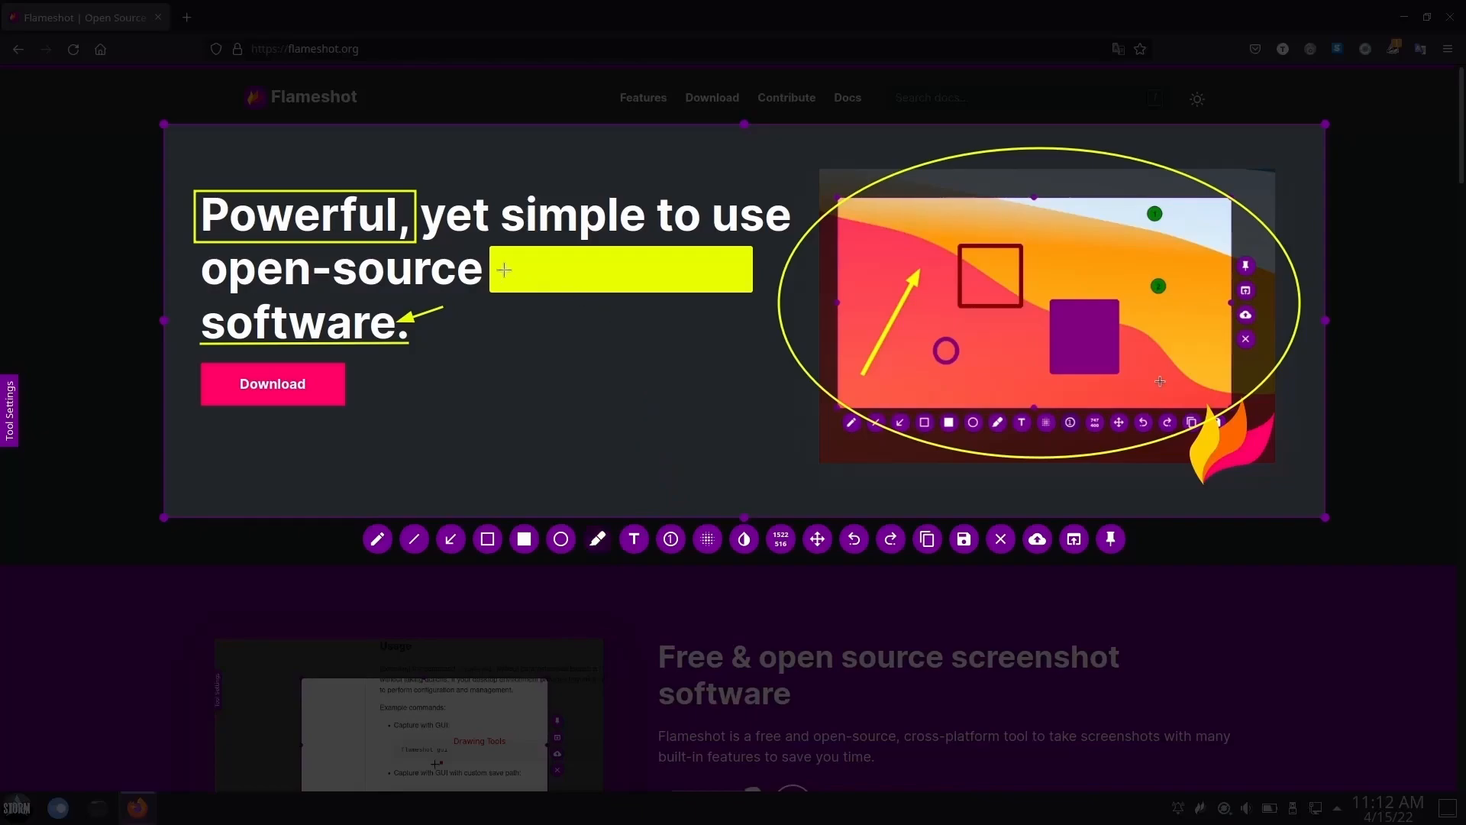
mouse_move(531, 304)
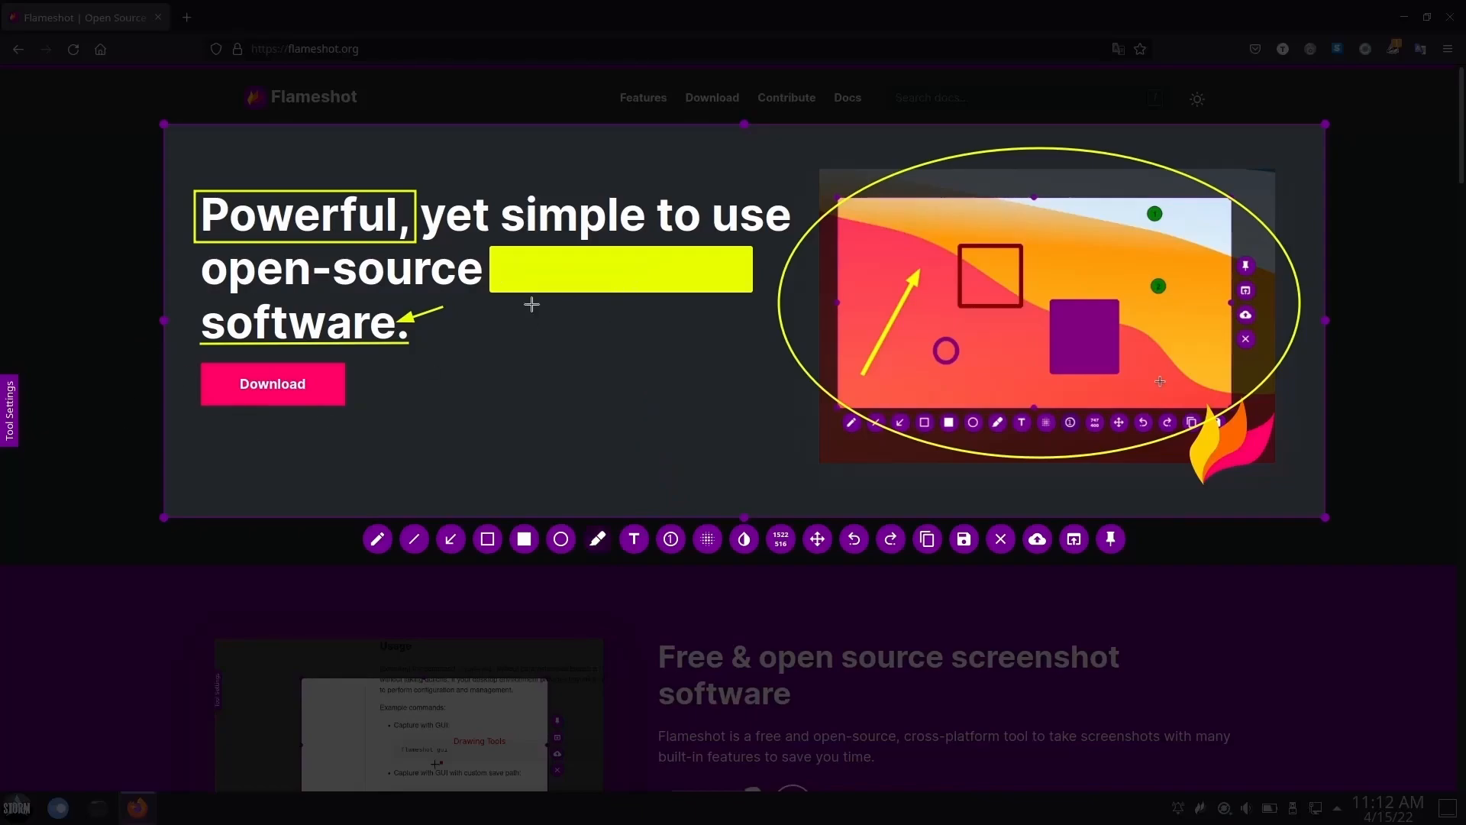
click(597, 539)
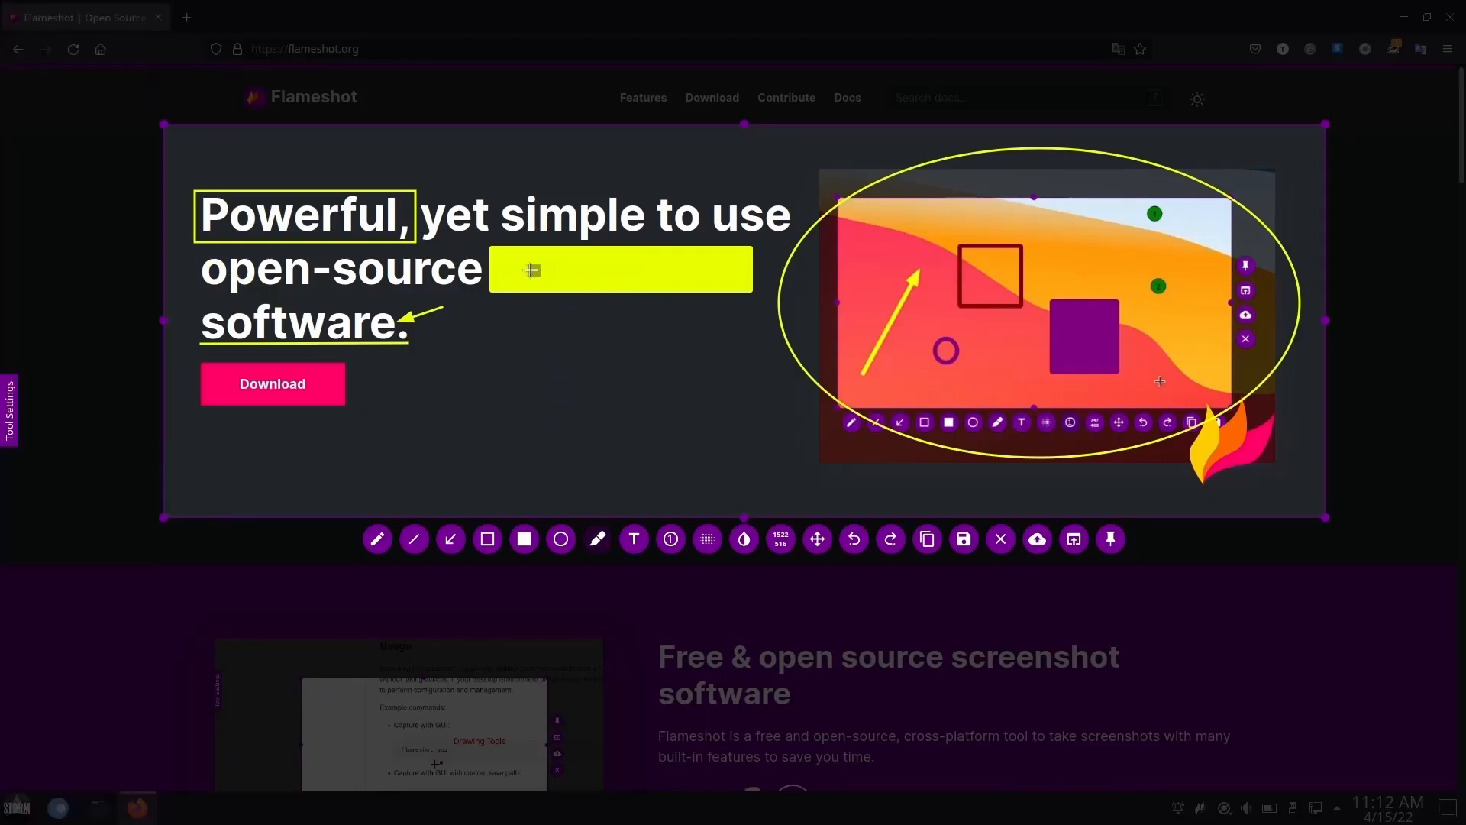
drag(510, 272, 710, 273)
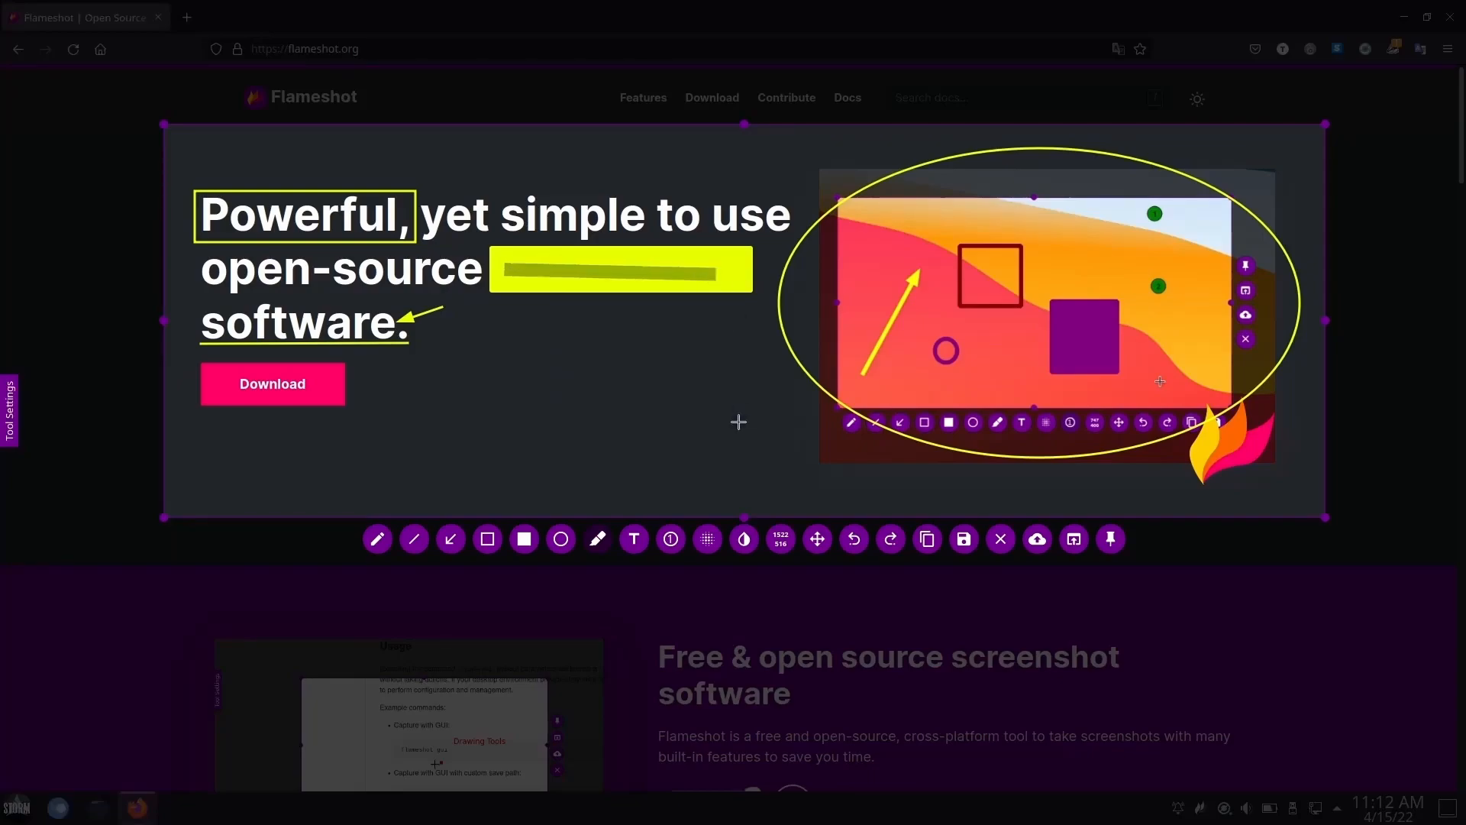
drag(485, 372, 699, 350)
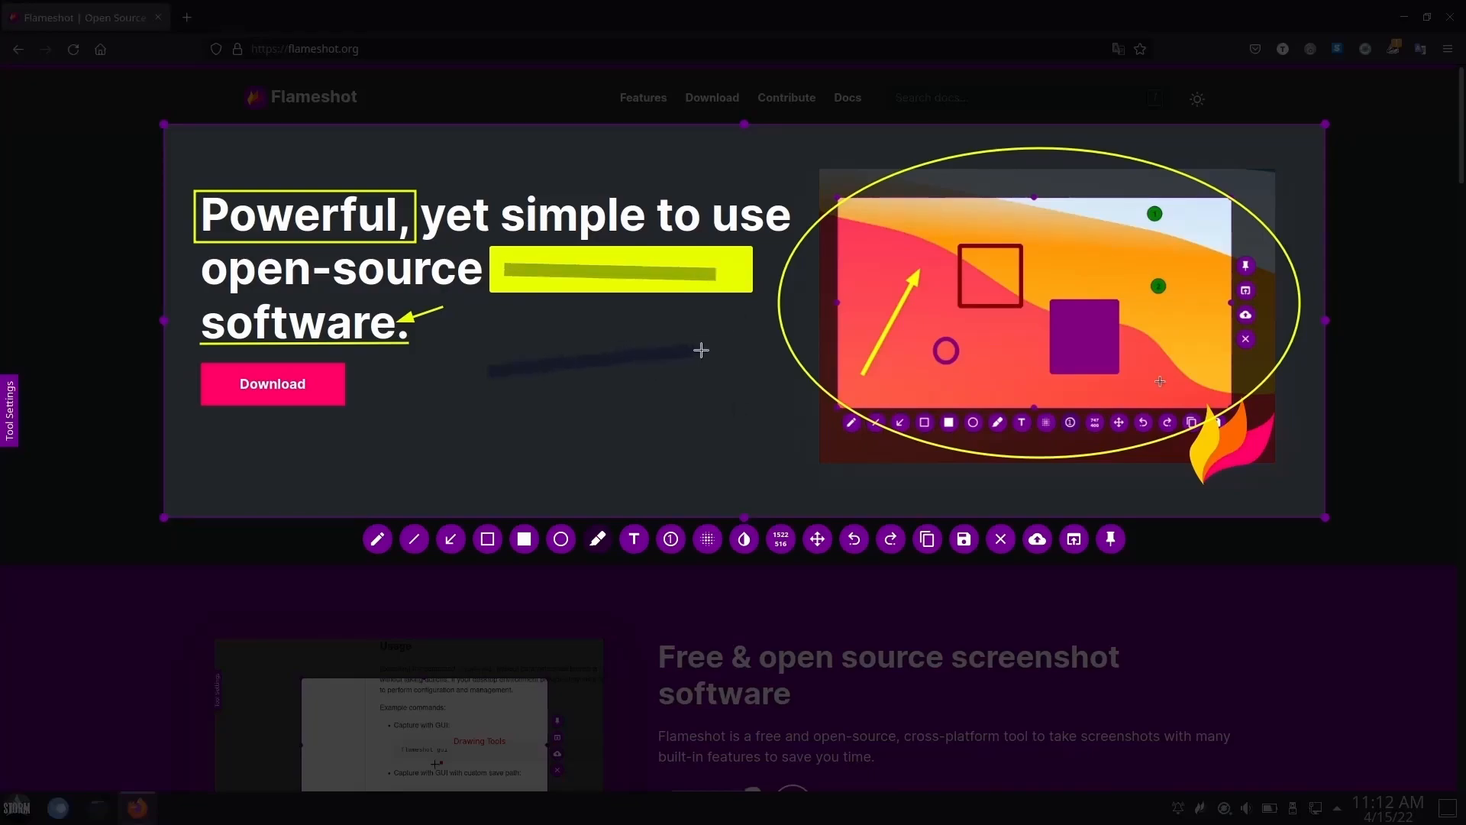
drag(485, 444, 730, 444)
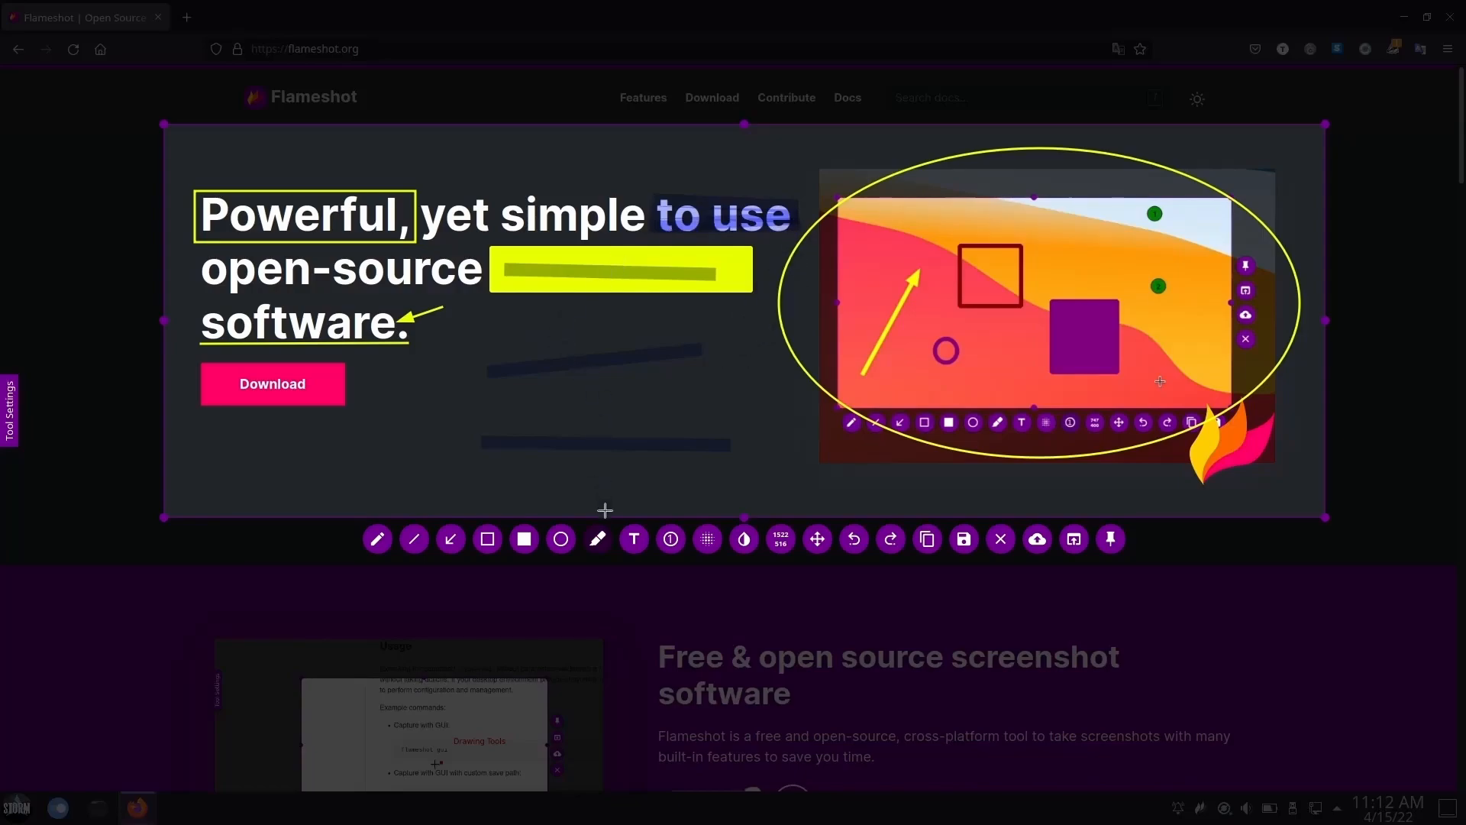
Pick a new marker colour in the Tool Settings panel
click(8, 411)
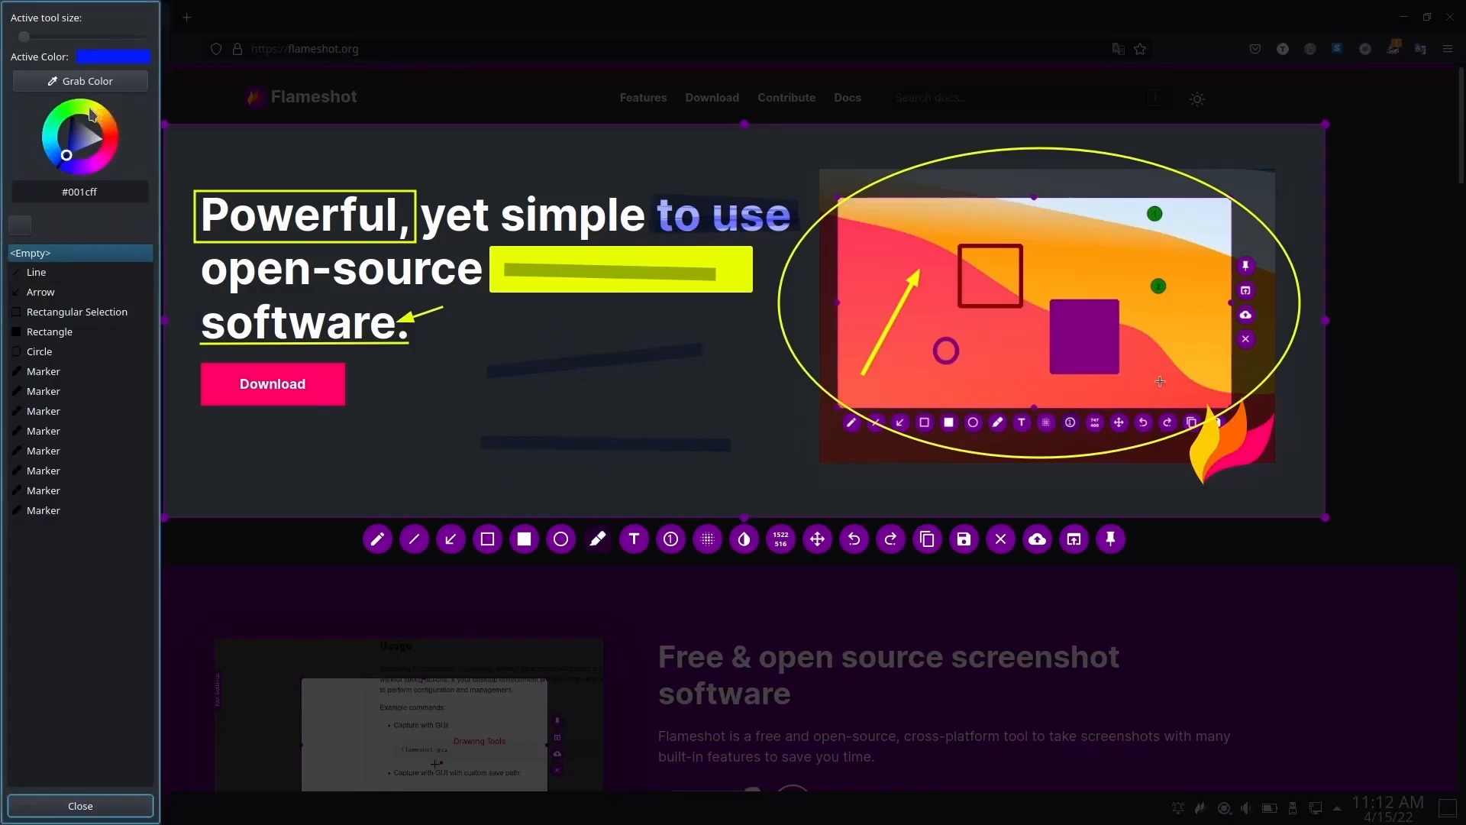
click(79, 805)
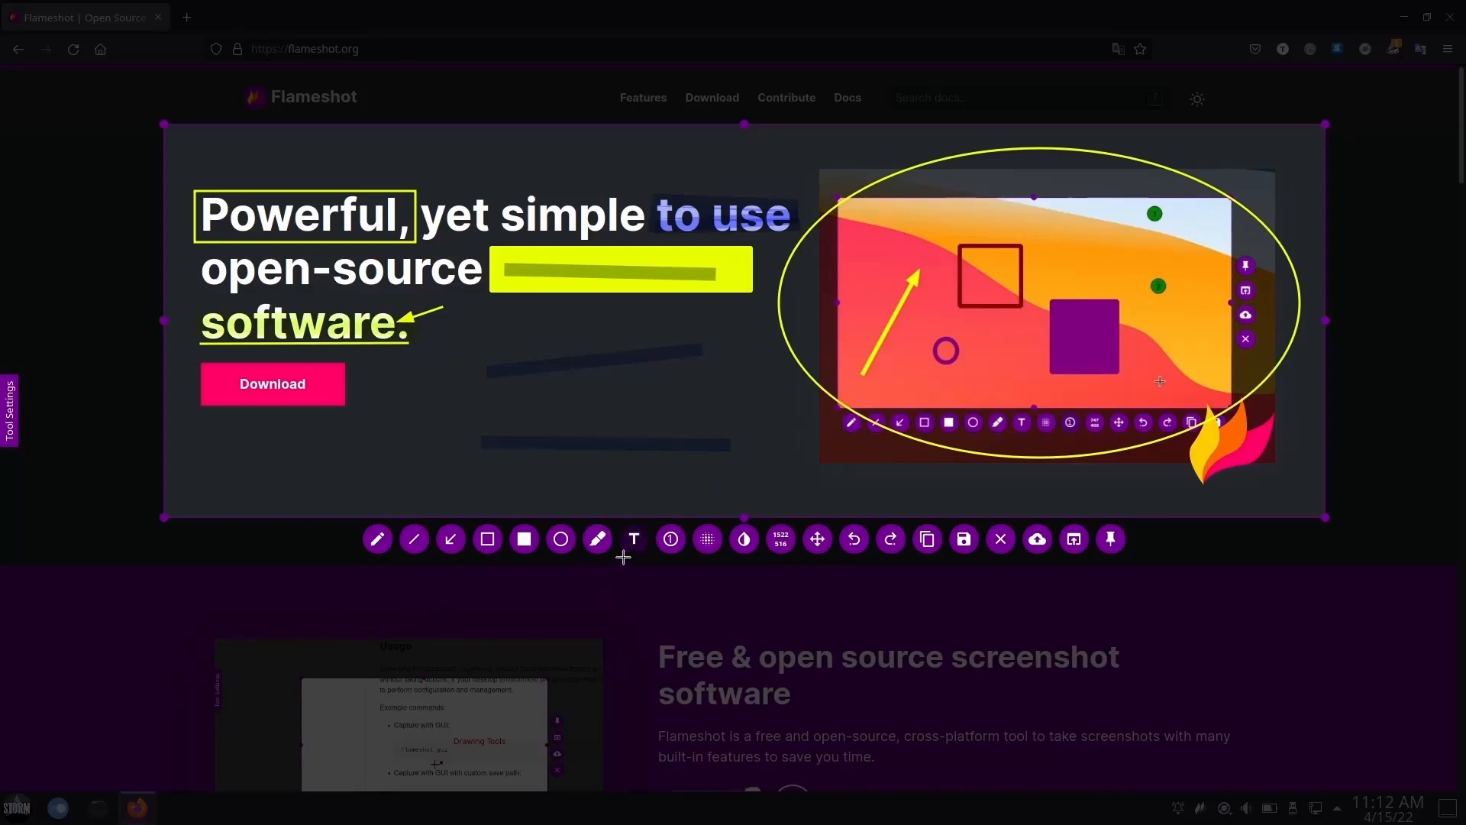
Add the yellow text caption 'Test Flameshot' under the Download area
click(10, 411)
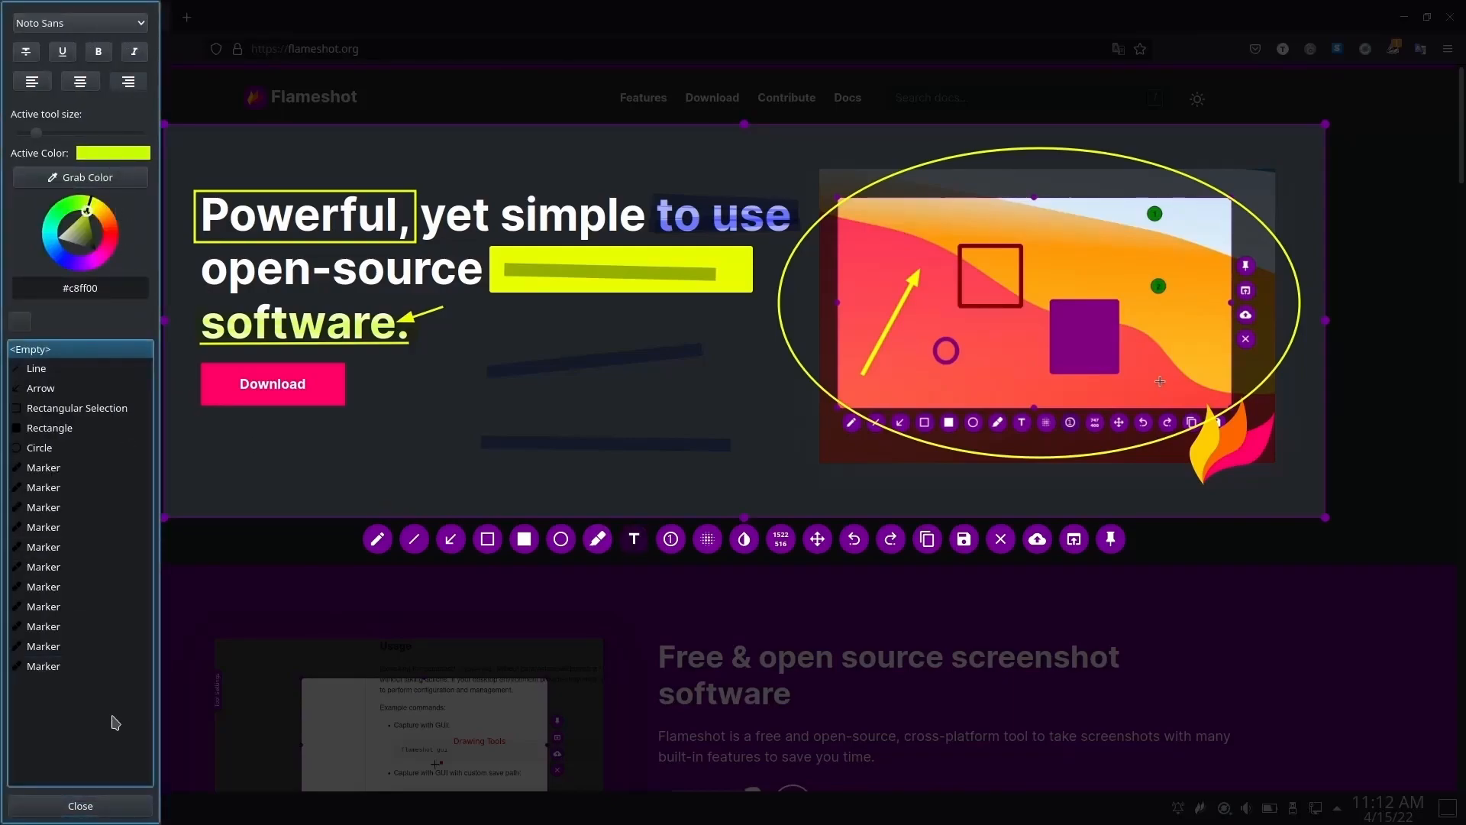
click(80, 805)
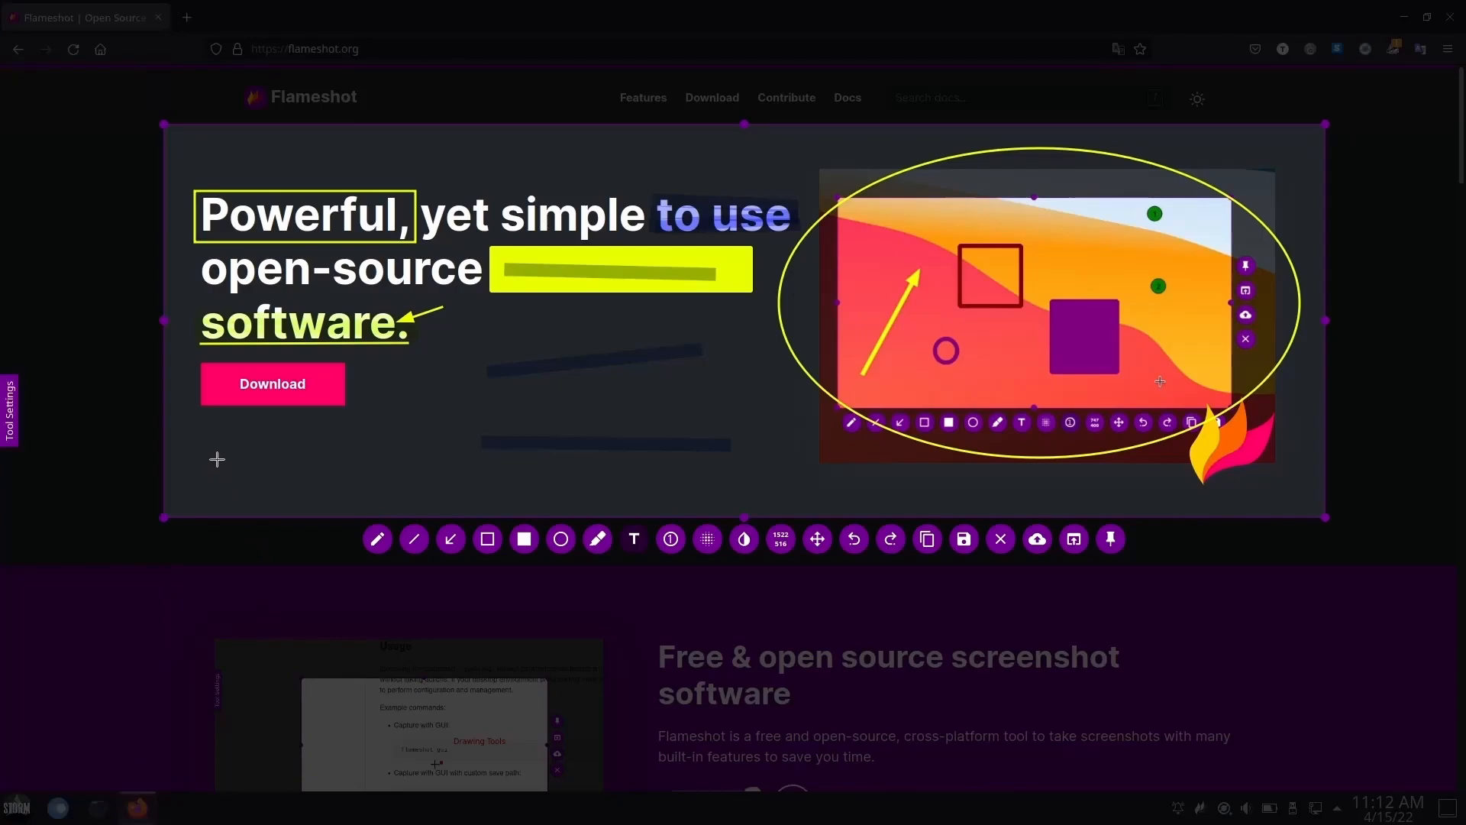
text(Test Flamesh)
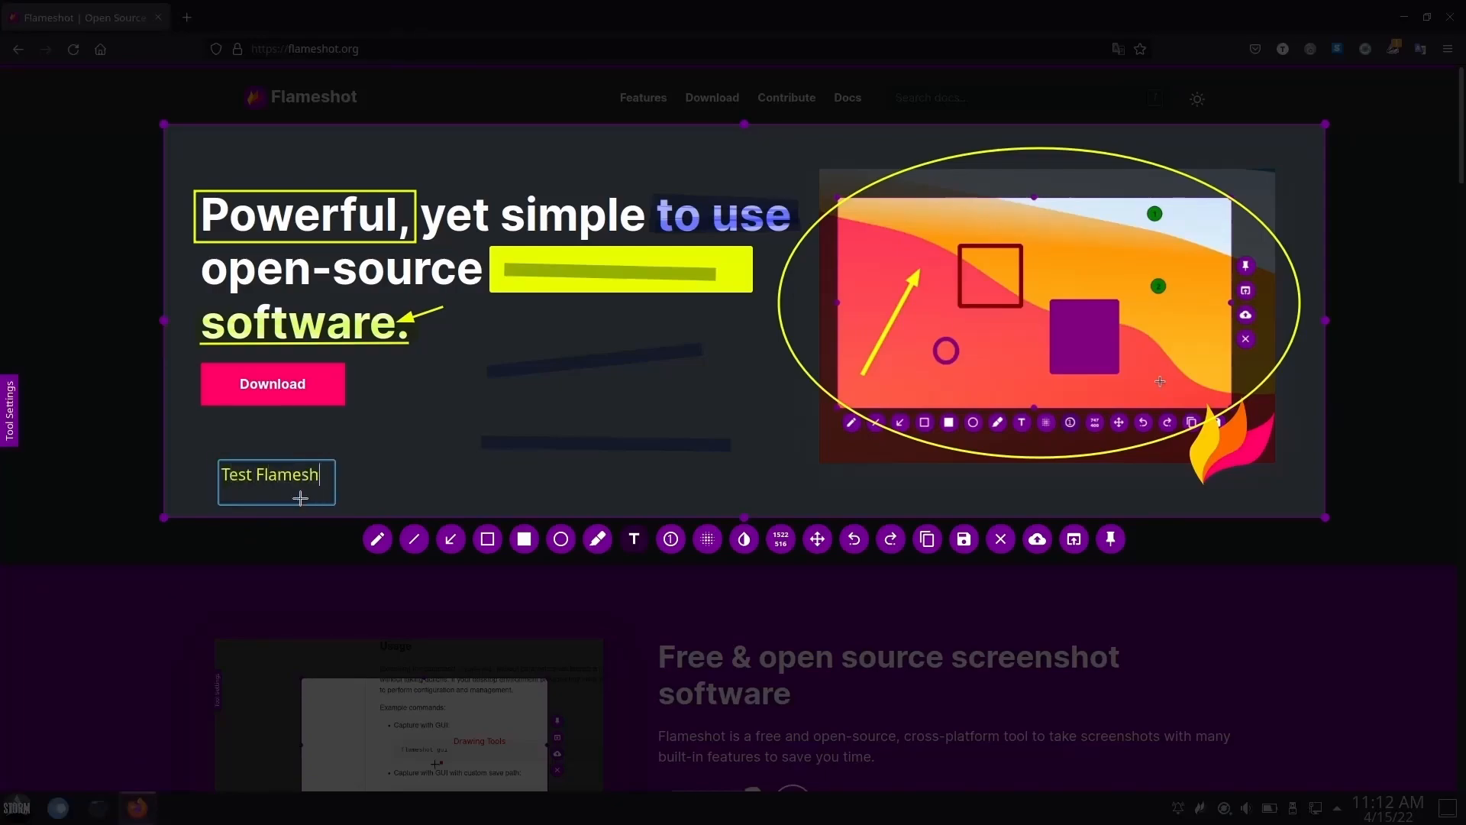
text(ot)
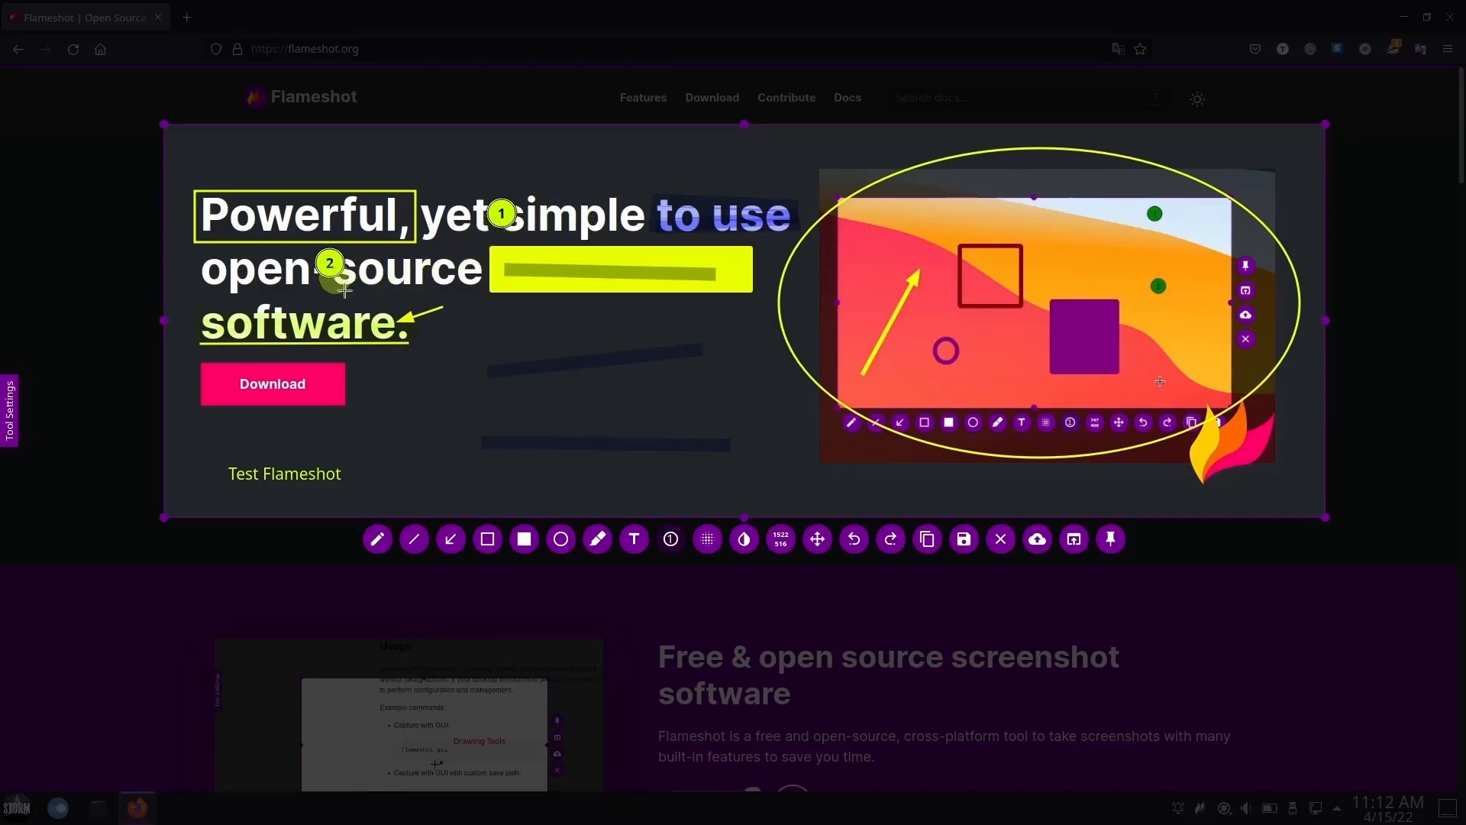
mouse_move(515, 394)
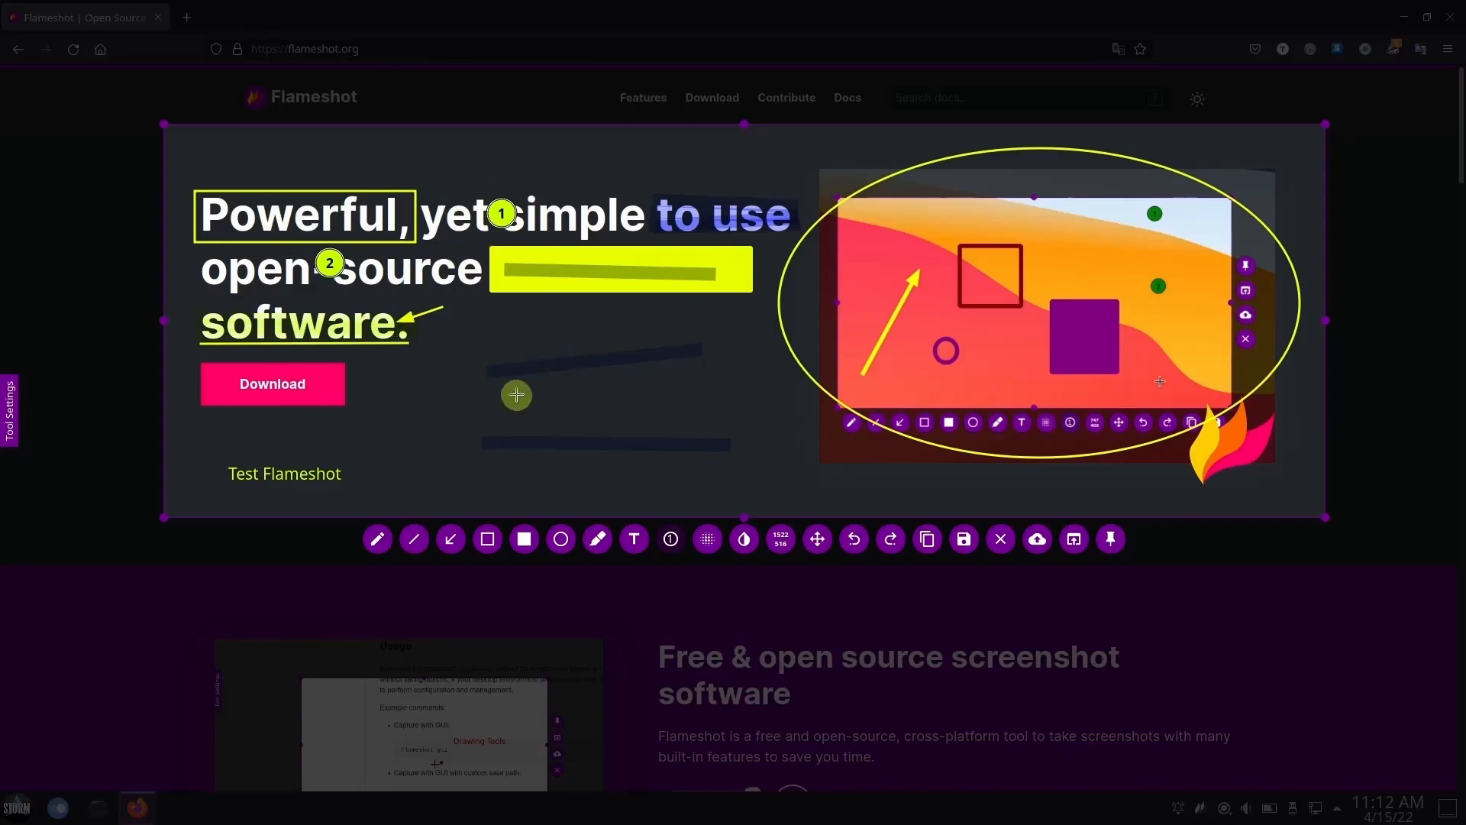
mouse_move(535, 397)
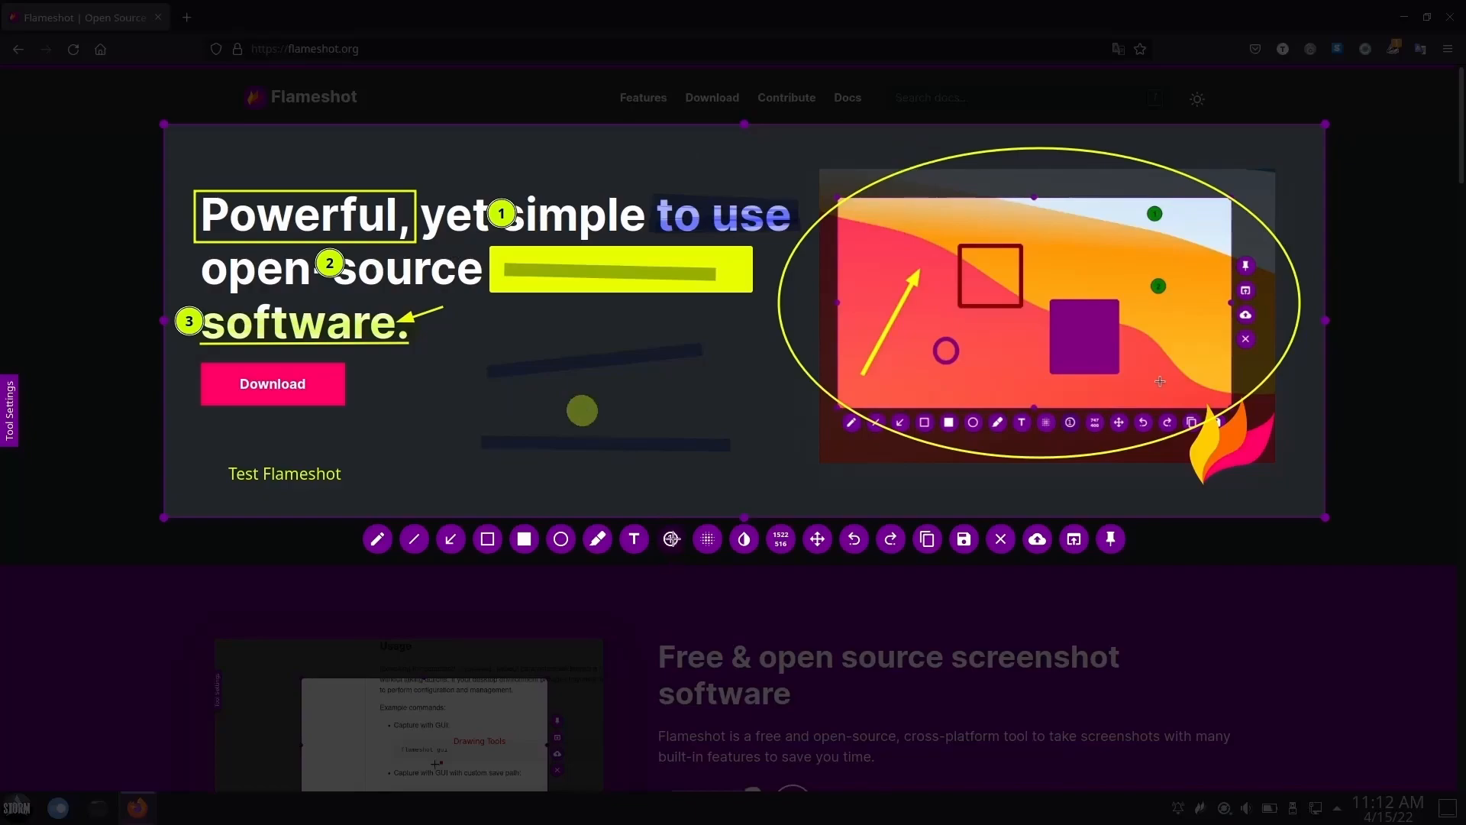
Place counter 4 below the headline and show the list of drawn annotations
click(671, 539)
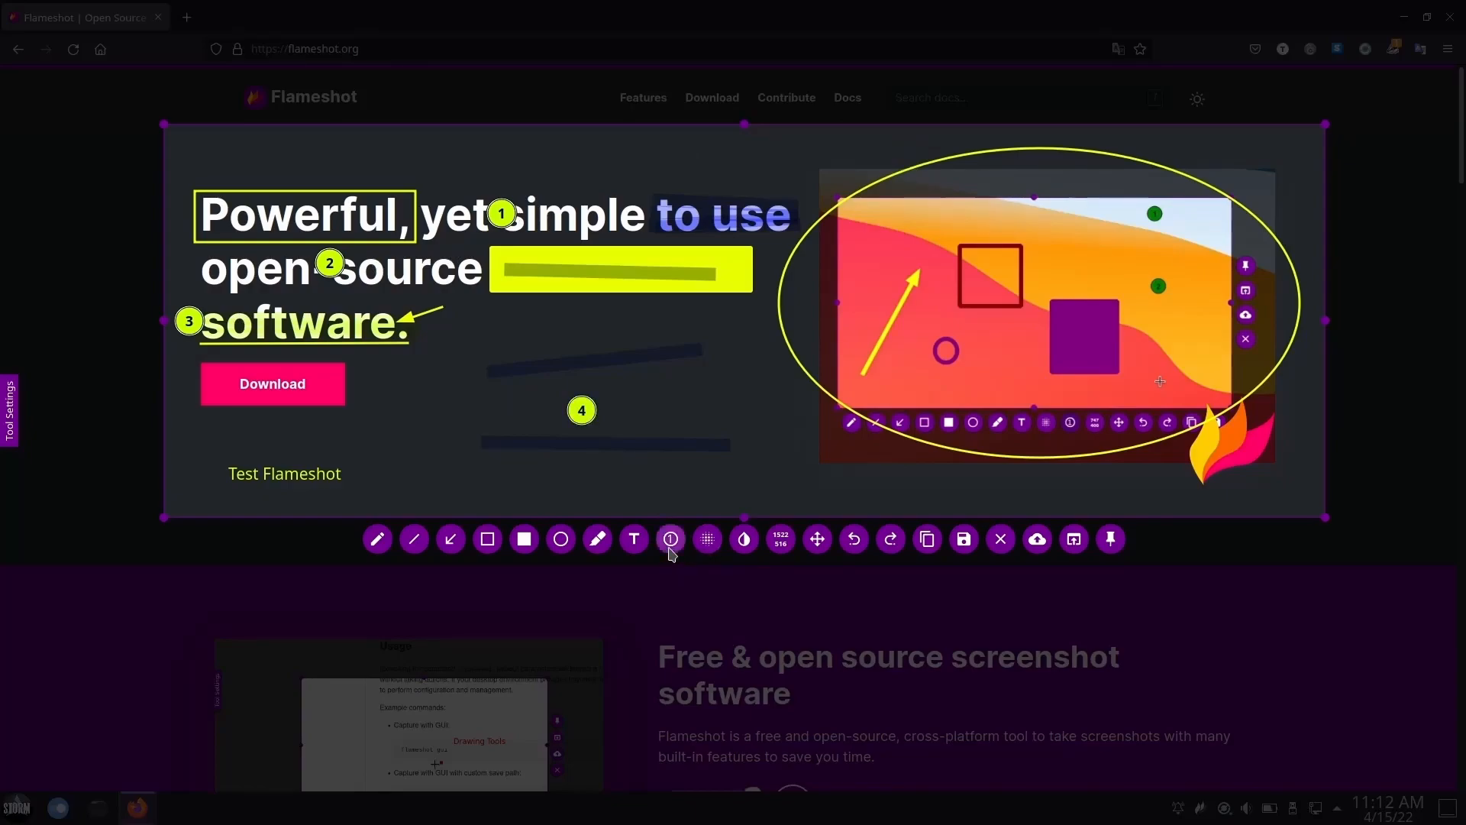
click(705, 539)
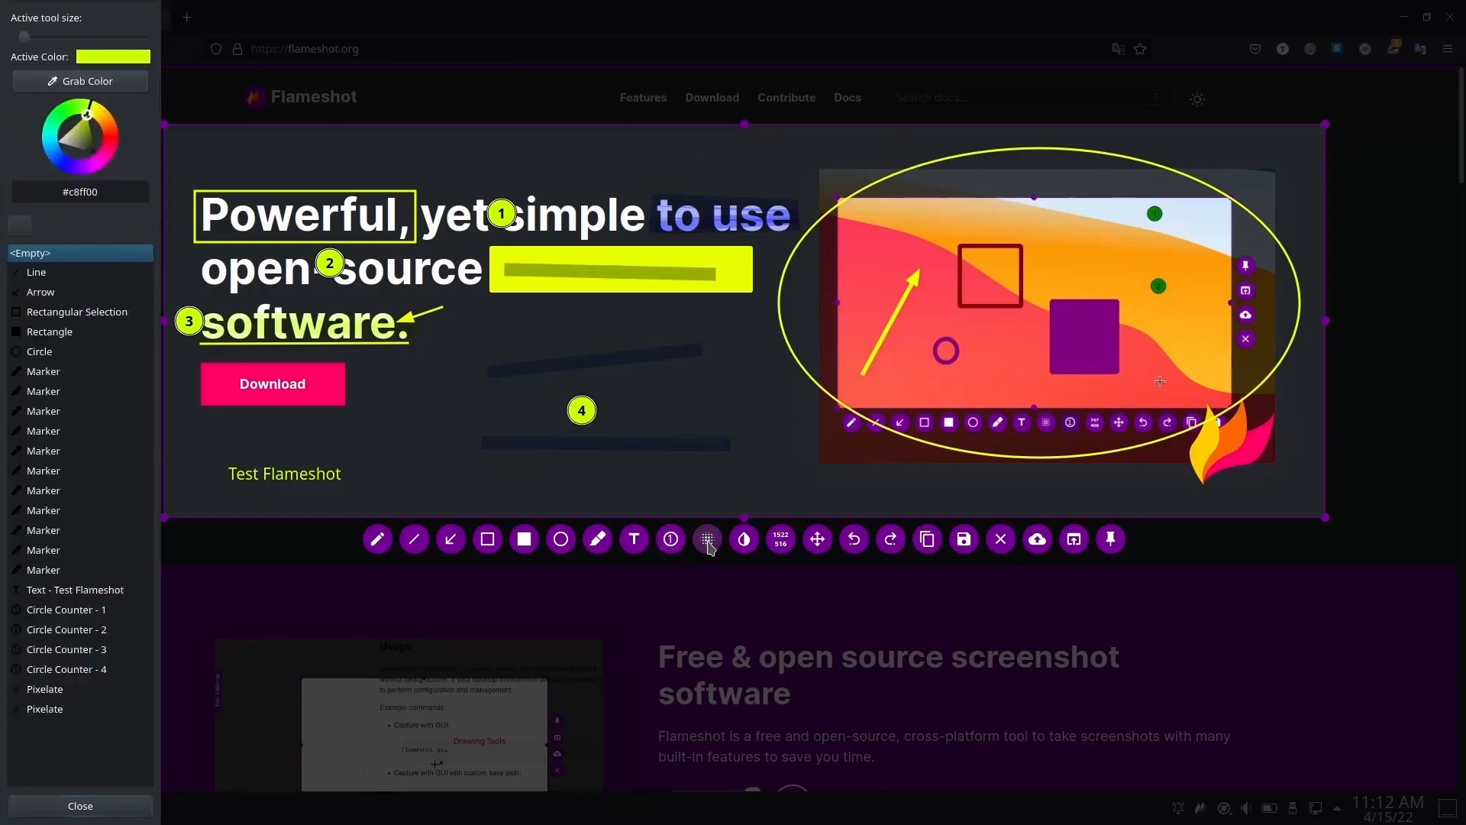
mouse_move(705, 539)
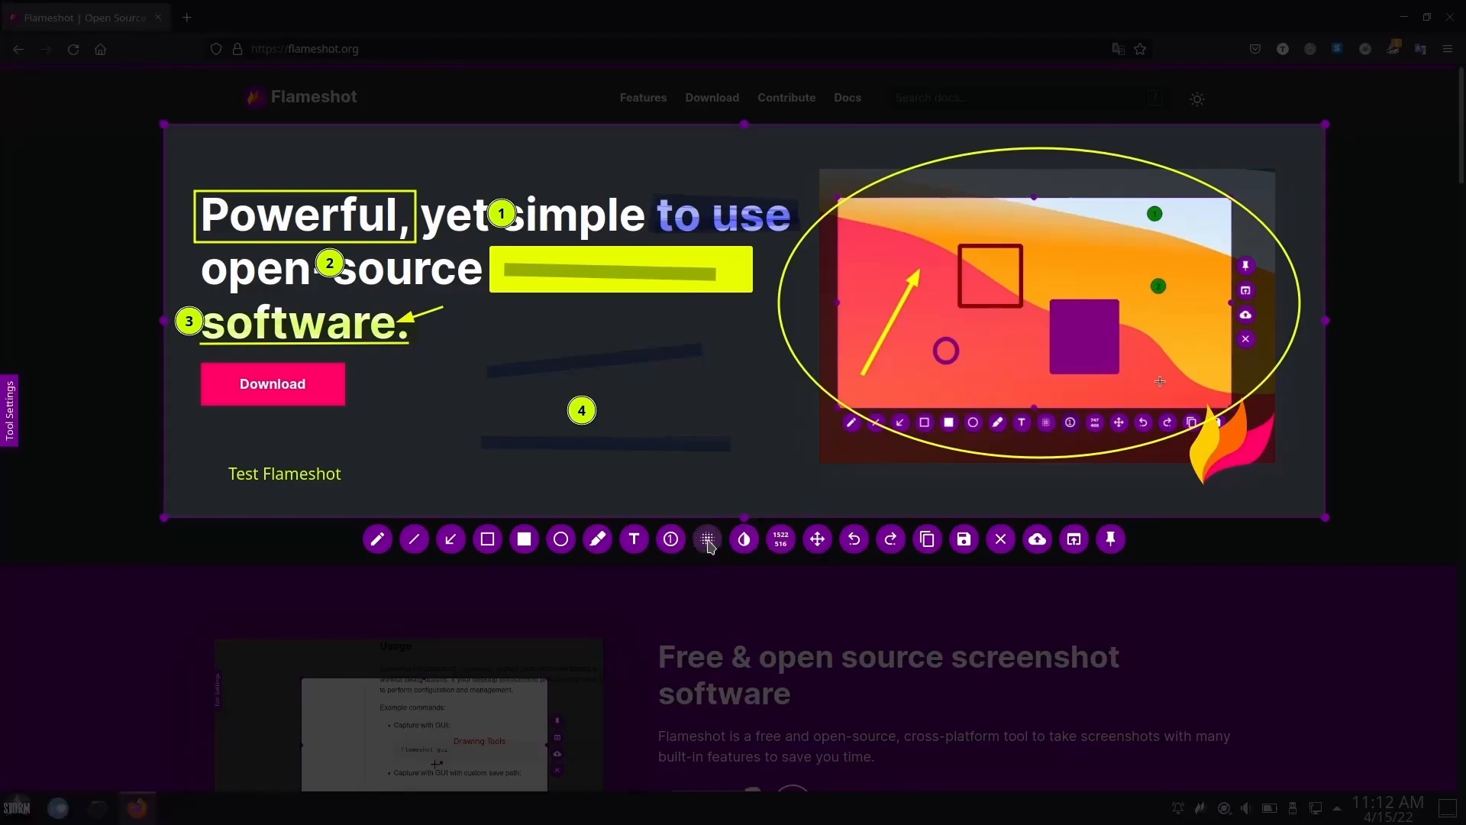
mouse_move(743, 539)
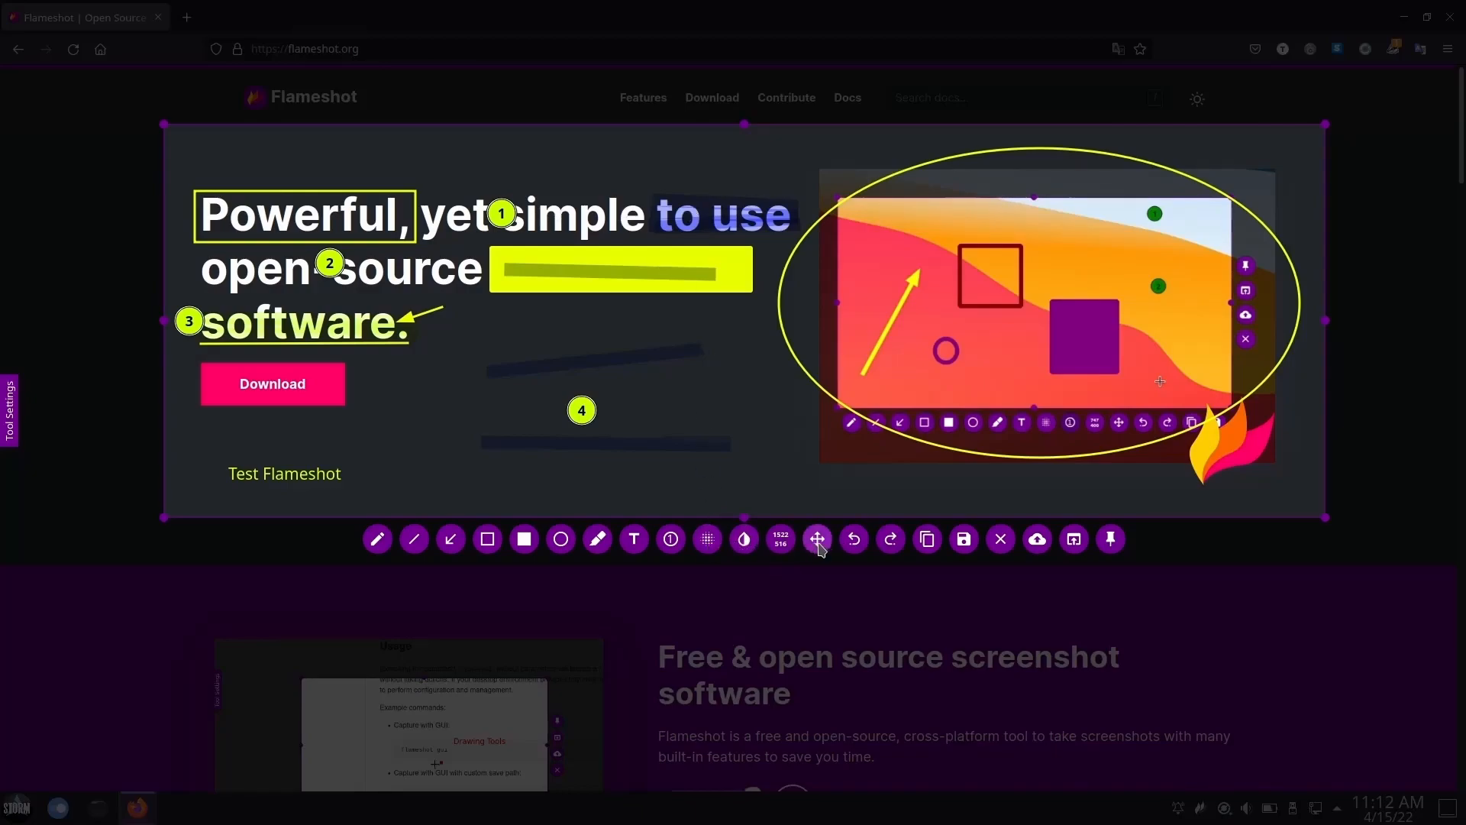
mouse_move(1282, 470)
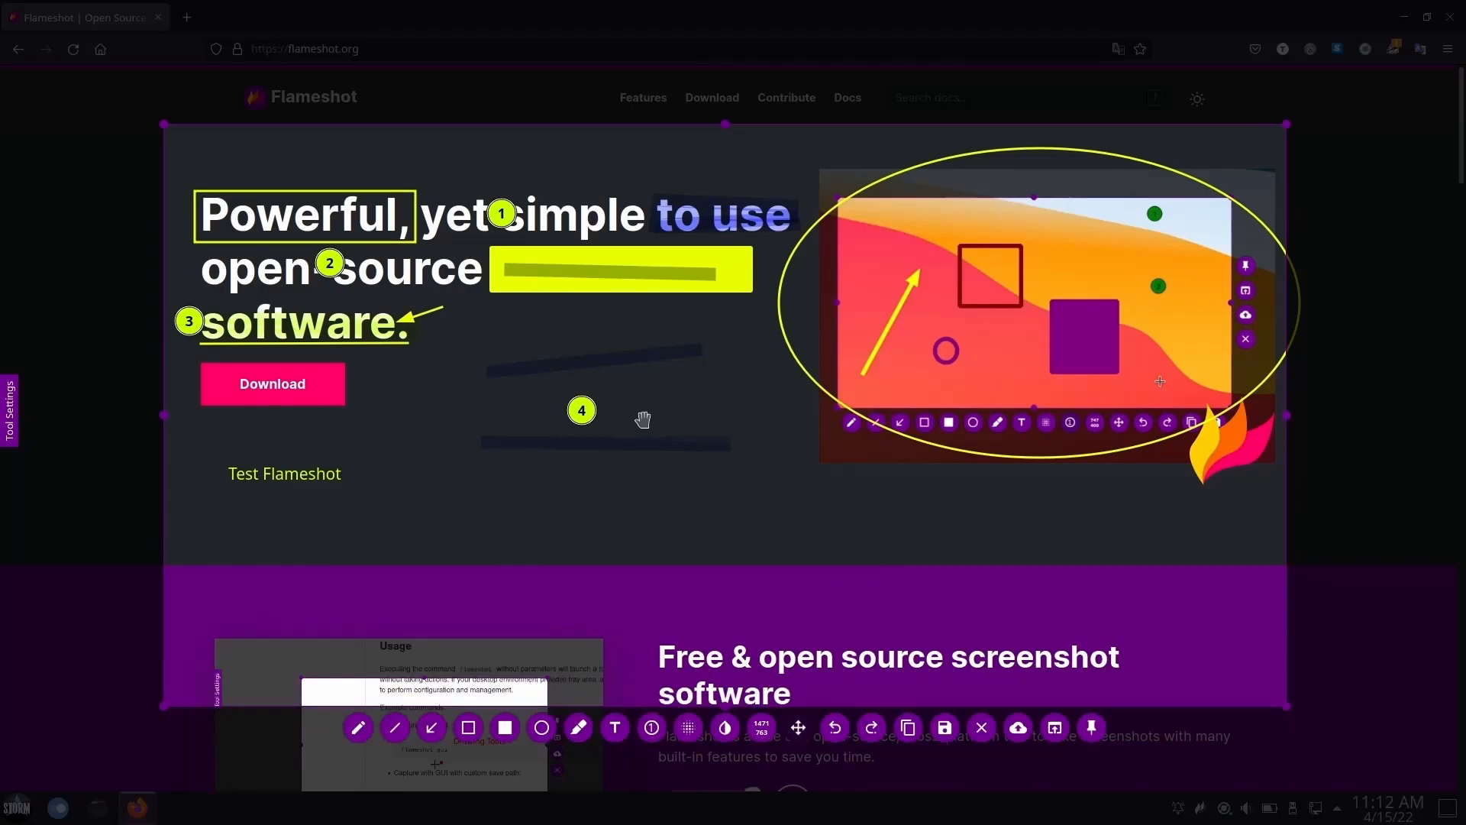
mouse_move(705, 577)
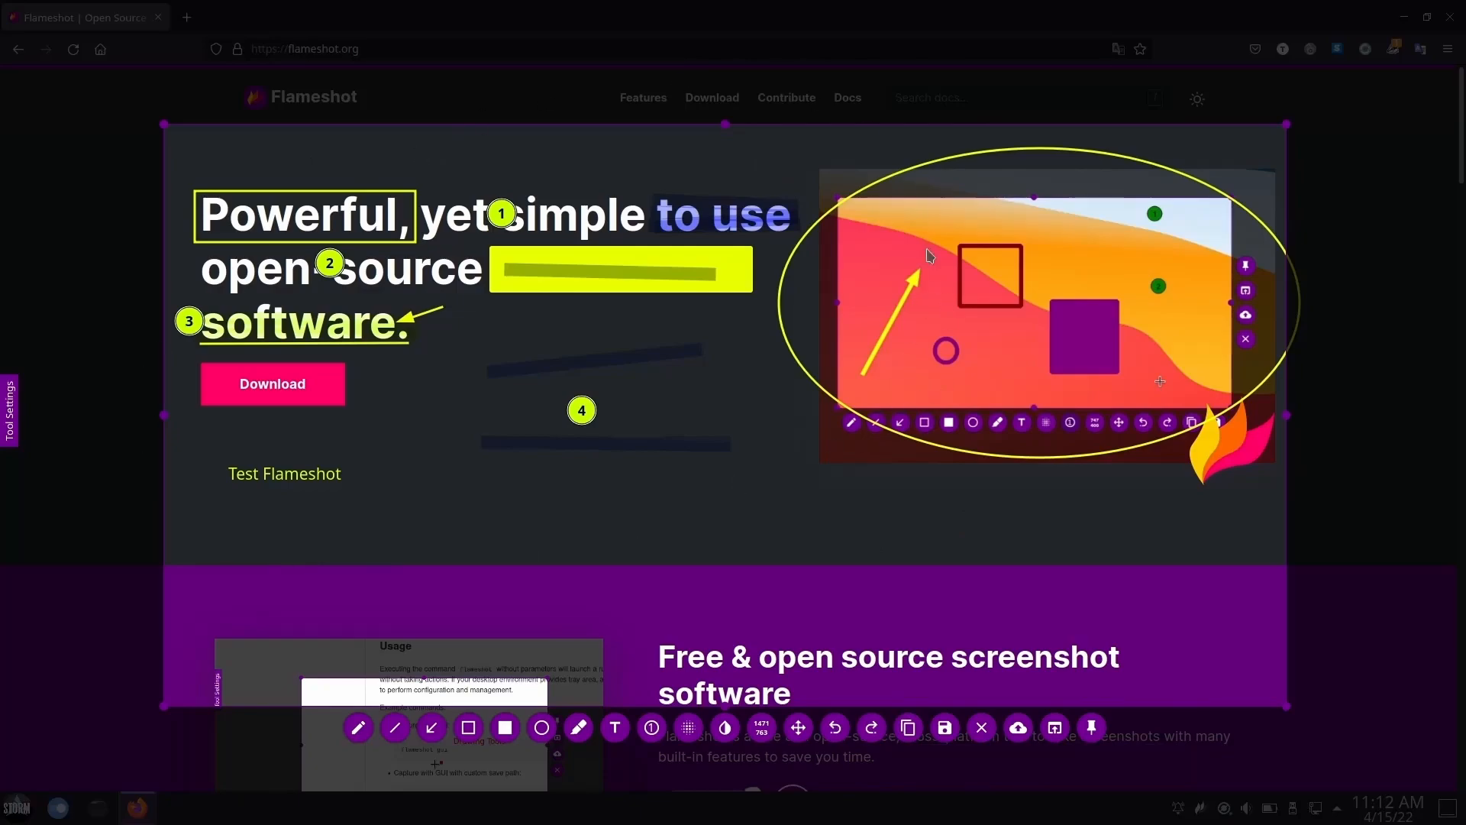
mouse_move(944, 726)
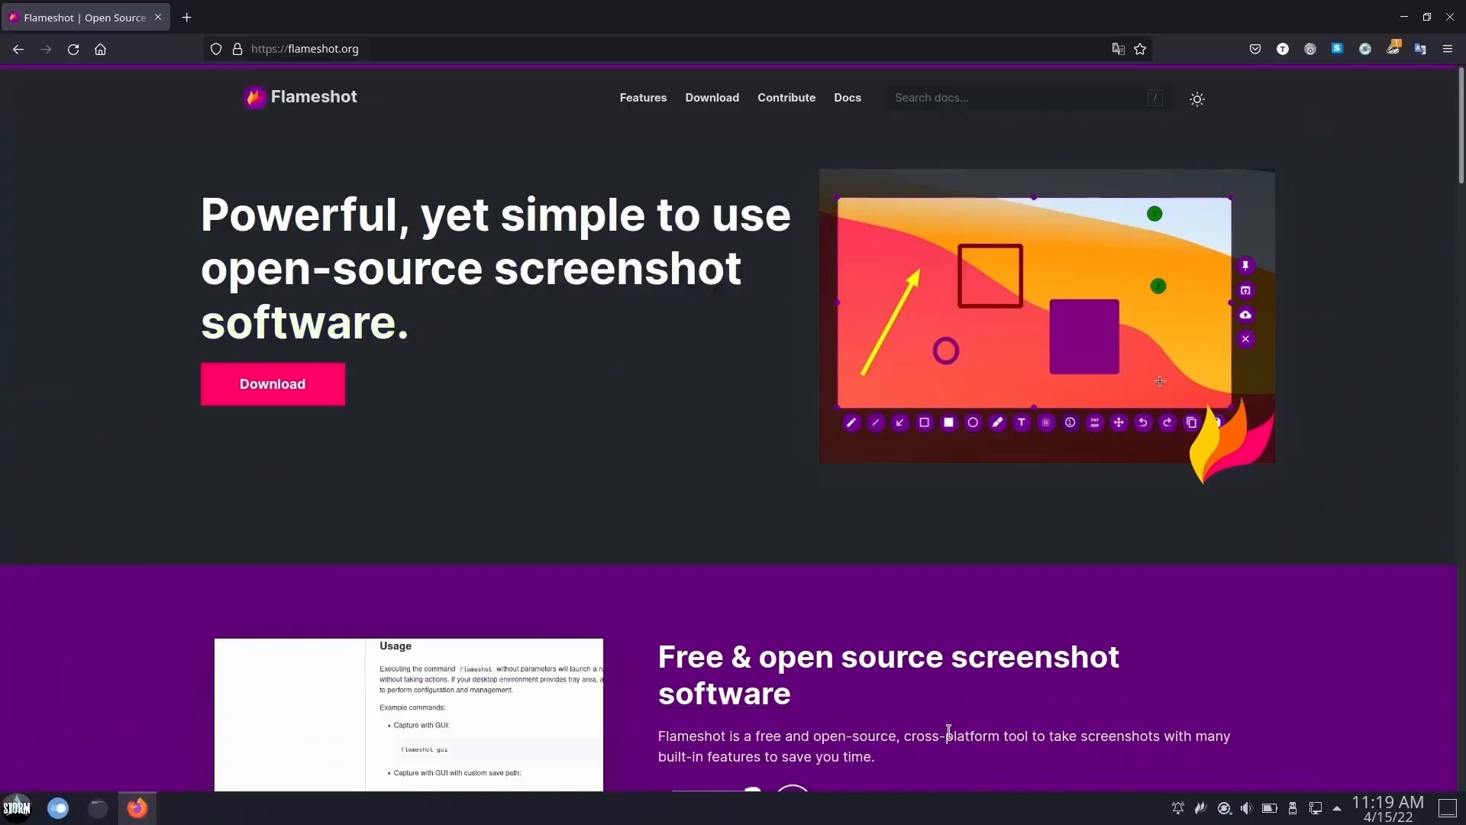
Name the capture TestPatronFlameshot.png and save it into Pictures
click(1245, 314)
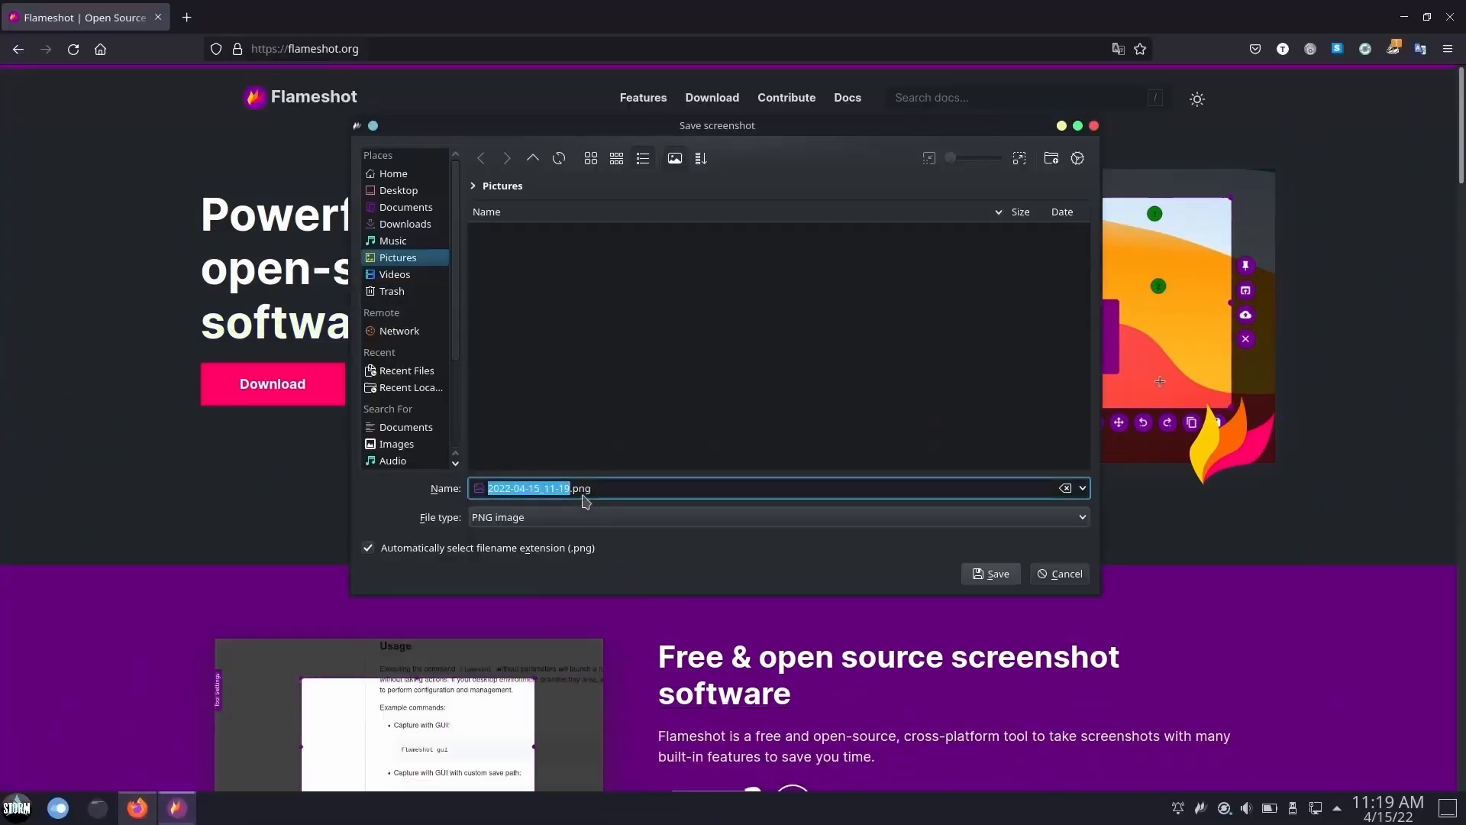
text(Te)
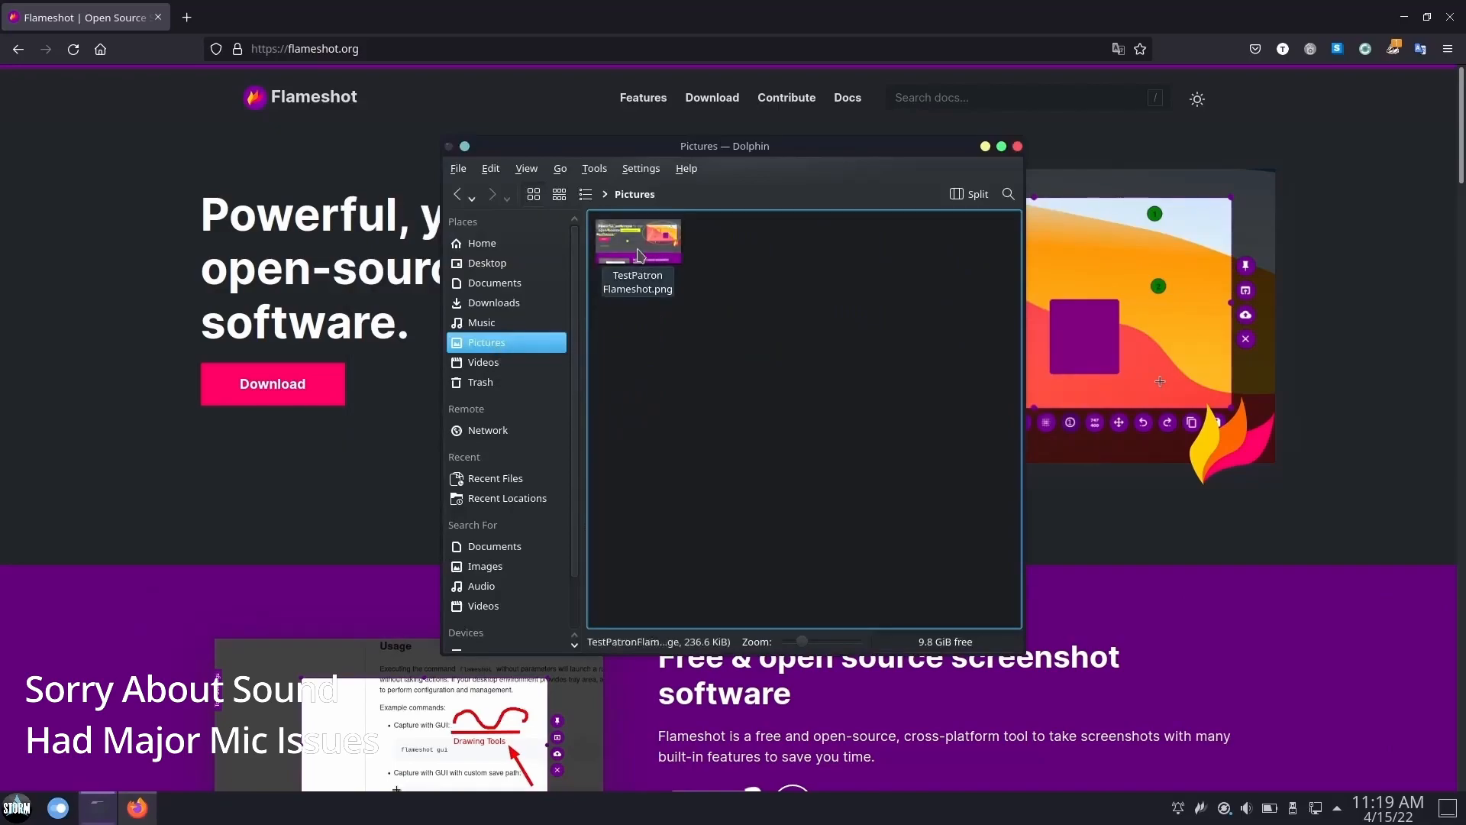
View TestPatronFlameshot.png in GIMP to check the yellow annotations, then close GIMP
double_click(637, 240)
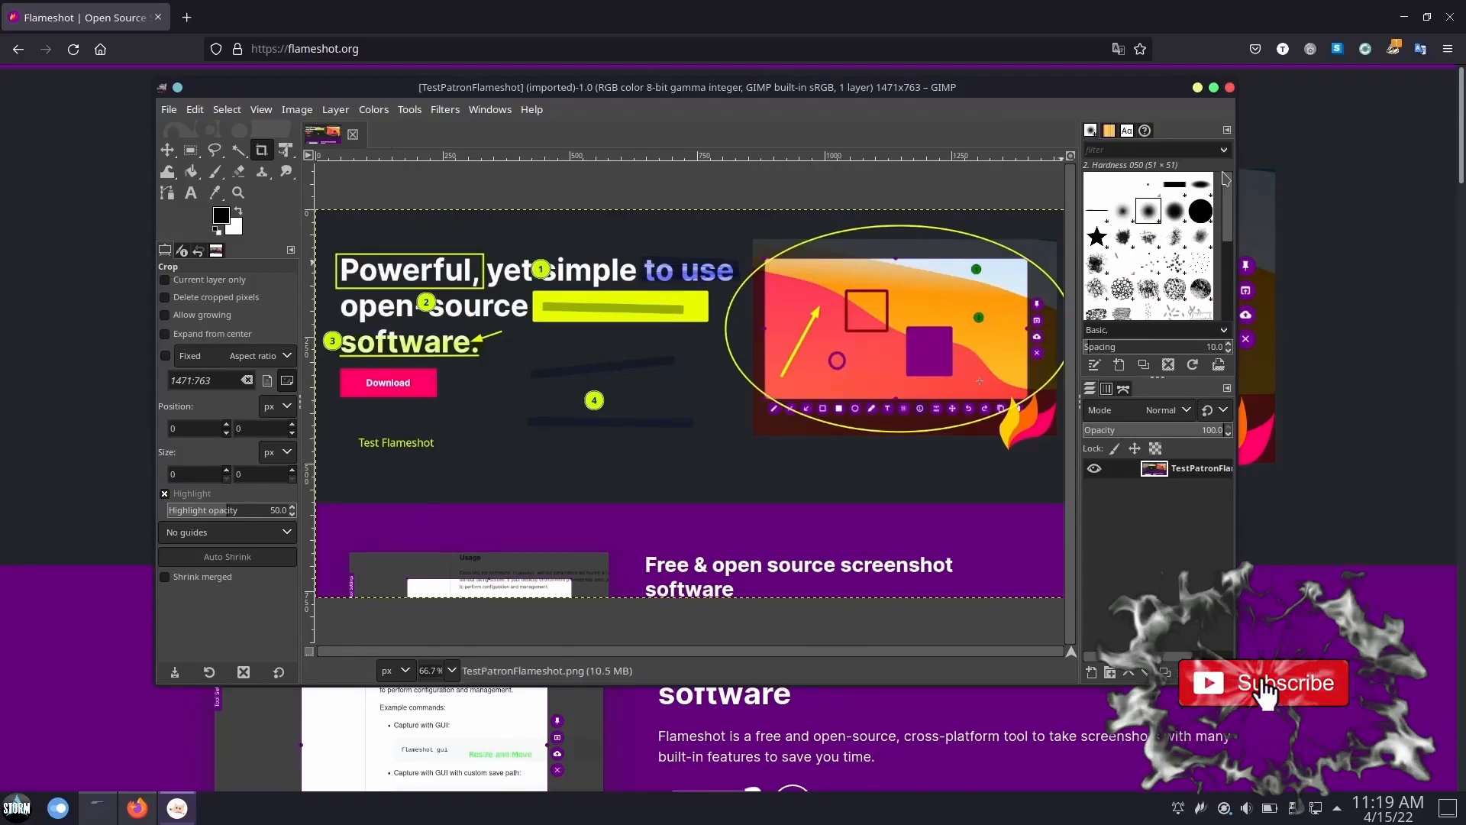
click(1263, 683)
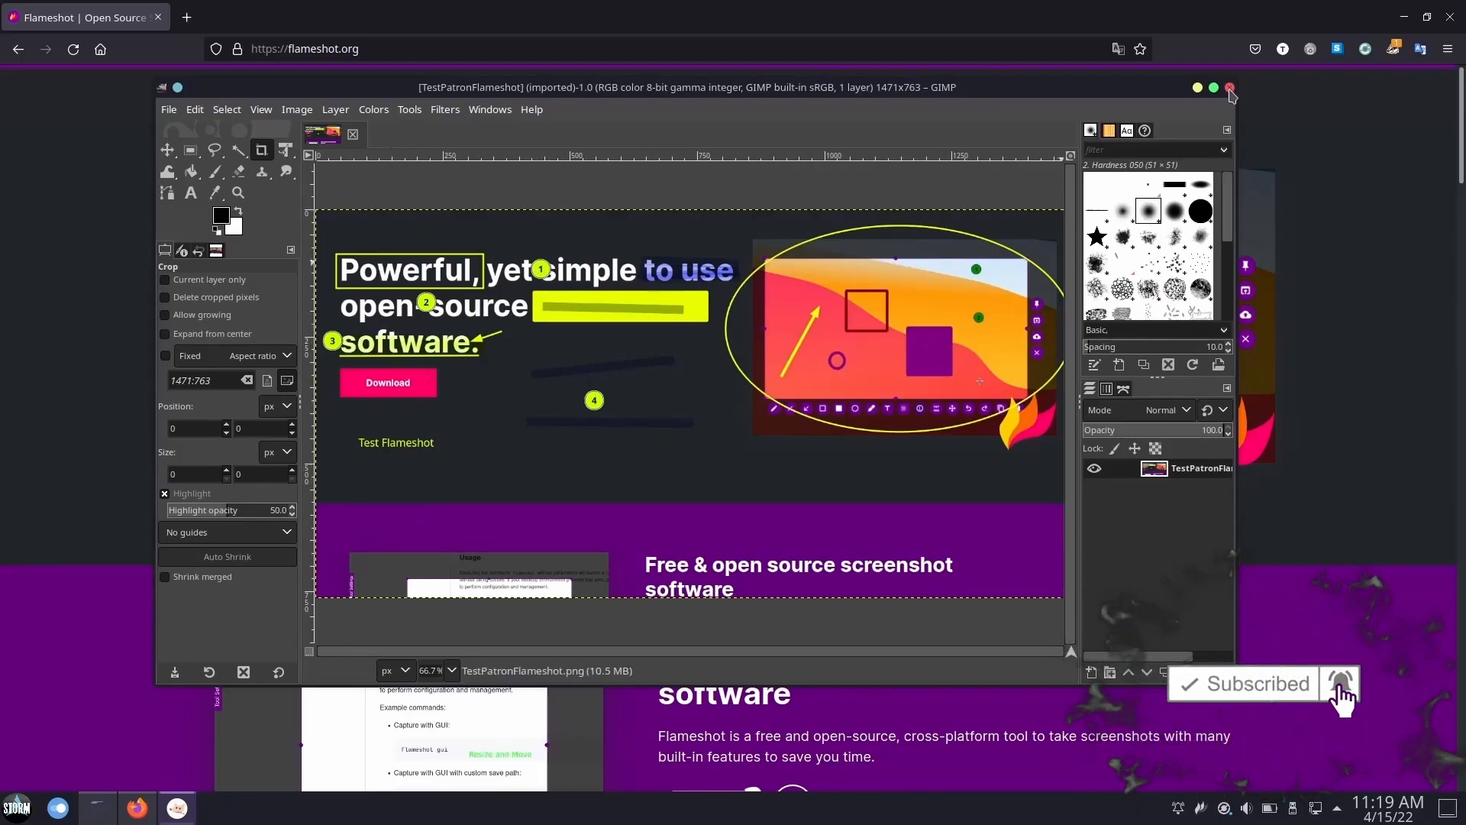
click(1229, 87)
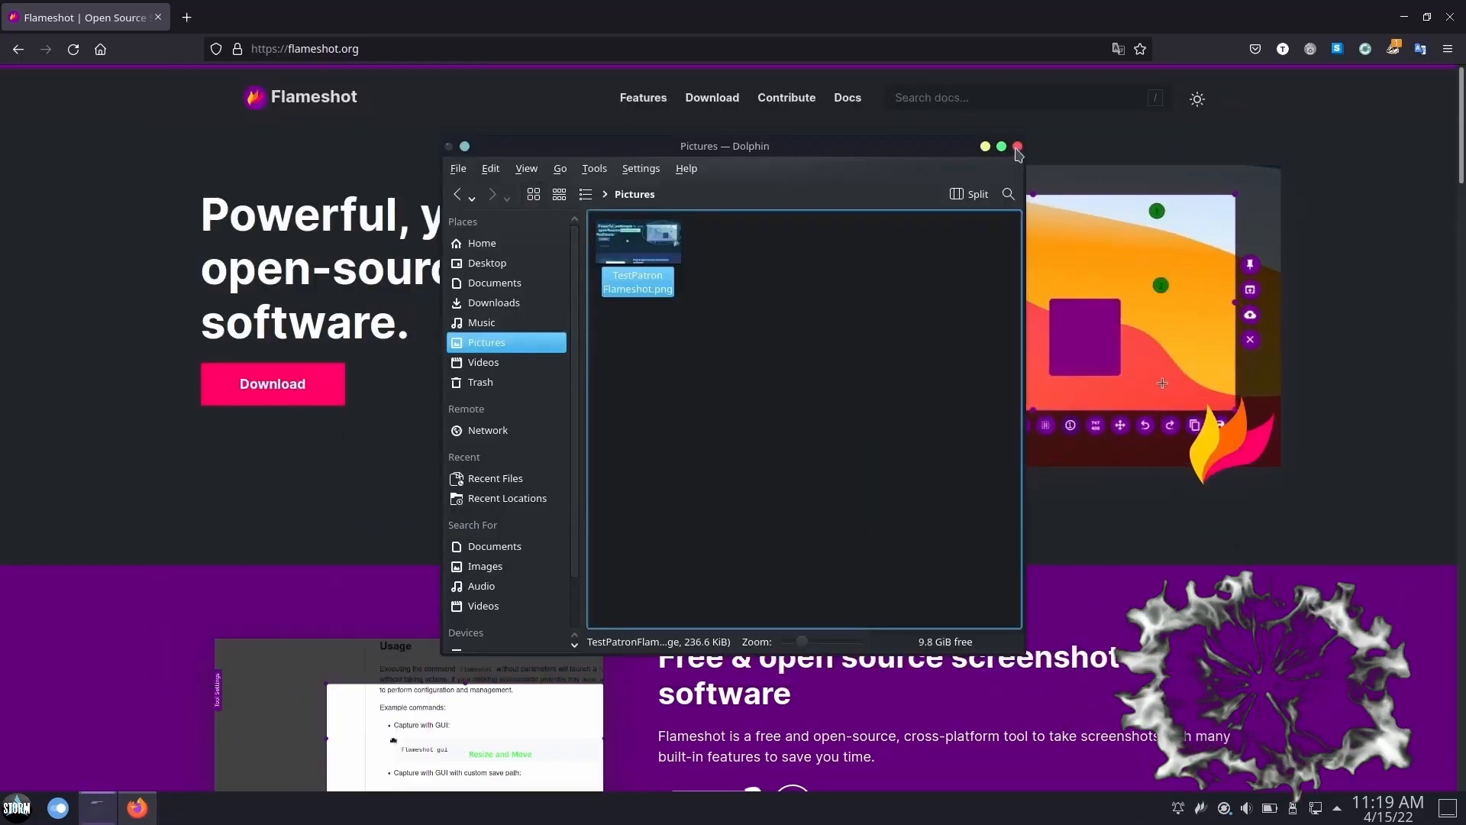
Close the Dolphin Pictures window and the Firefox flameshot.org window, leaving the desktop
click(1017, 147)
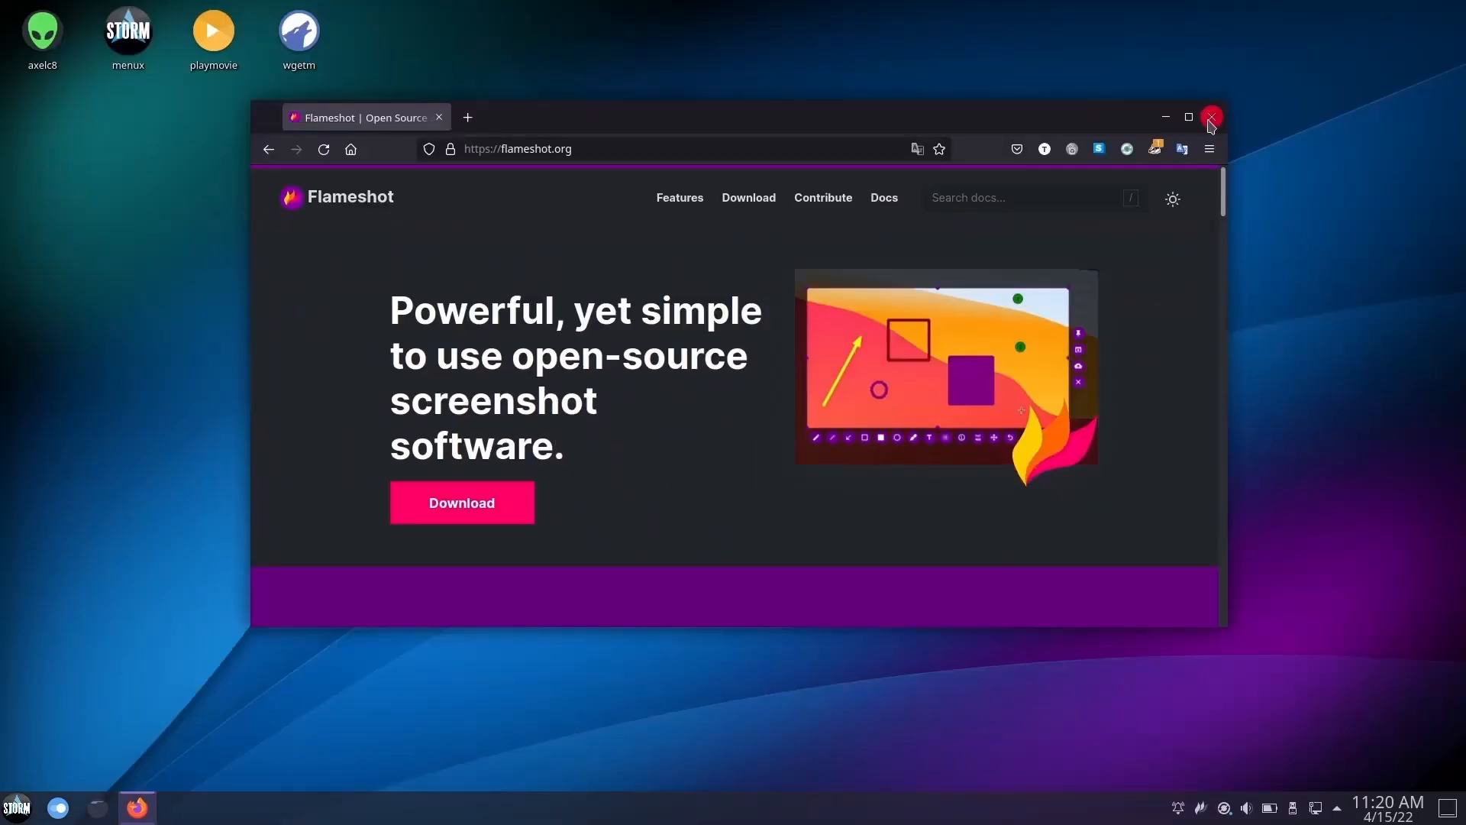
mouse_move(1171, 165)
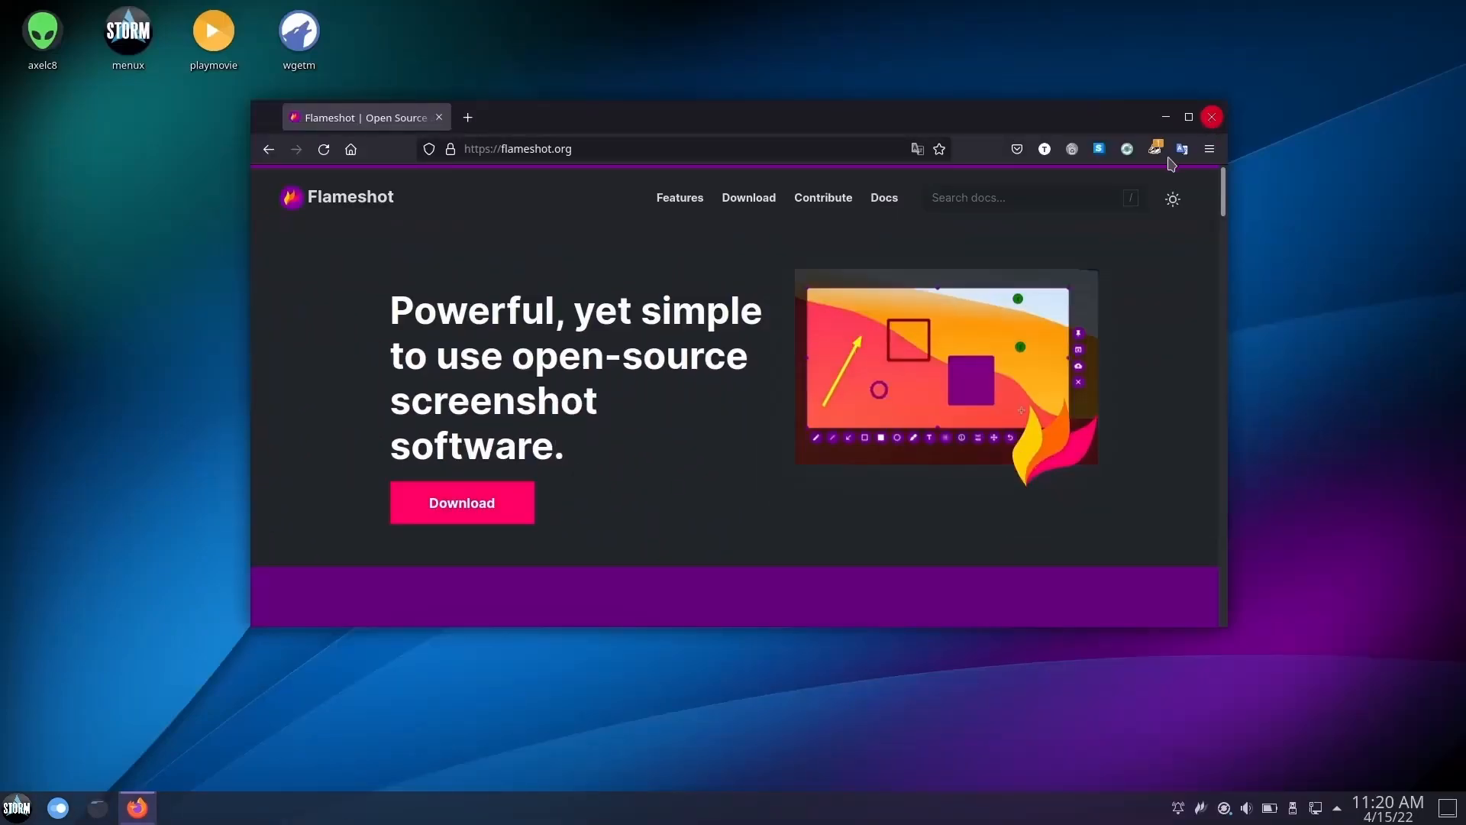
mouse_move(1252, 131)
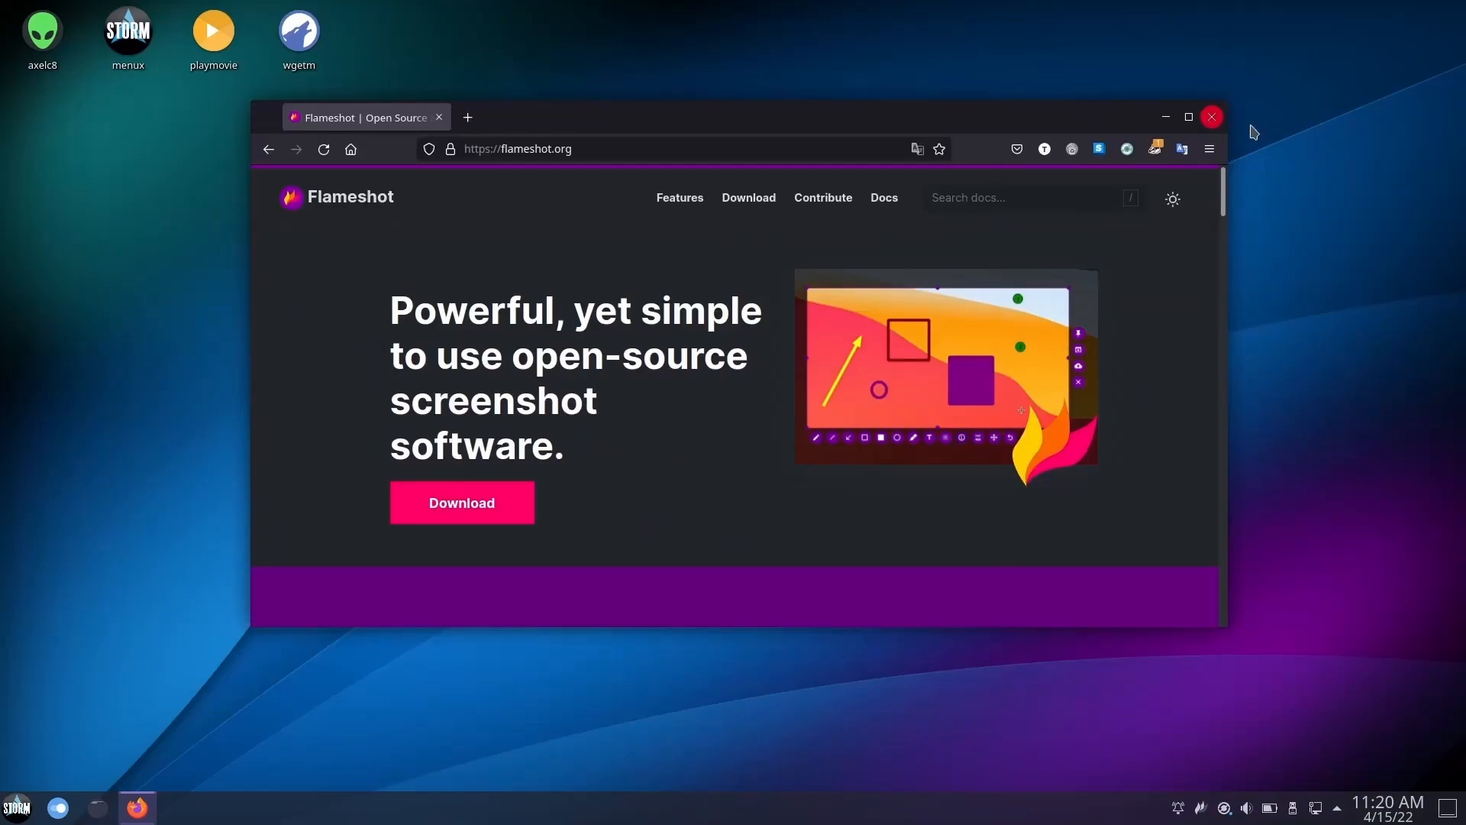
click(1211, 118)
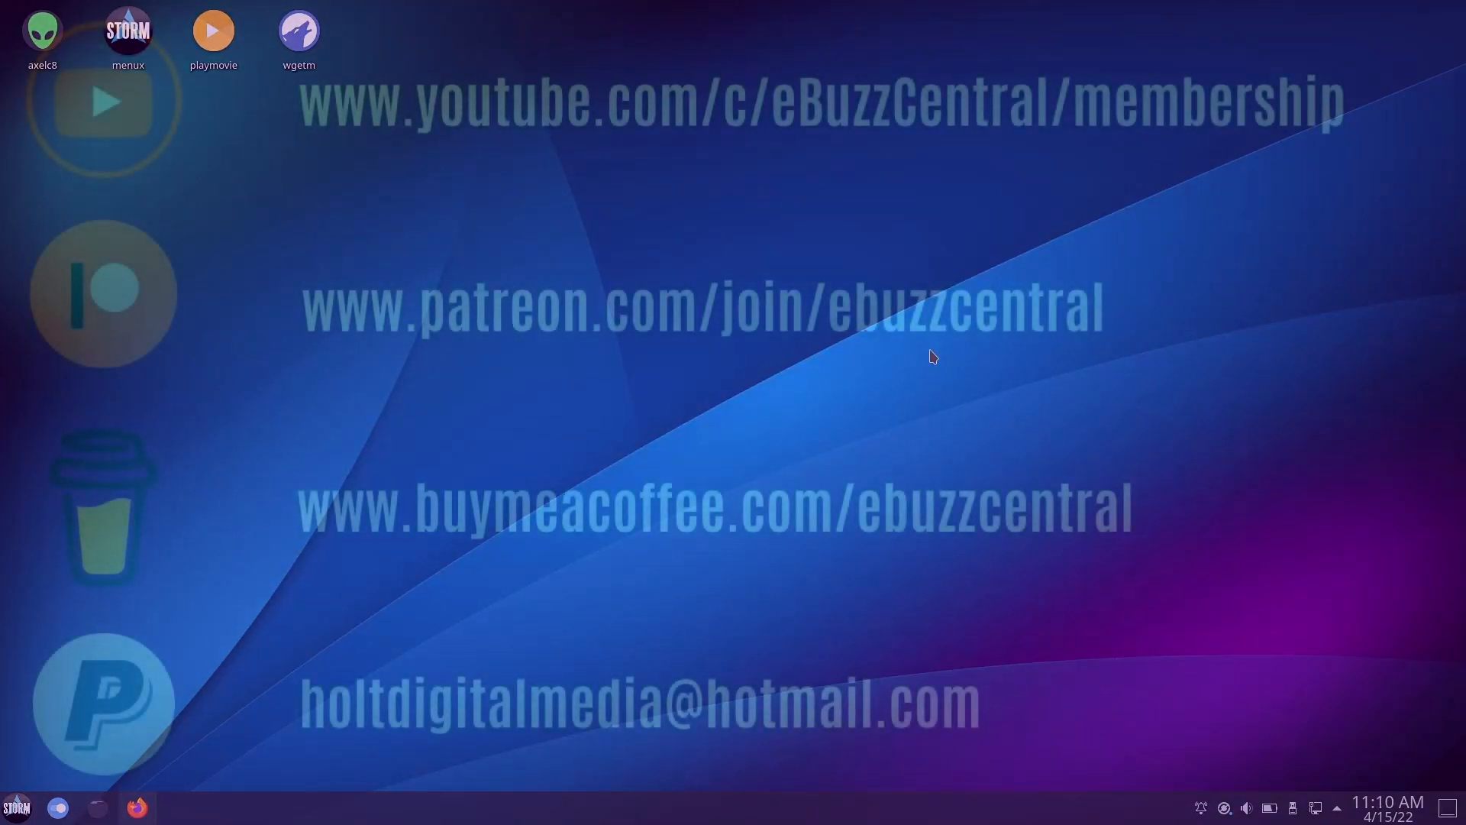